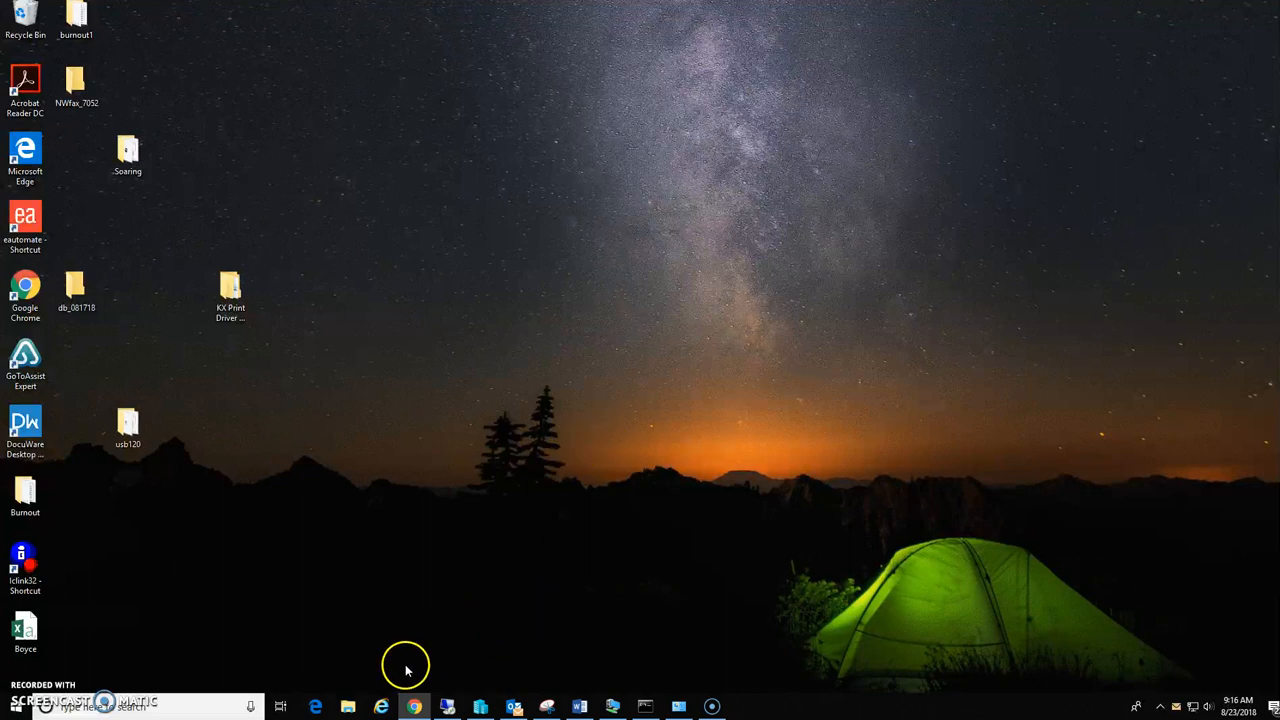
Step: Browse to kyoceradocumentsolutions.com and reach the Support & Download country/region list
{"action": "left_click", "coordinate": [381, 706]}
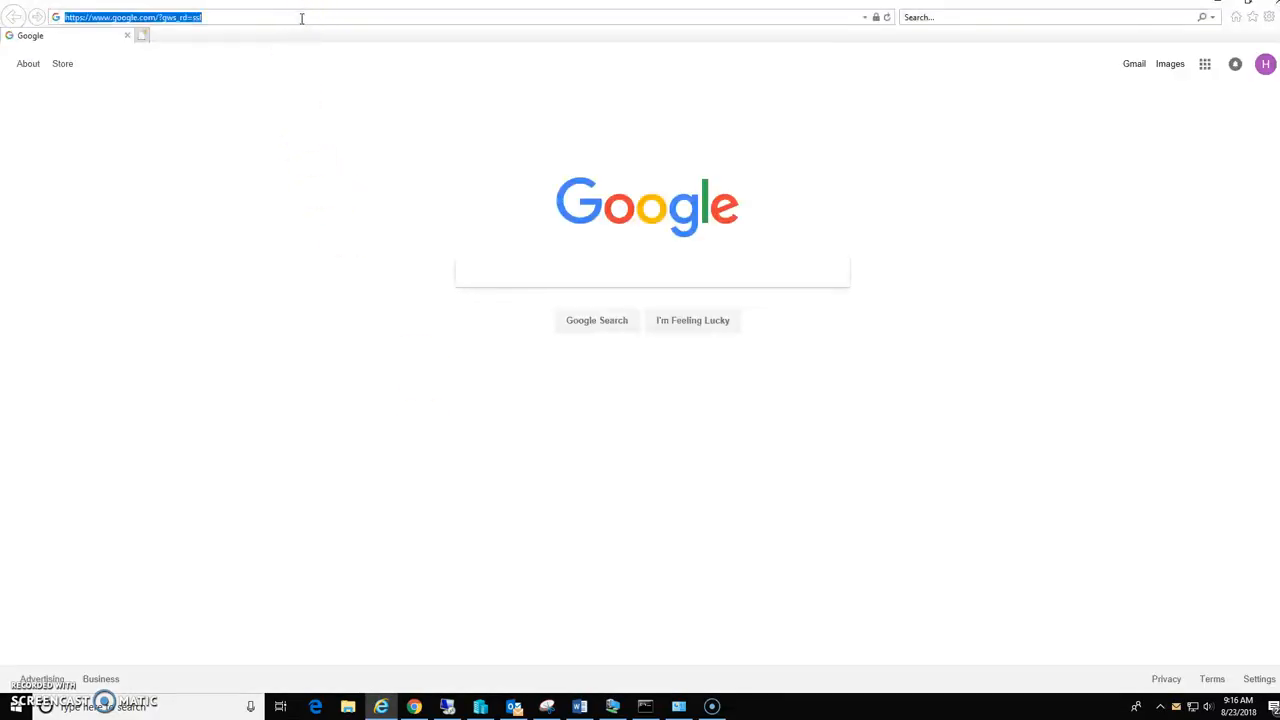
{"action": "type", "text": "http://www.kyoceradocumentsolutions.com/"}
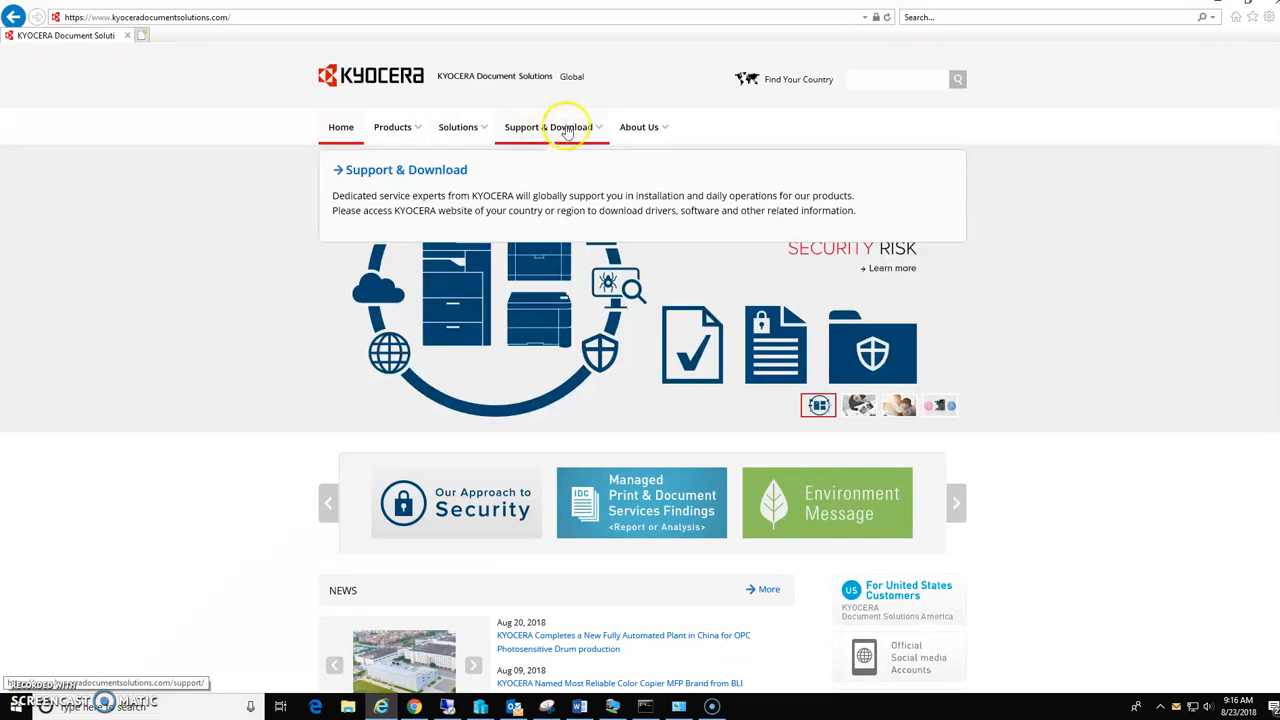
{"action": "left_click", "coordinate": [548, 127]}
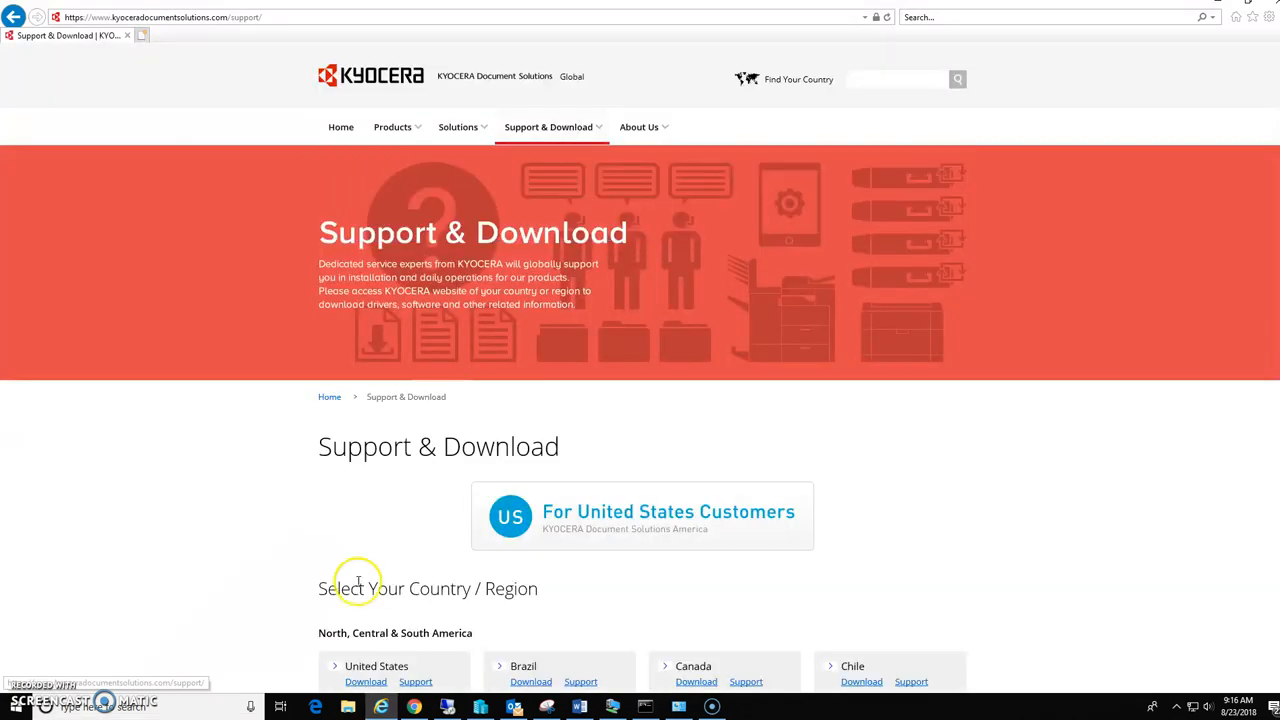
{"action": "scroll", "scroll_direction": "down", "scroll_amount": 3}
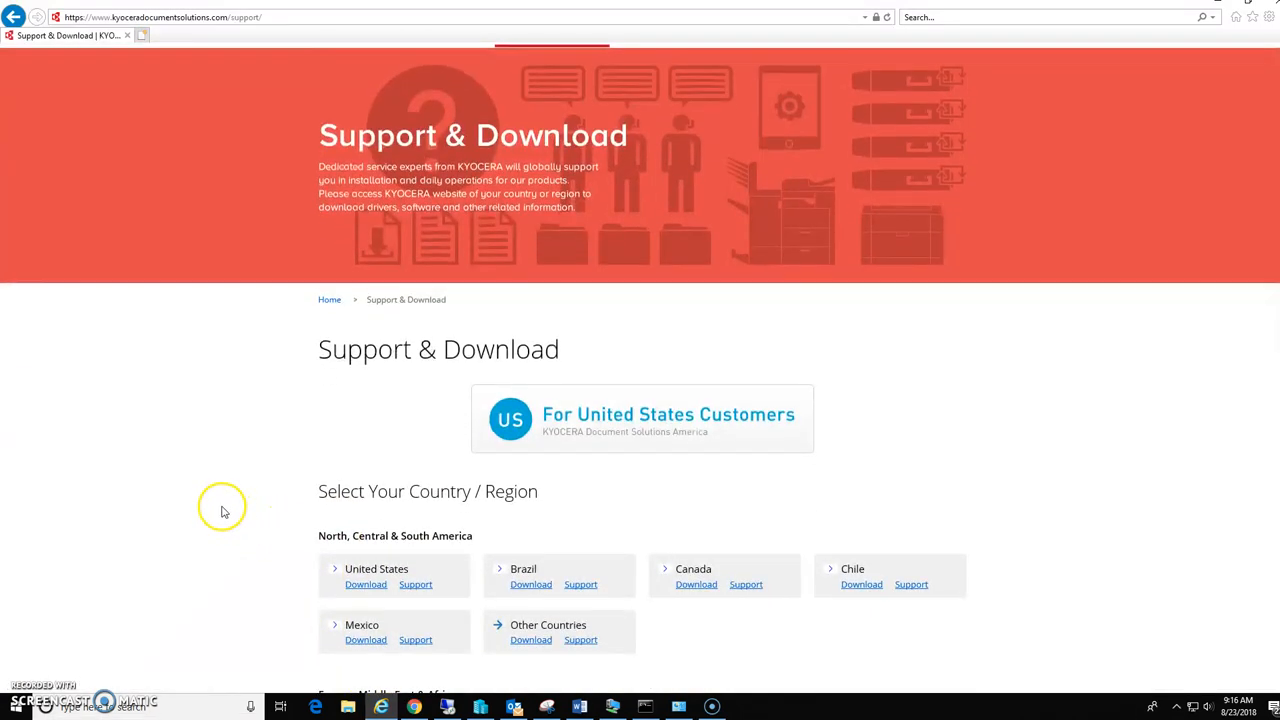
{"action": "mouse_move", "coordinate": [365, 584]}
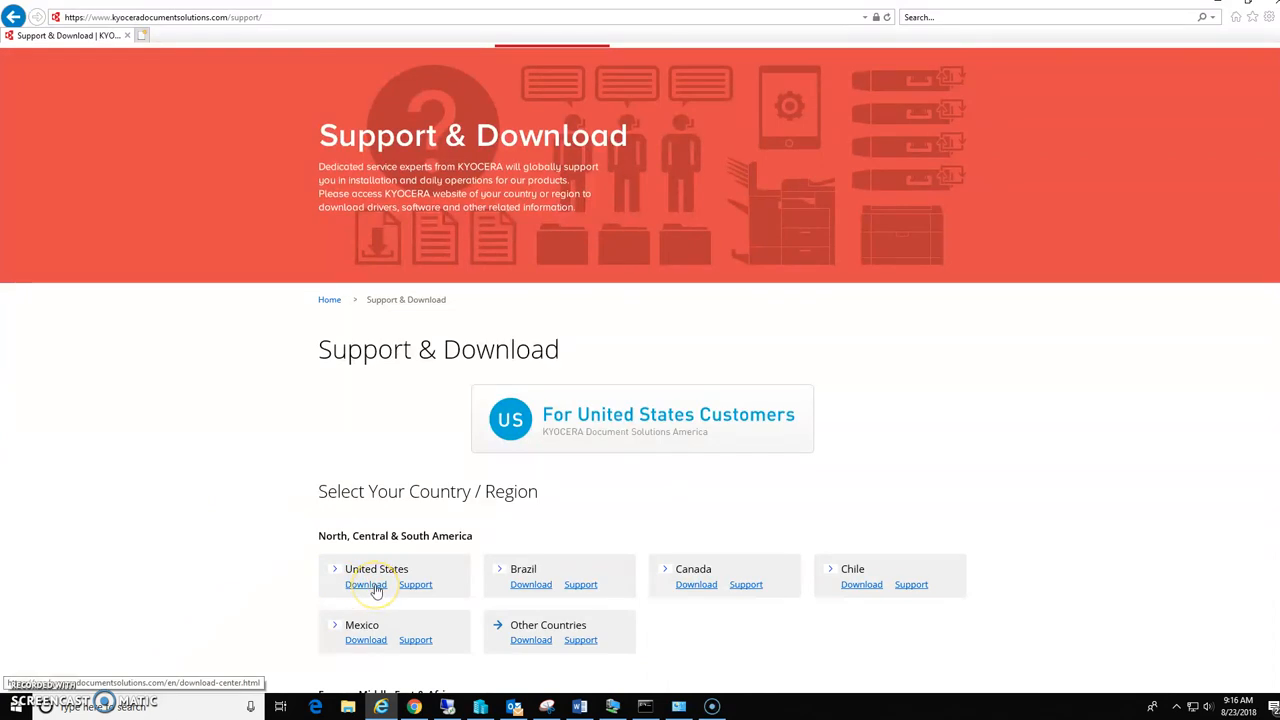
Step: Enter the United States Download Center and choose A3 MFPs as the product category
{"action": "left_click", "coordinate": [365, 584]}
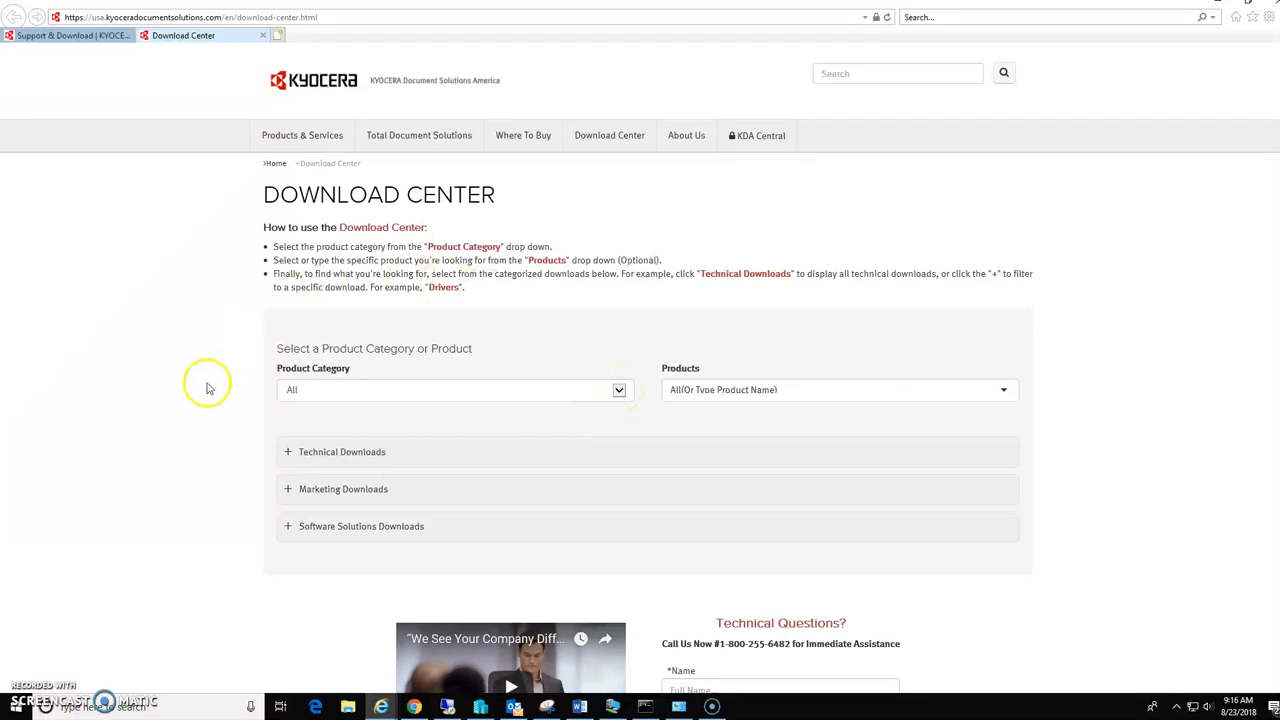
{"action": "left_click", "coordinate": [455, 389]}
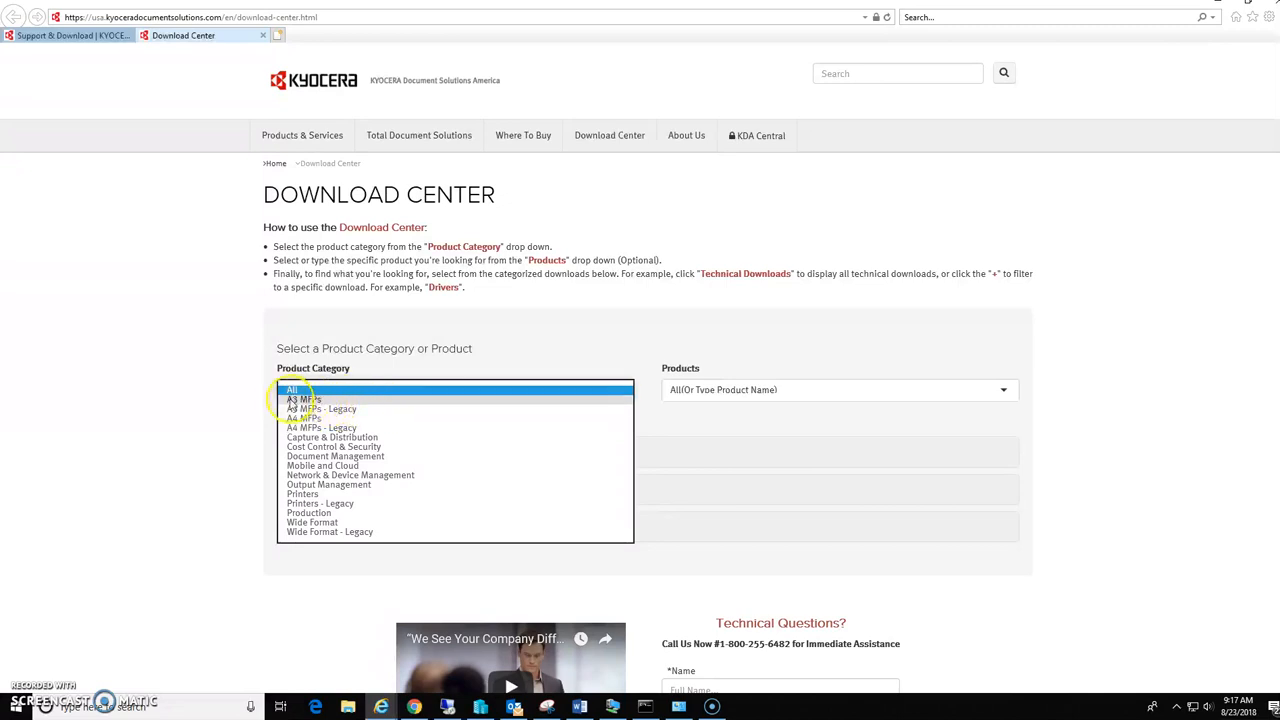
{"action": "mouse_move", "coordinate": [335, 405]}
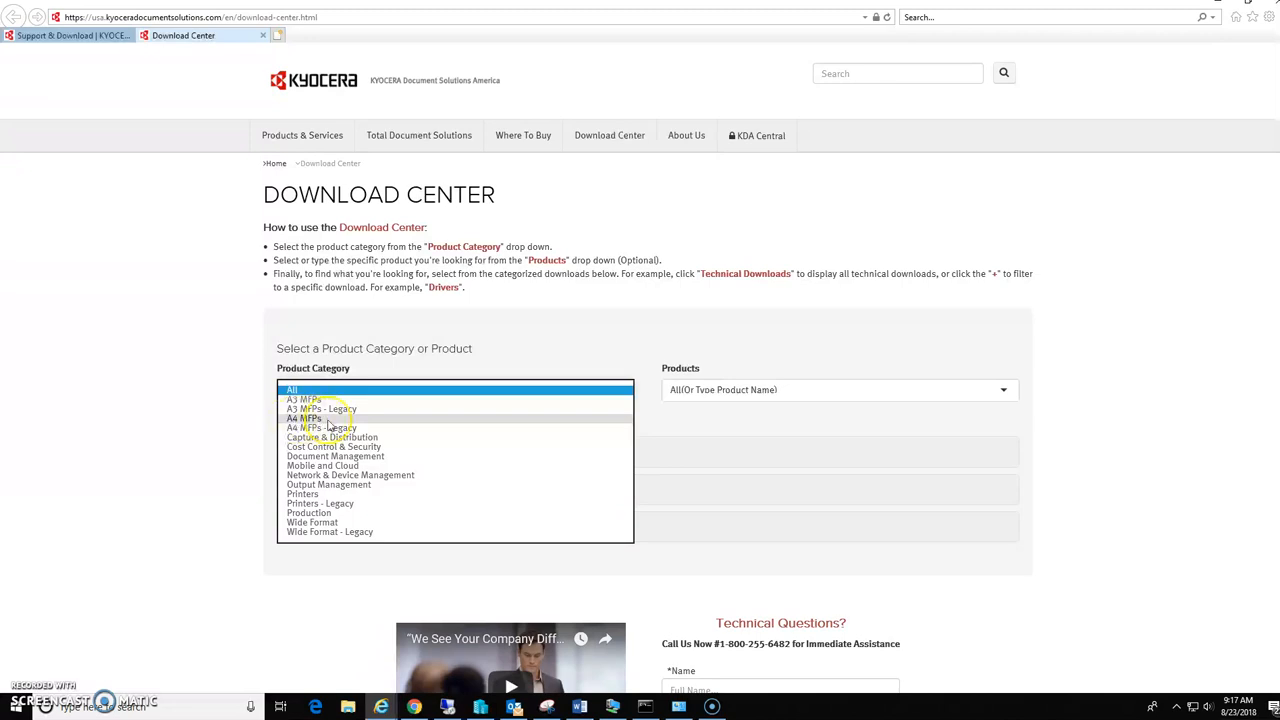
{"action": "left_click", "coordinate": [340, 389]}
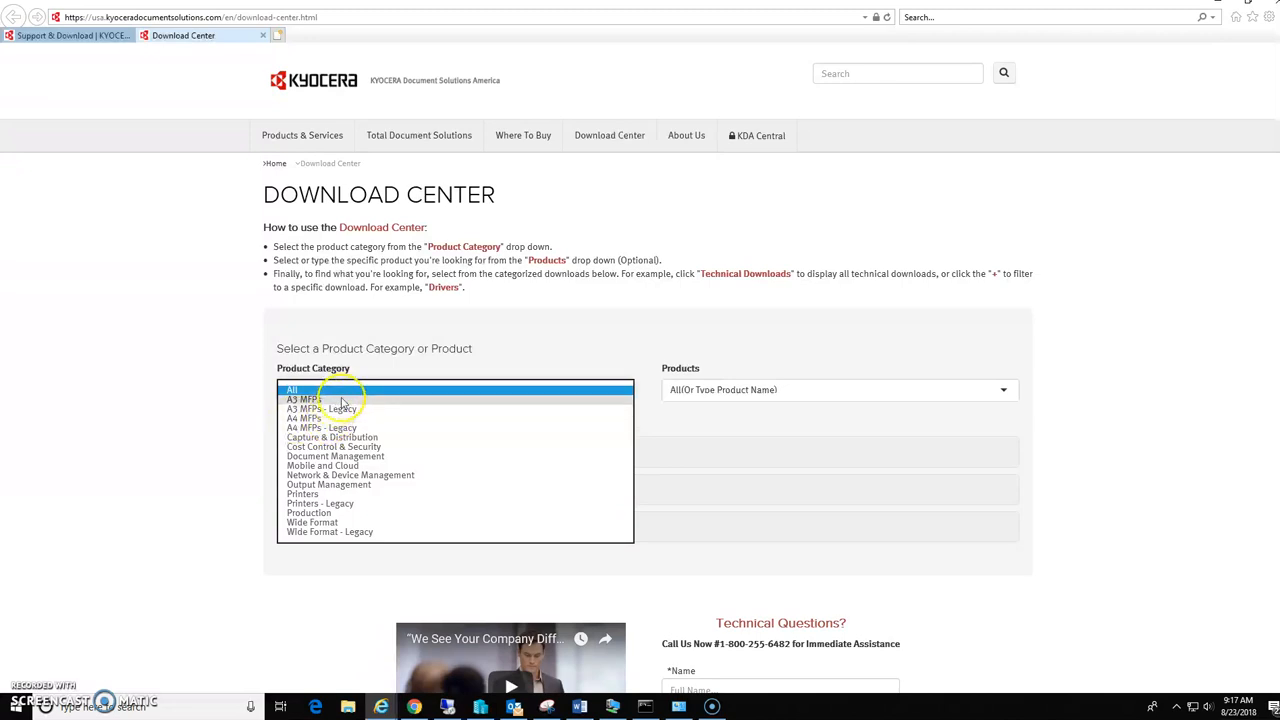
{"action": "left_click", "coordinate": [303, 399]}
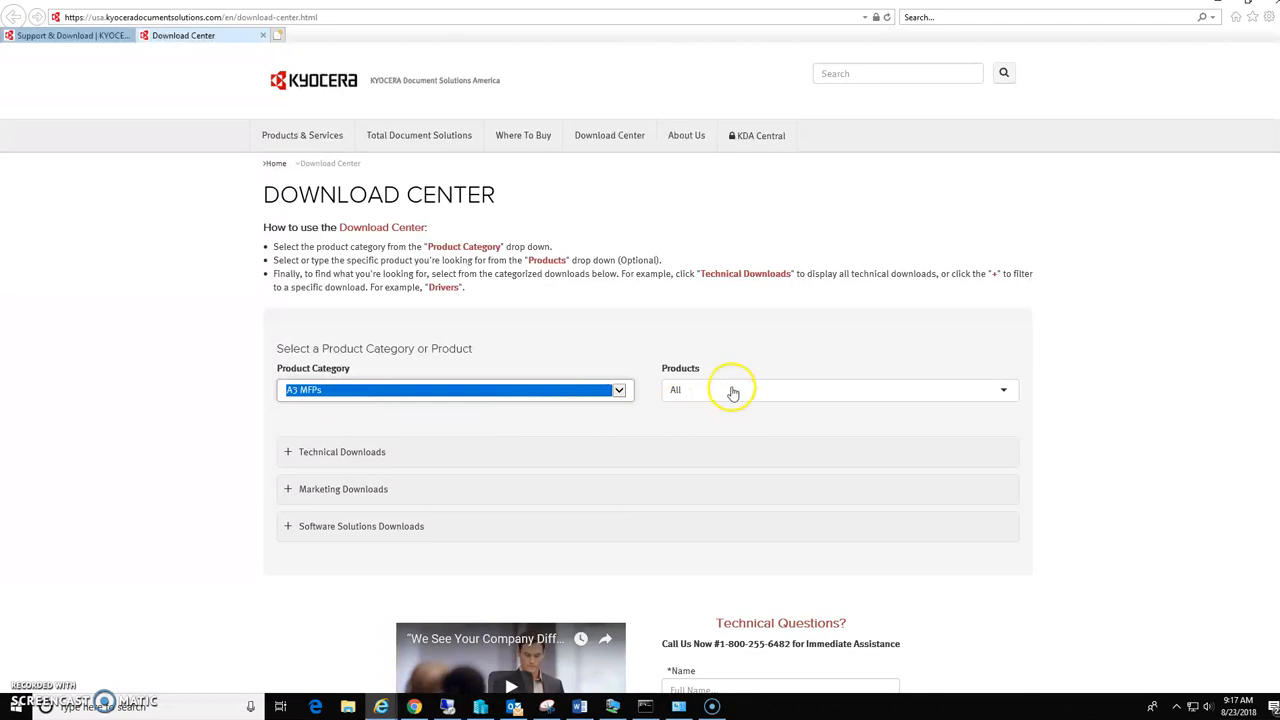
Step: Select TASKalfa 7052ci as the product and request its Drivers under Technical Downloads
{"action": "left_click", "coordinate": [838, 389]}
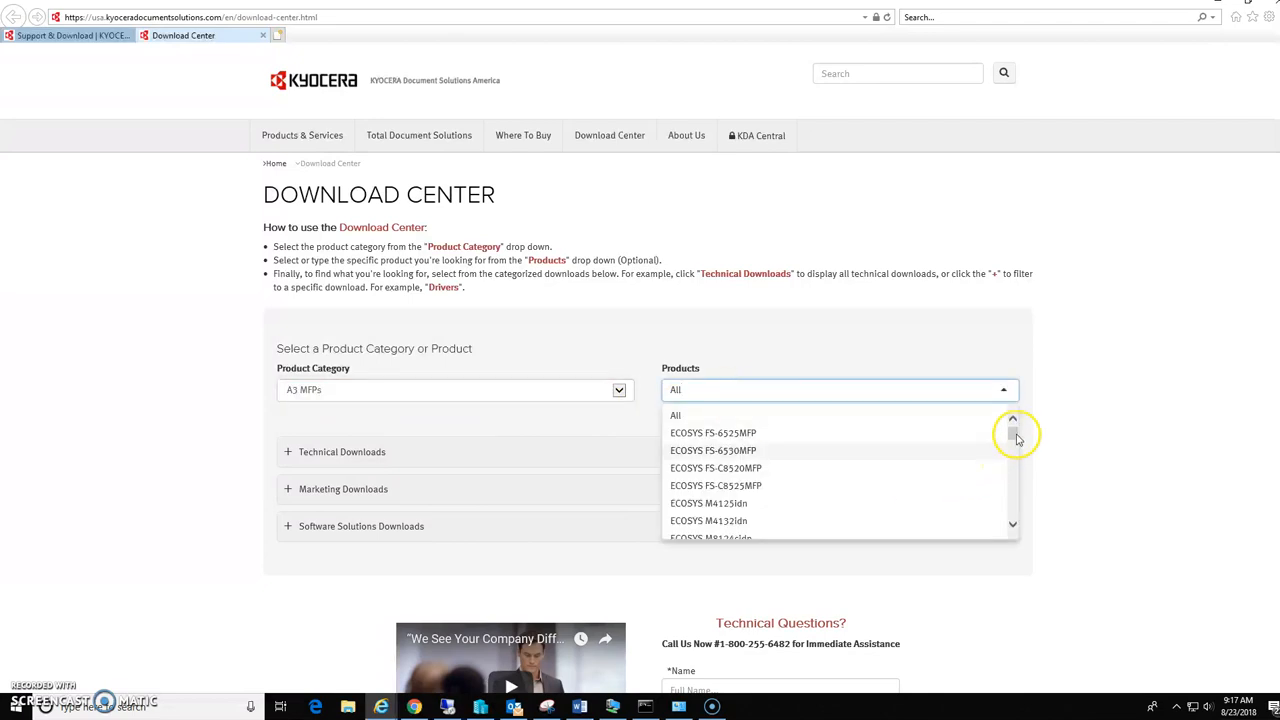
{"action": "scroll", "scroll_direction": "down", "scroll_amount": 3}
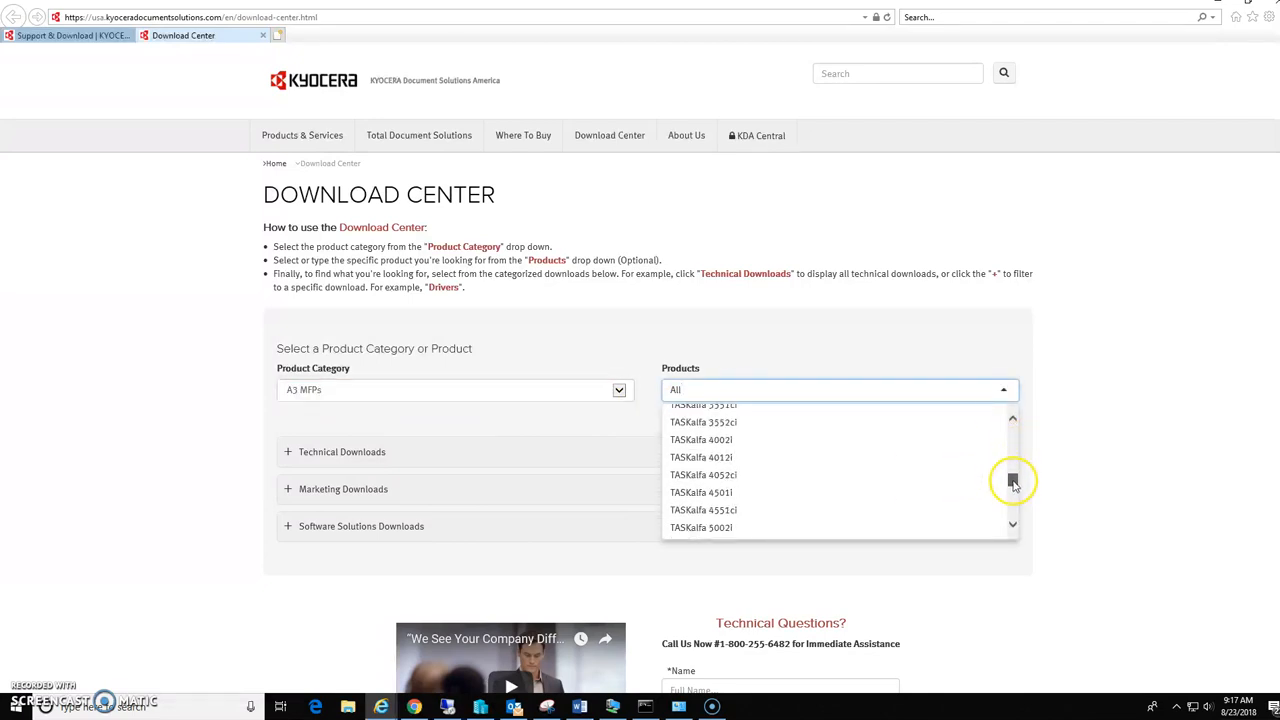
{"action": "scroll", "scroll_direction": "down", "scroll_amount": 3}
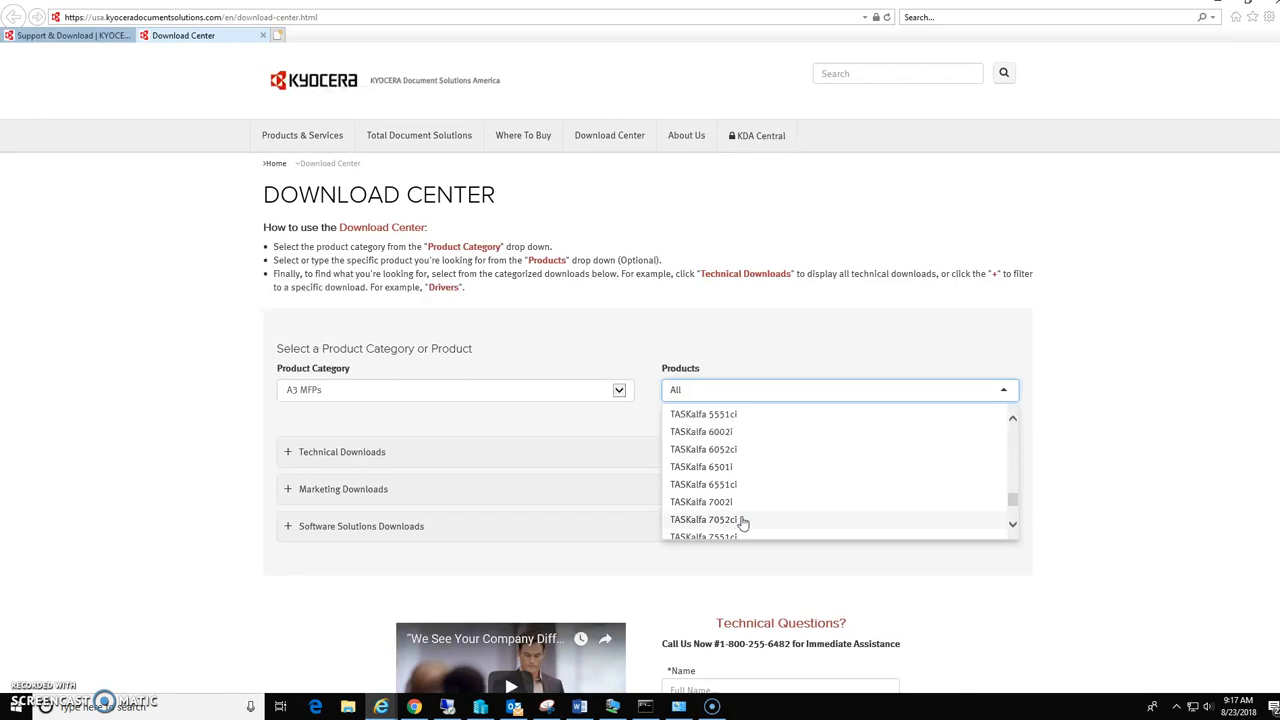
{"action": "left_click", "coordinate": [703, 519]}
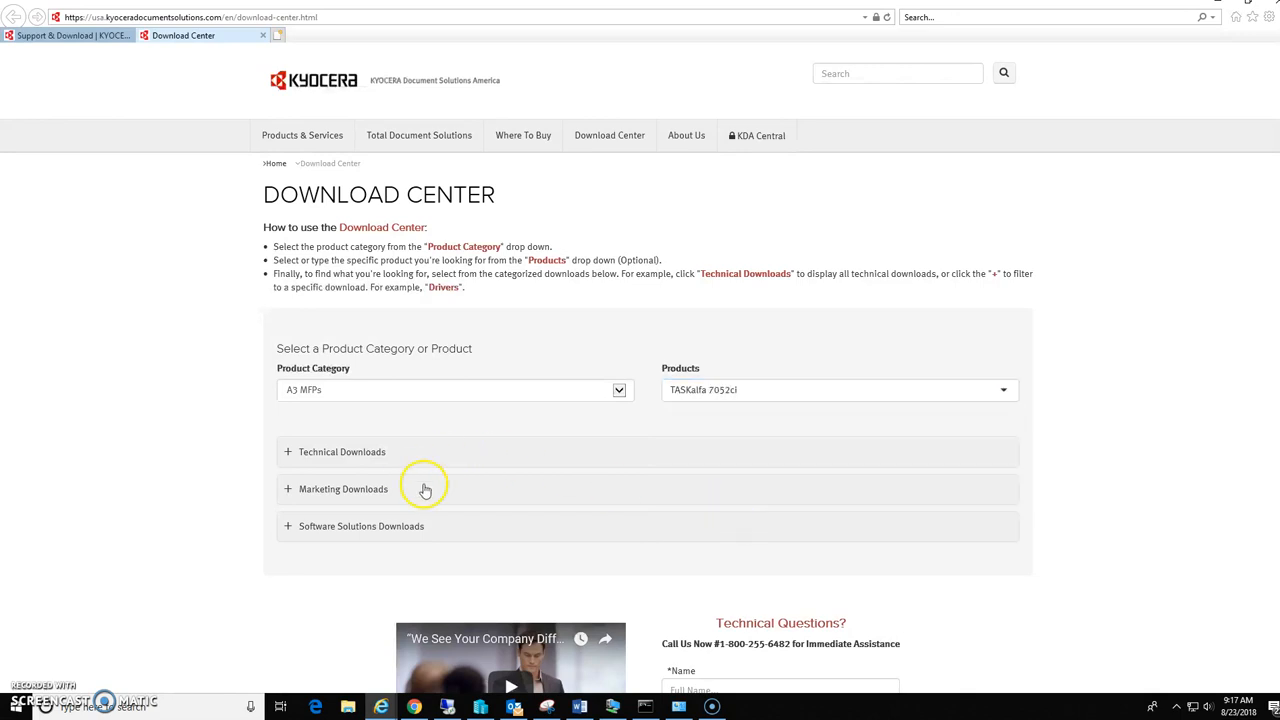
{"action": "mouse_move", "coordinate": [277, 460]}
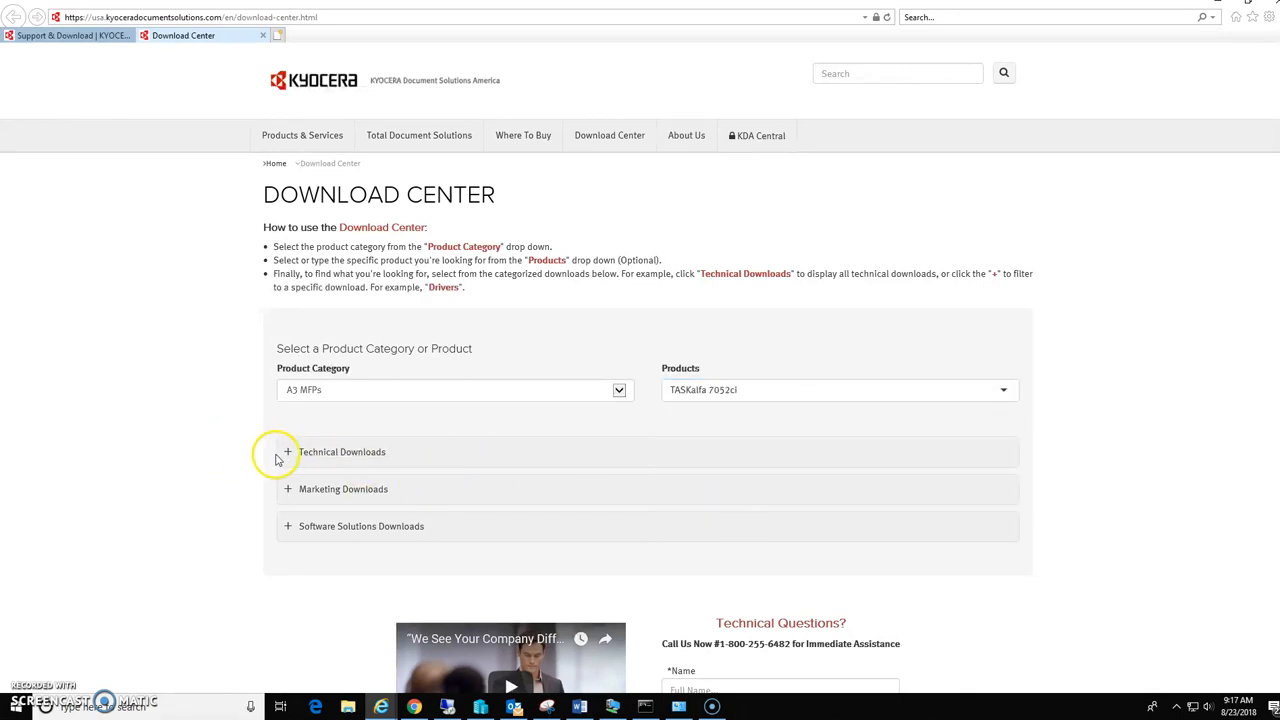
{"action": "left_click", "coordinate": [288, 451]}
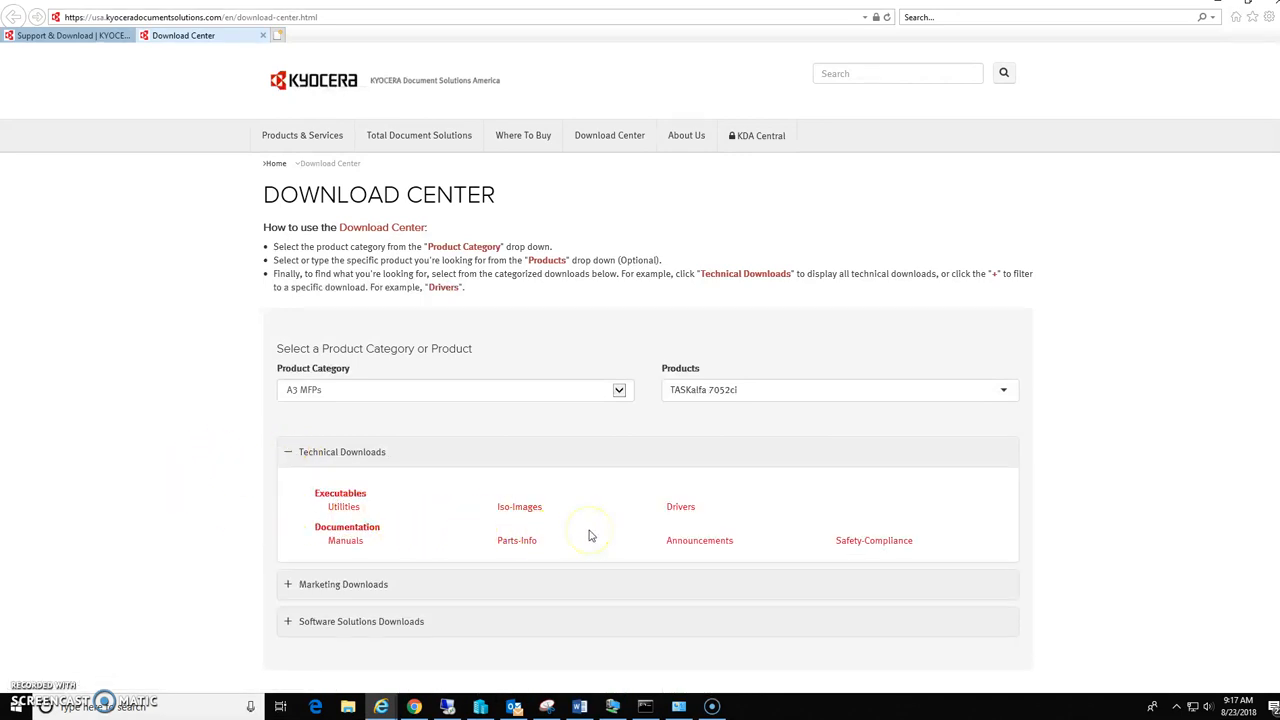
{"action": "left_click", "coordinate": [680, 506]}
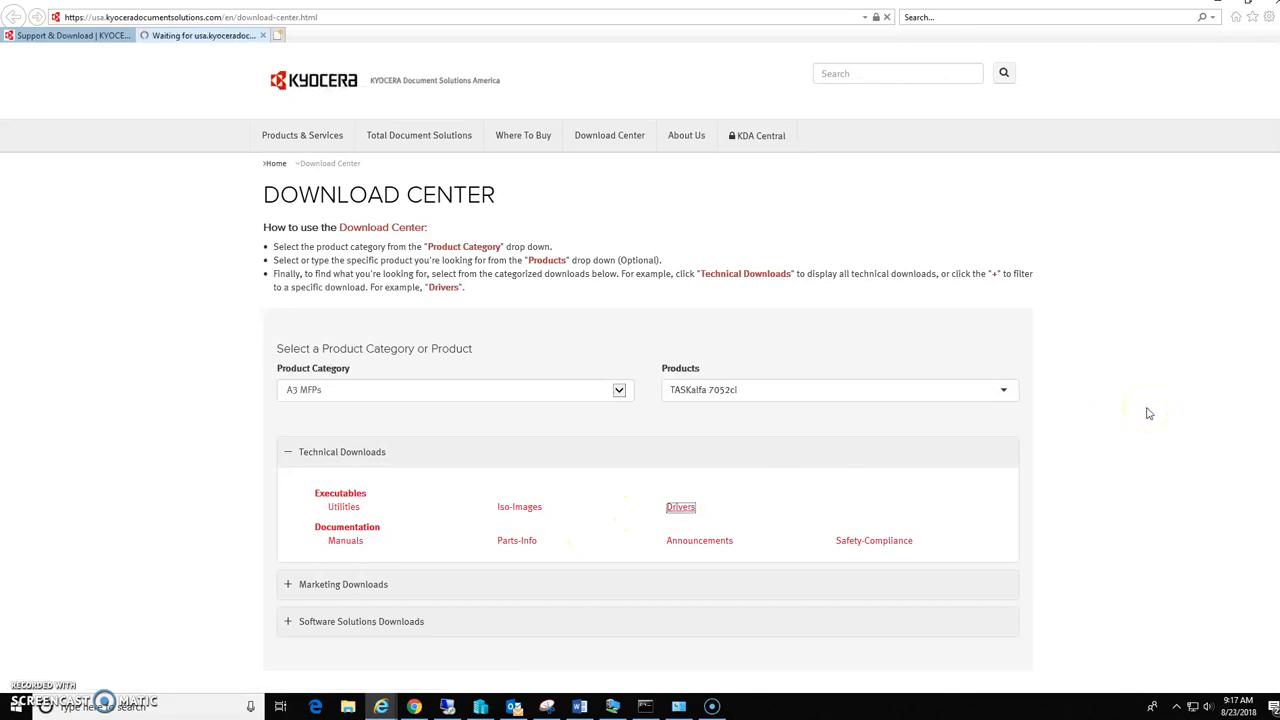
Step: Filter the 7052ci drivers to Windows 10 and locate the Kyocera Network Fax Print Driver row
{"action": "left_click", "coordinate": [680, 507]}
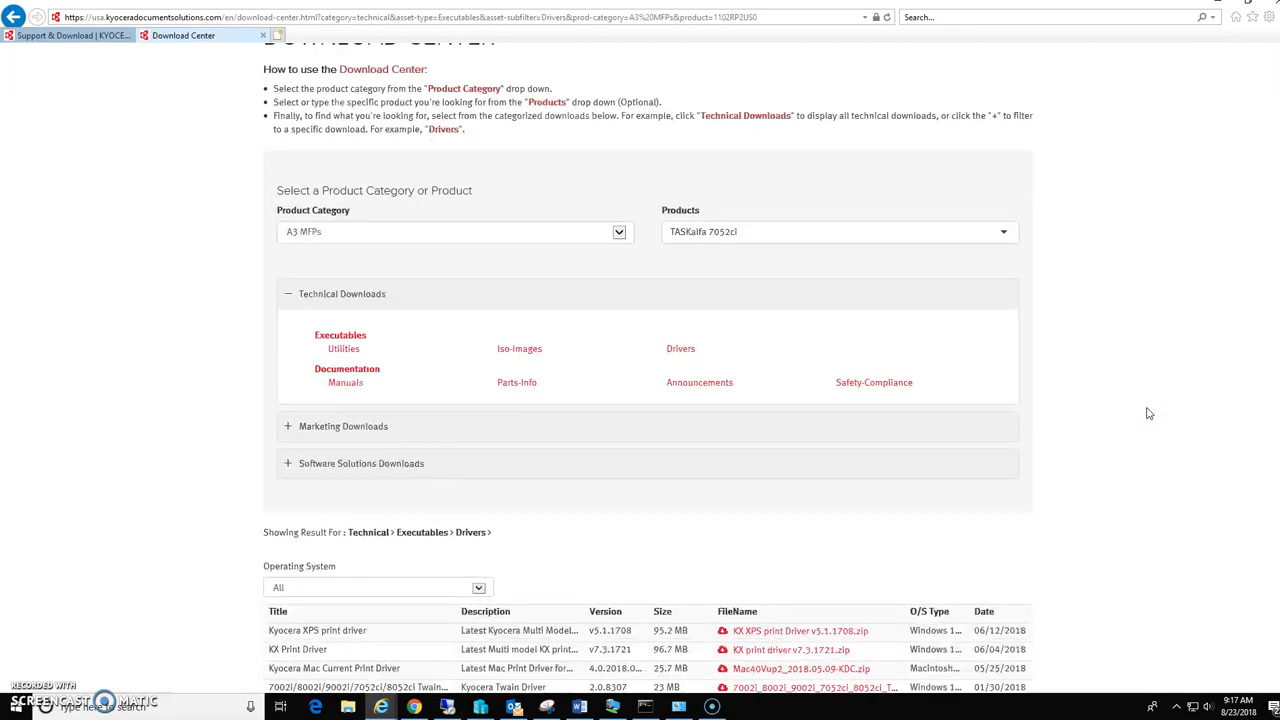
{"action": "scroll", "scroll_direction": "down", "scroll_amount": 3}
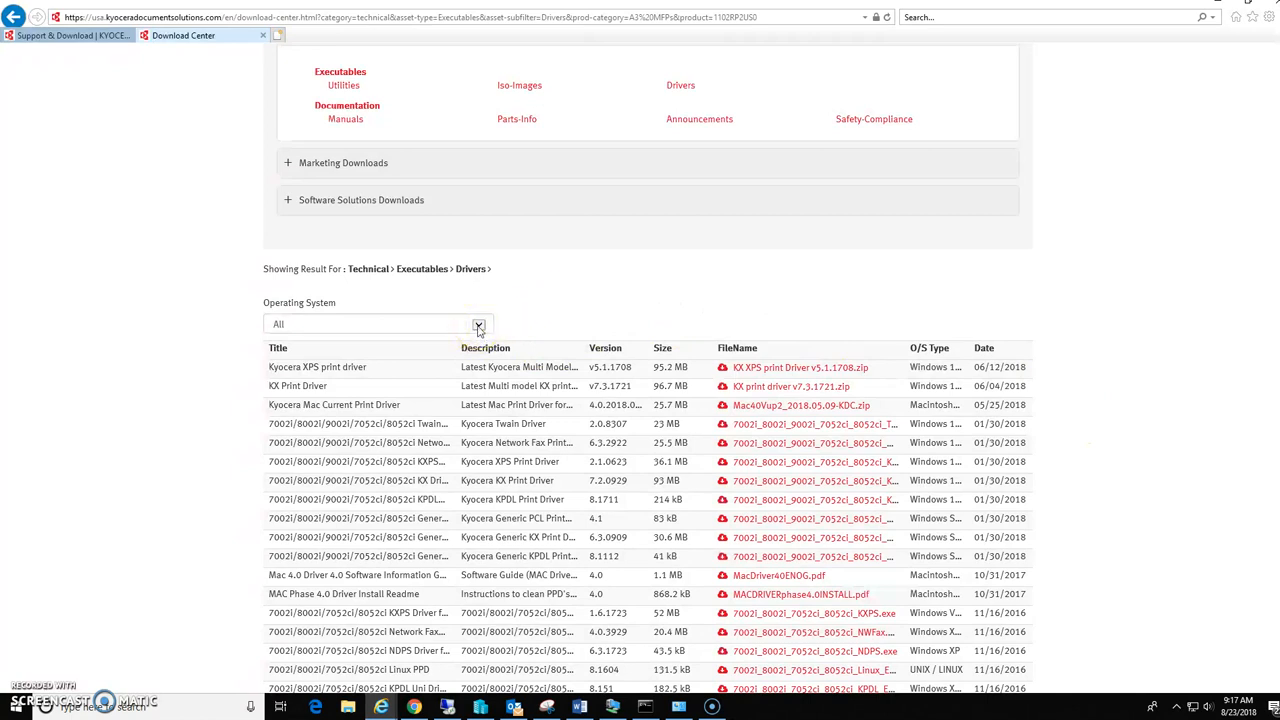
{"action": "left_click", "coordinate": [478, 323]}
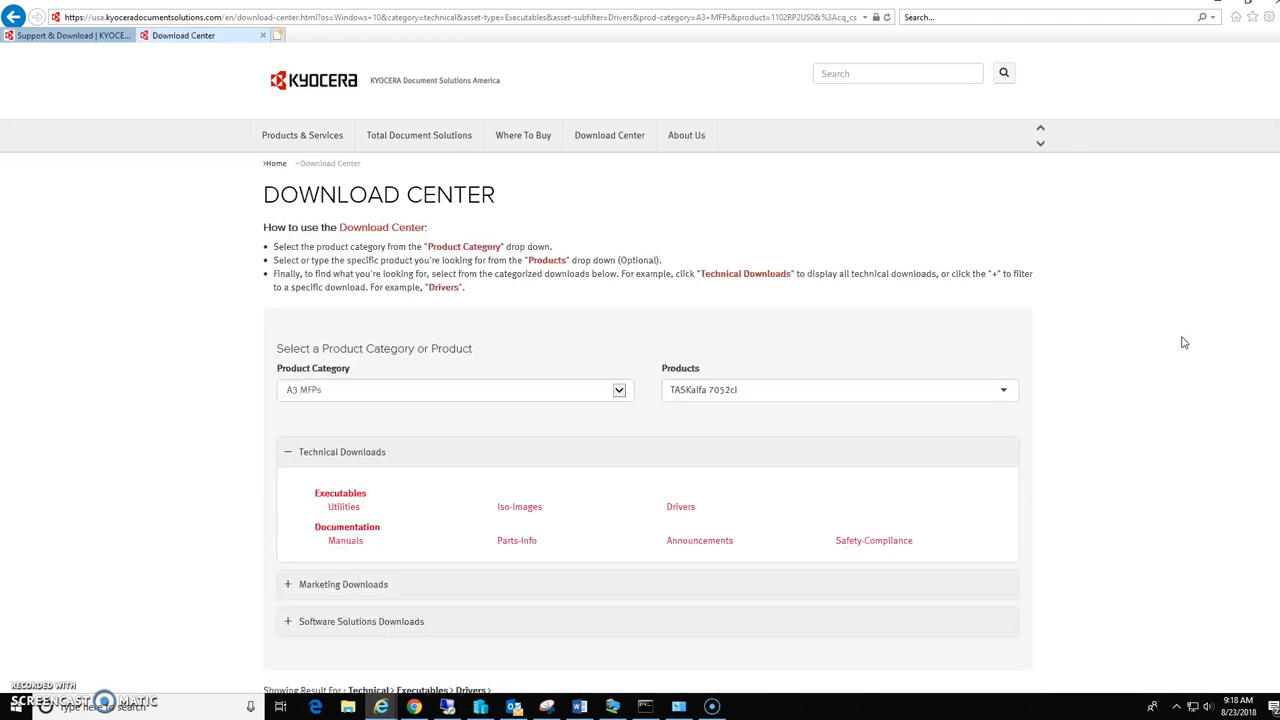
{"action": "scroll", "scroll_direction": "down", "scroll_amount": 3}
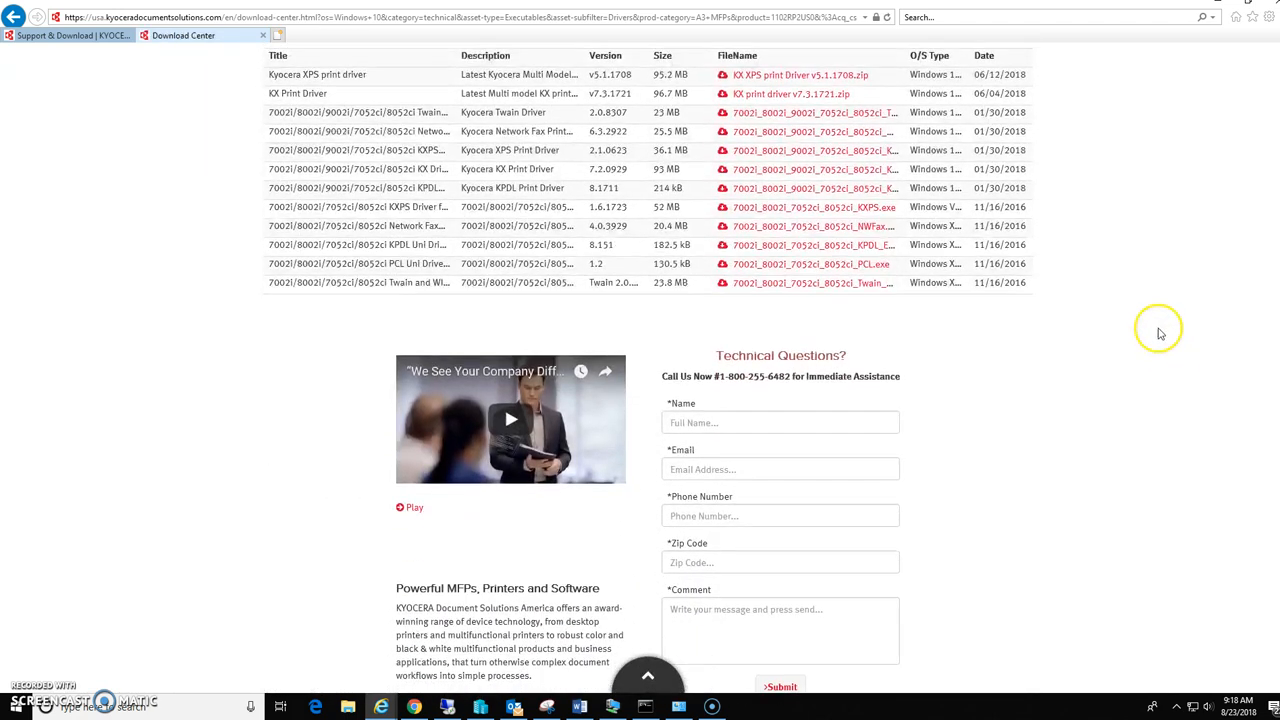
{"action": "mouse_move", "coordinate": [498, 300]}
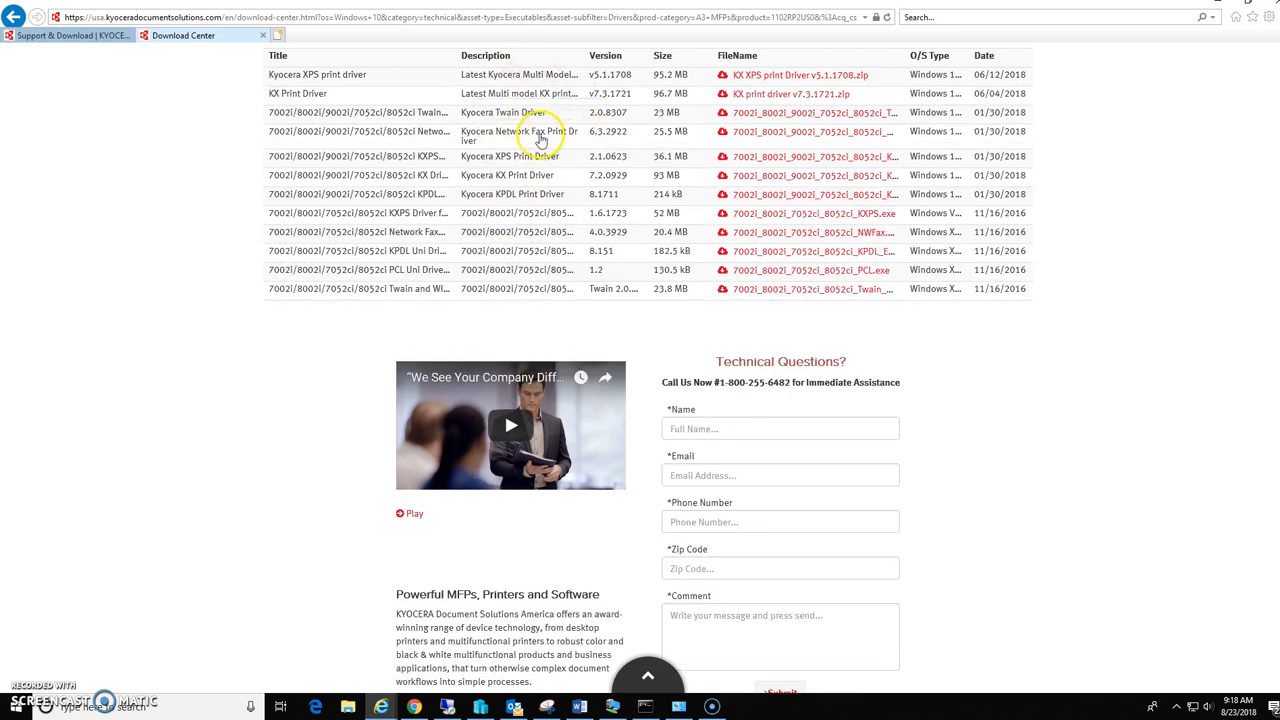
{"action": "mouse_move", "coordinate": [540, 135]}
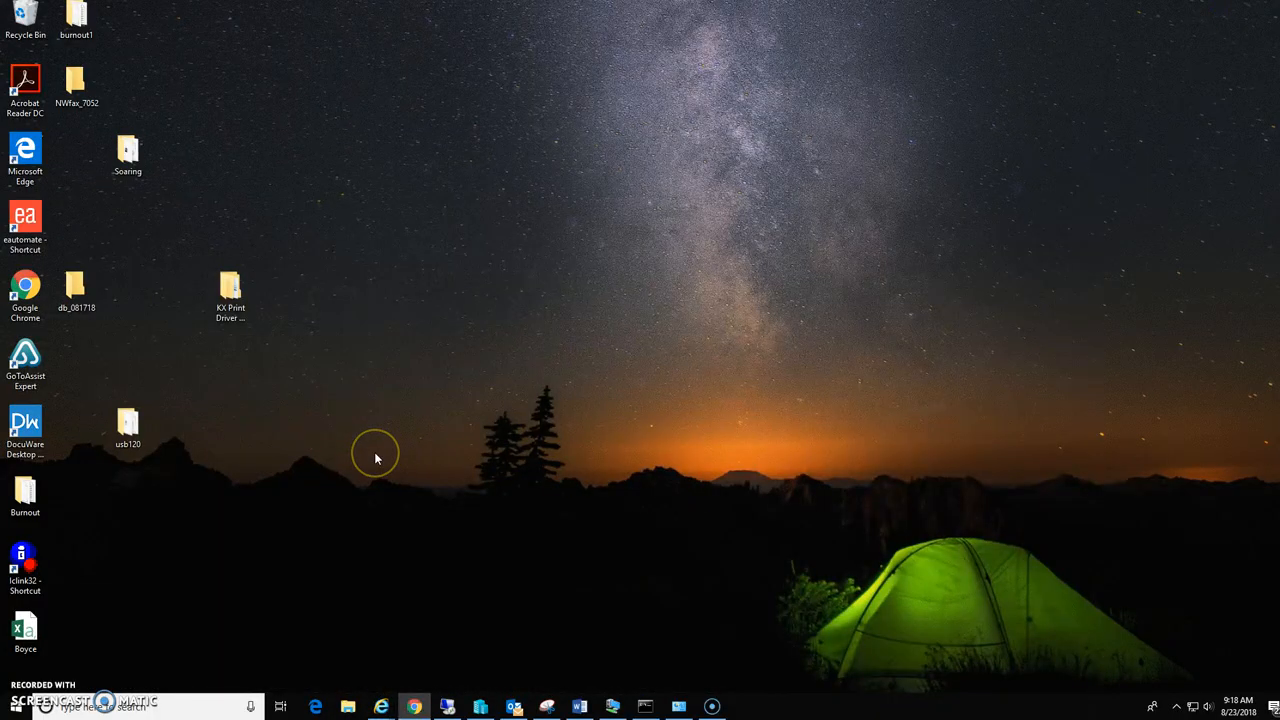
{"action": "mouse_move", "coordinate": [82, 138]}
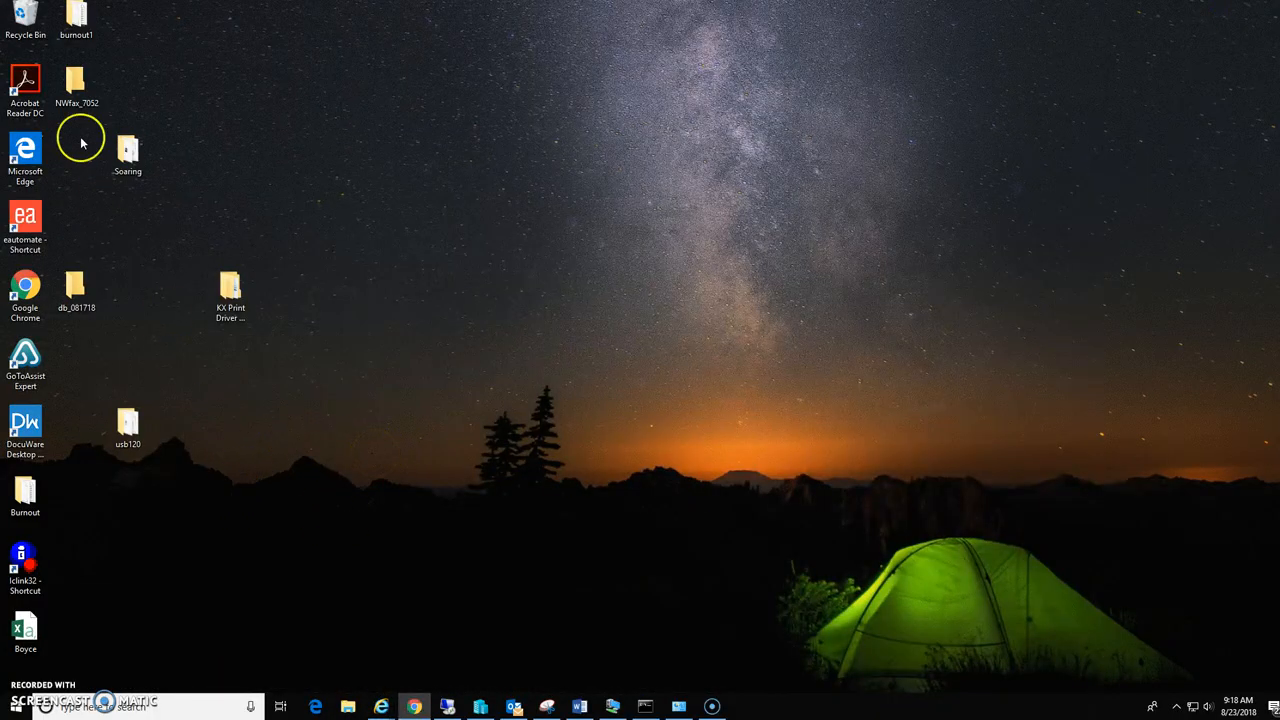
Step: Run the NW-FAX package from the NWfax_7052 folder and extract it to the default folder
{"action": "left_click", "coordinate": [76, 82]}
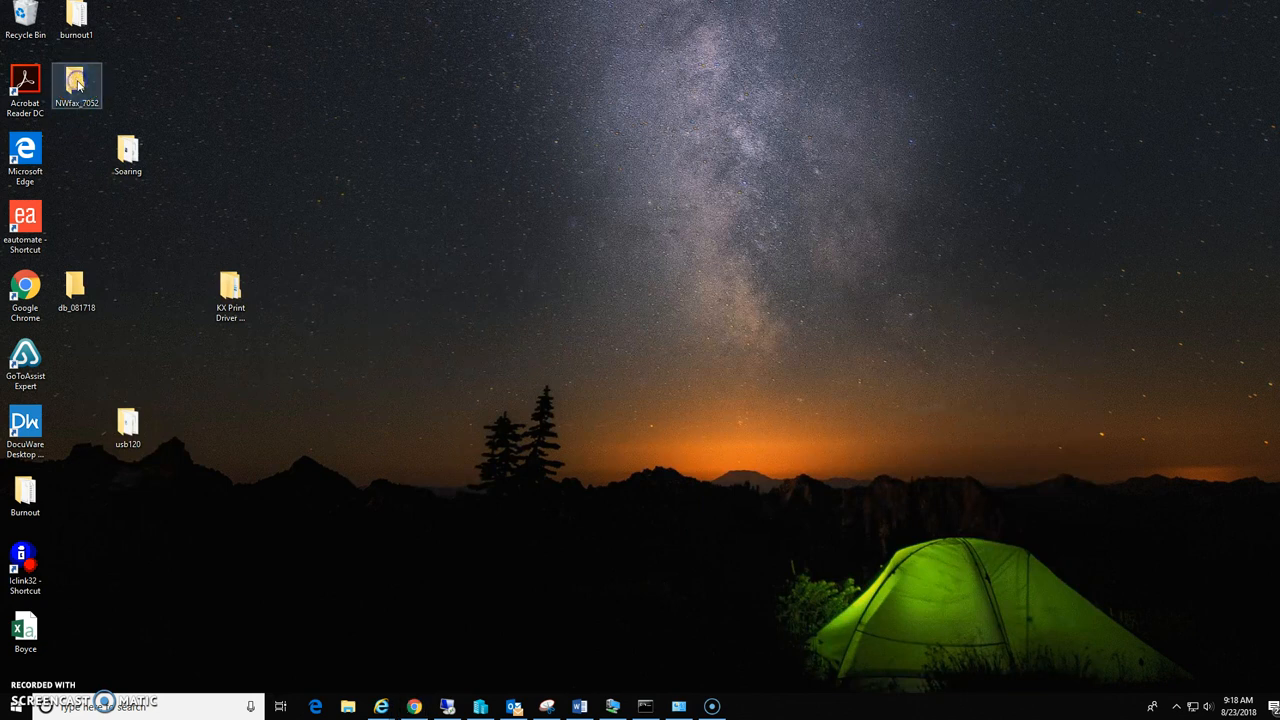
{"action": "double_click", "coordinate": [77, 80]}
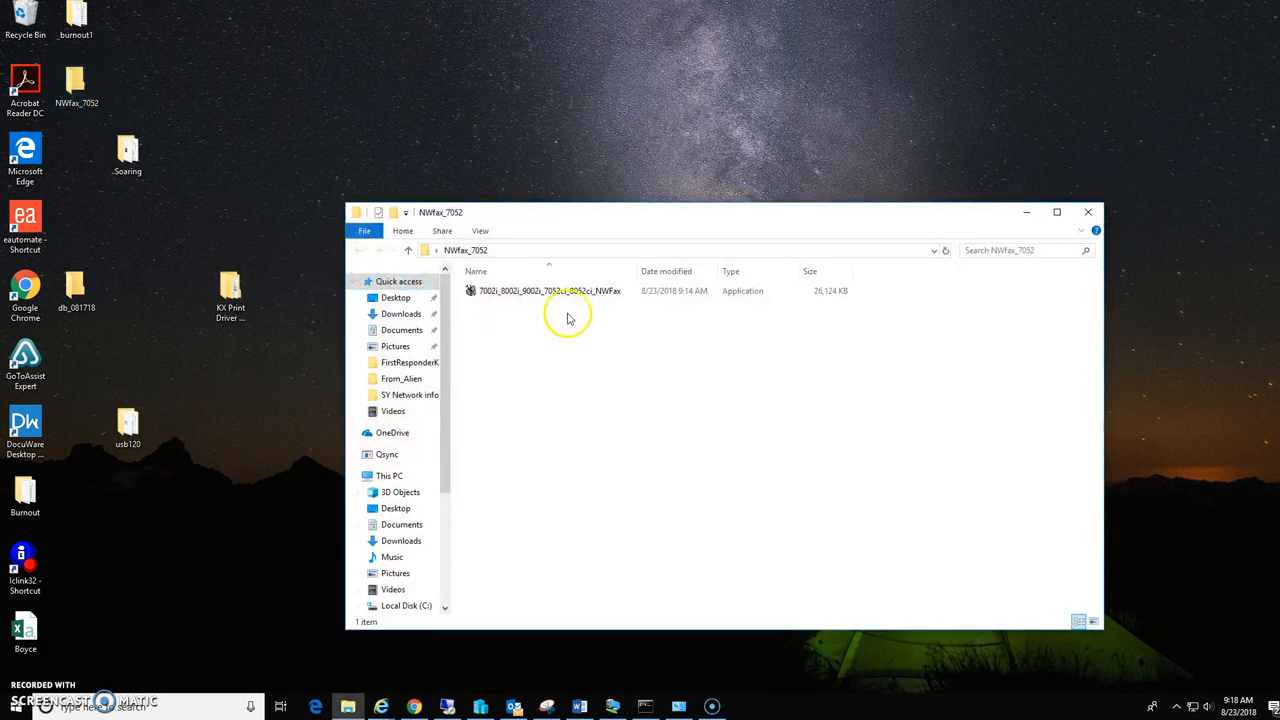
{"action": "mouse_move", "coordinate": [540, 291]}
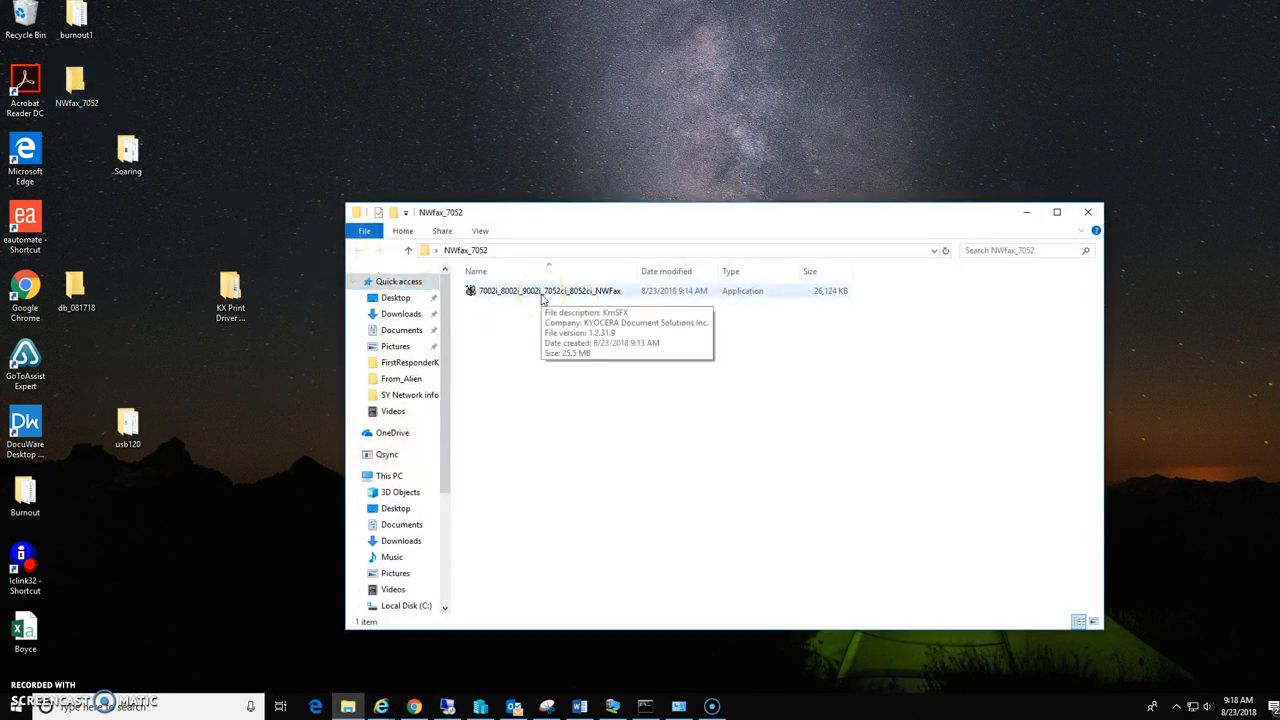
{"action": "left_click", "coordinate": [549, 290]}
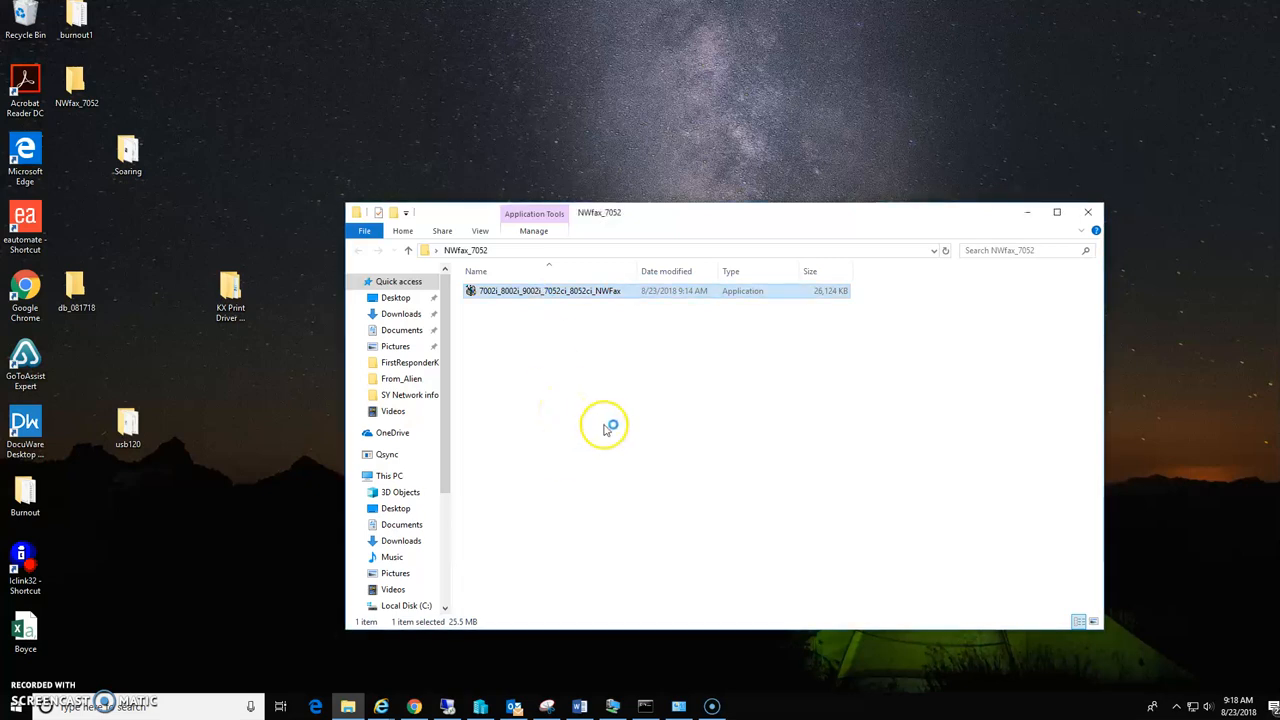
{"action": "double_click", "coordinate": [548, 290]}
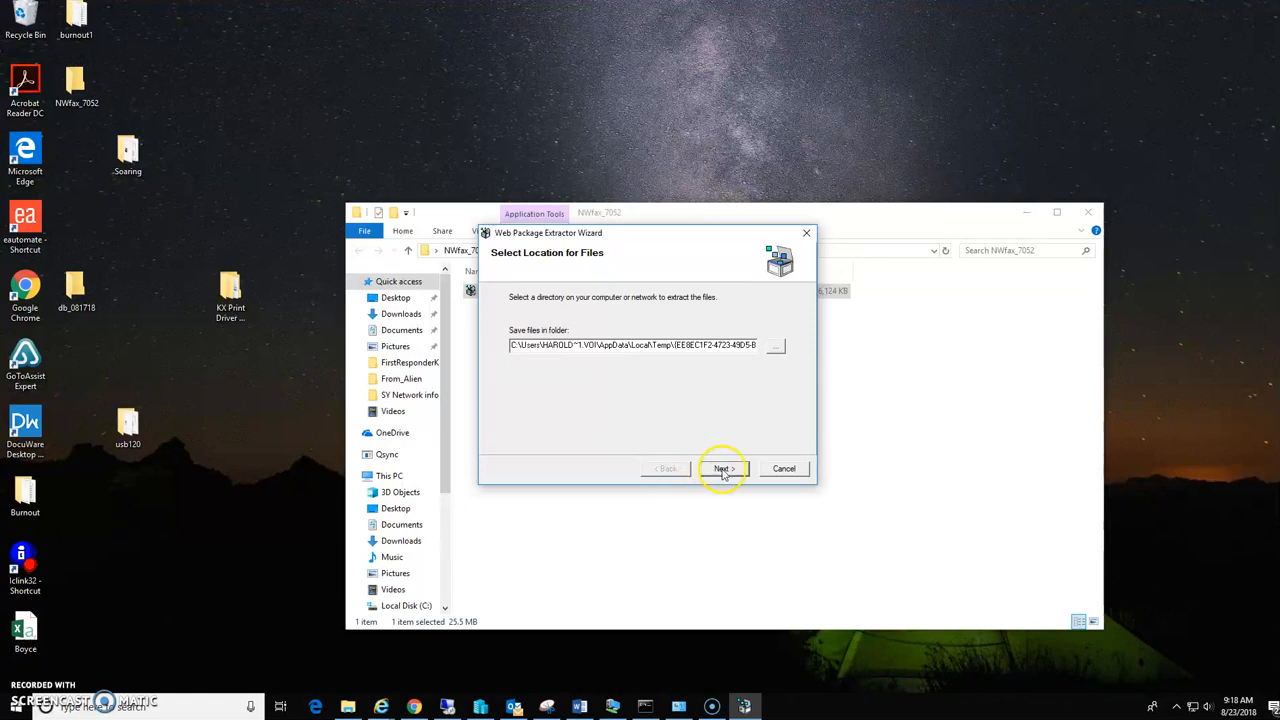
{"action": "left_click", "coordinate": [723, 468]}
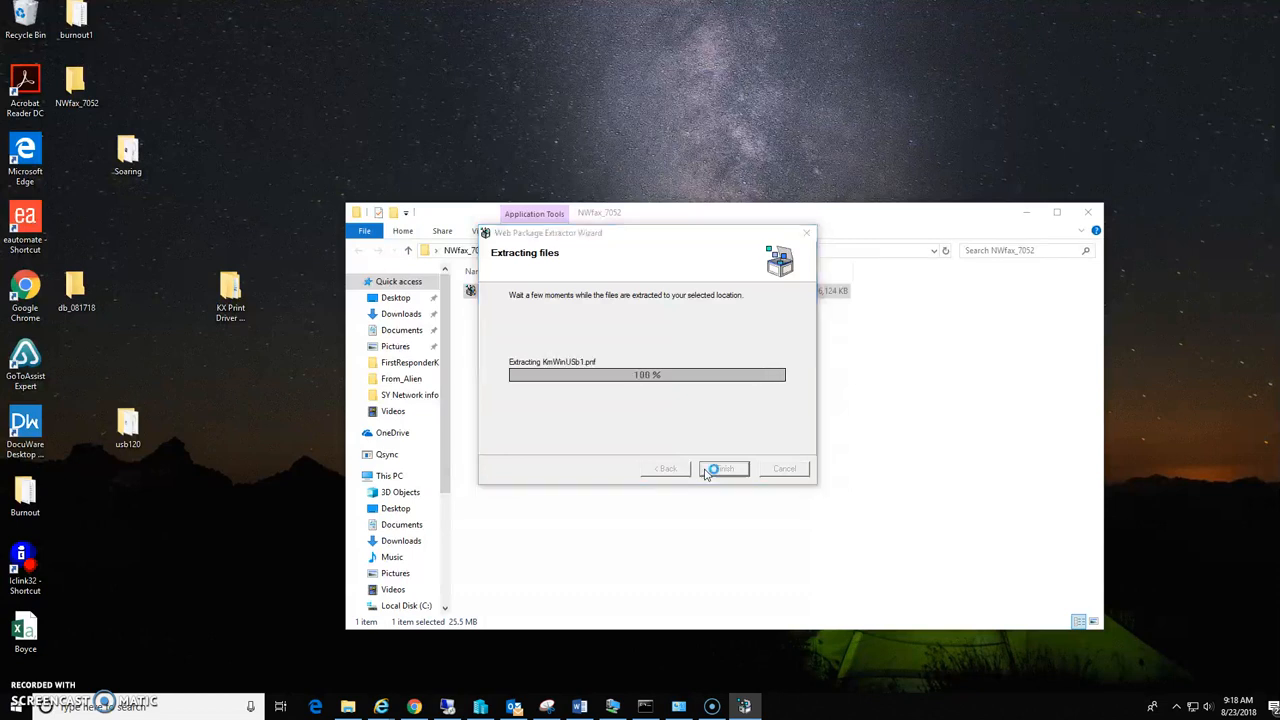
{"action": "left_click", "coordinate": [723, 468]}
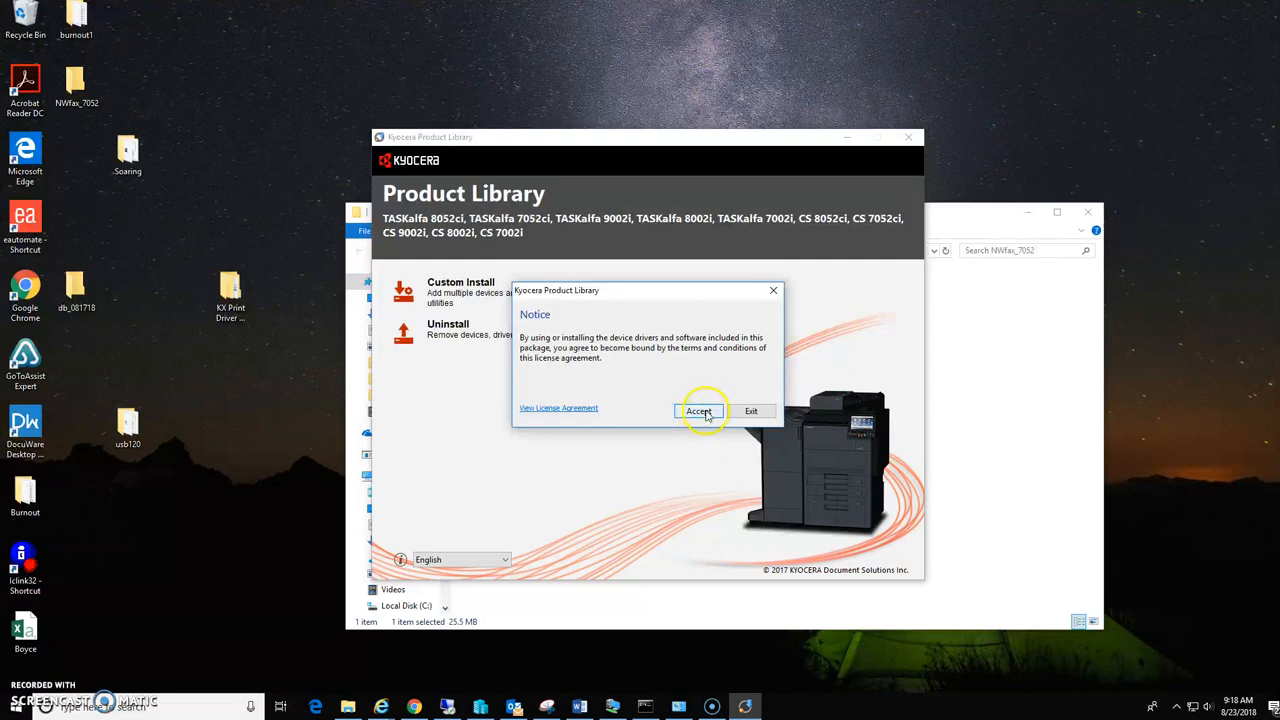
Step: Accept the license and queue the TASKalfa 7052ci (10.252.14.207) plus FAX Driver via Custom Install
{"action": "left_click", "coordinate": [699, 411]}
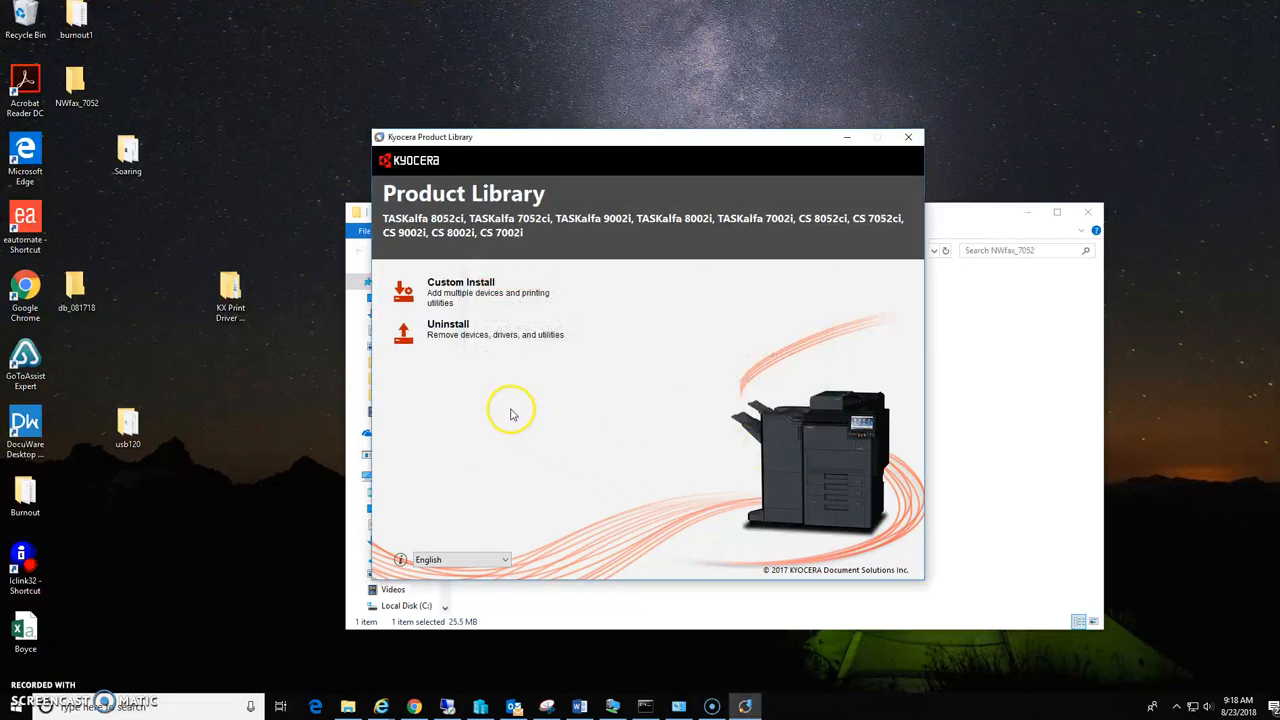
{"action": "left_click", "coordinate": [461, 290]}
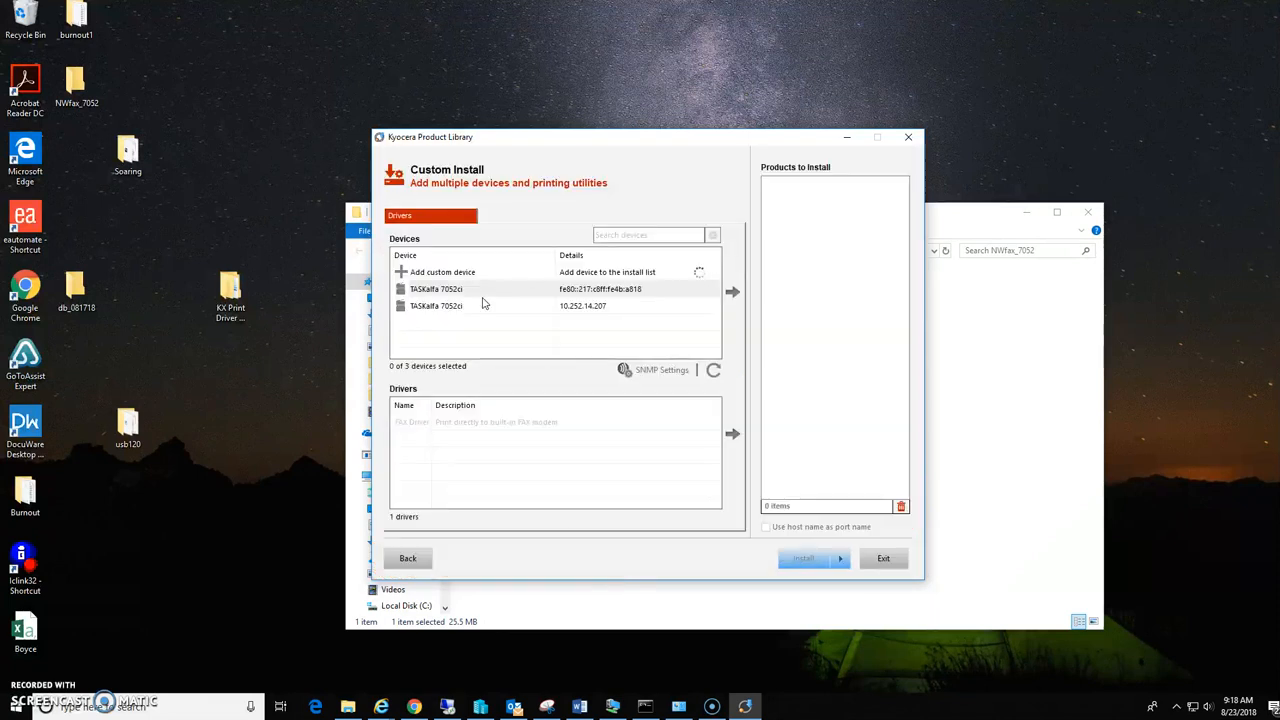
{"action": "mouse_move", "coordinate": [550, 334]}
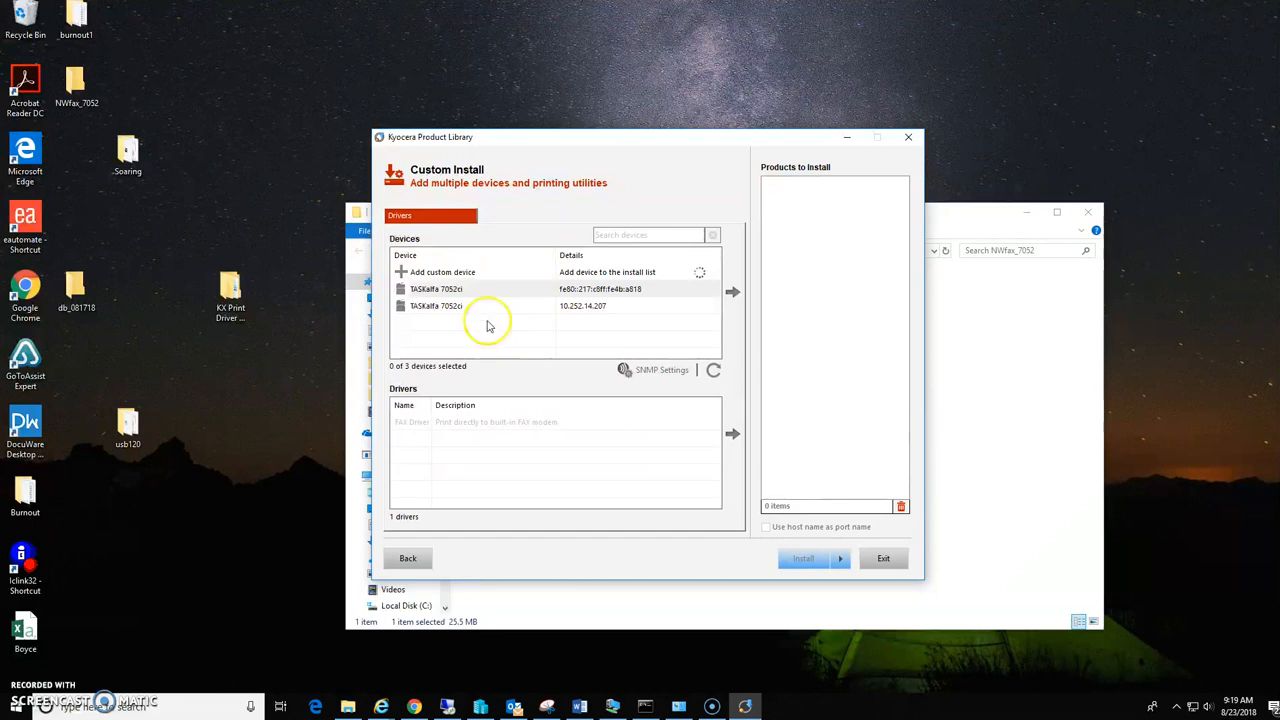
{"action": "mouse_move", "coordinate": [476, 306]}
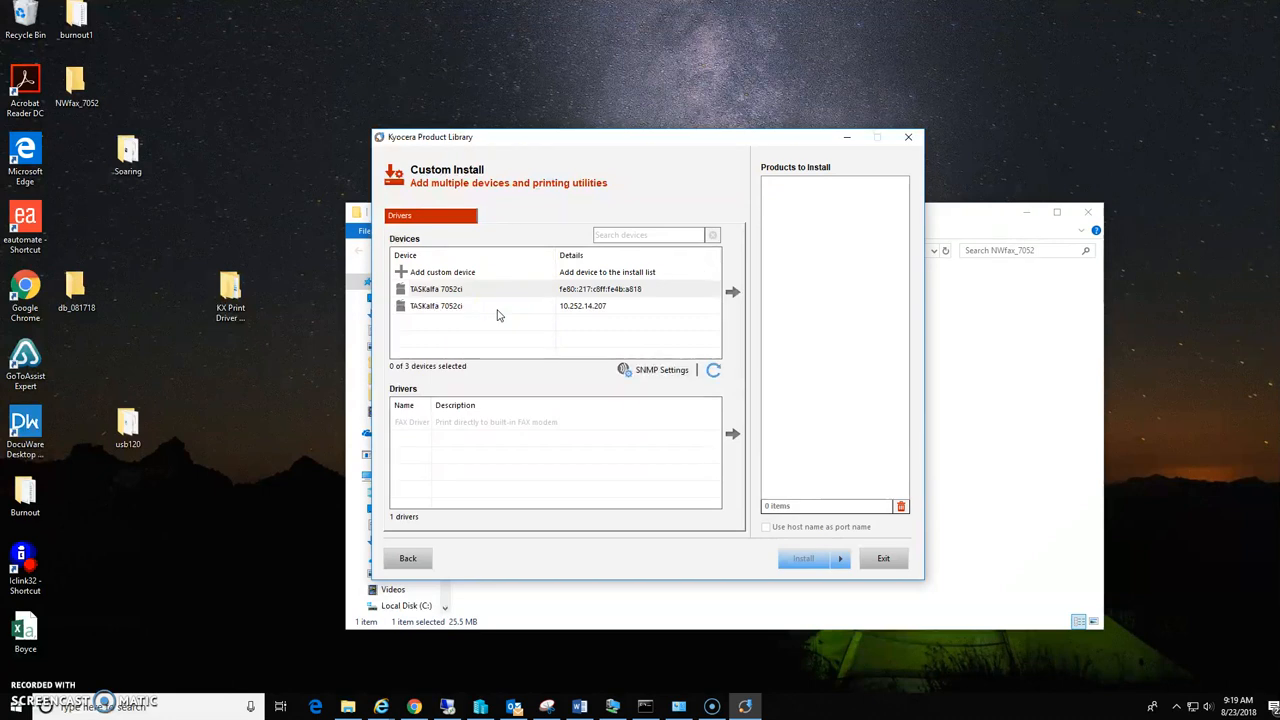
{"action": "left_click", "coordinate": [470, 305]}
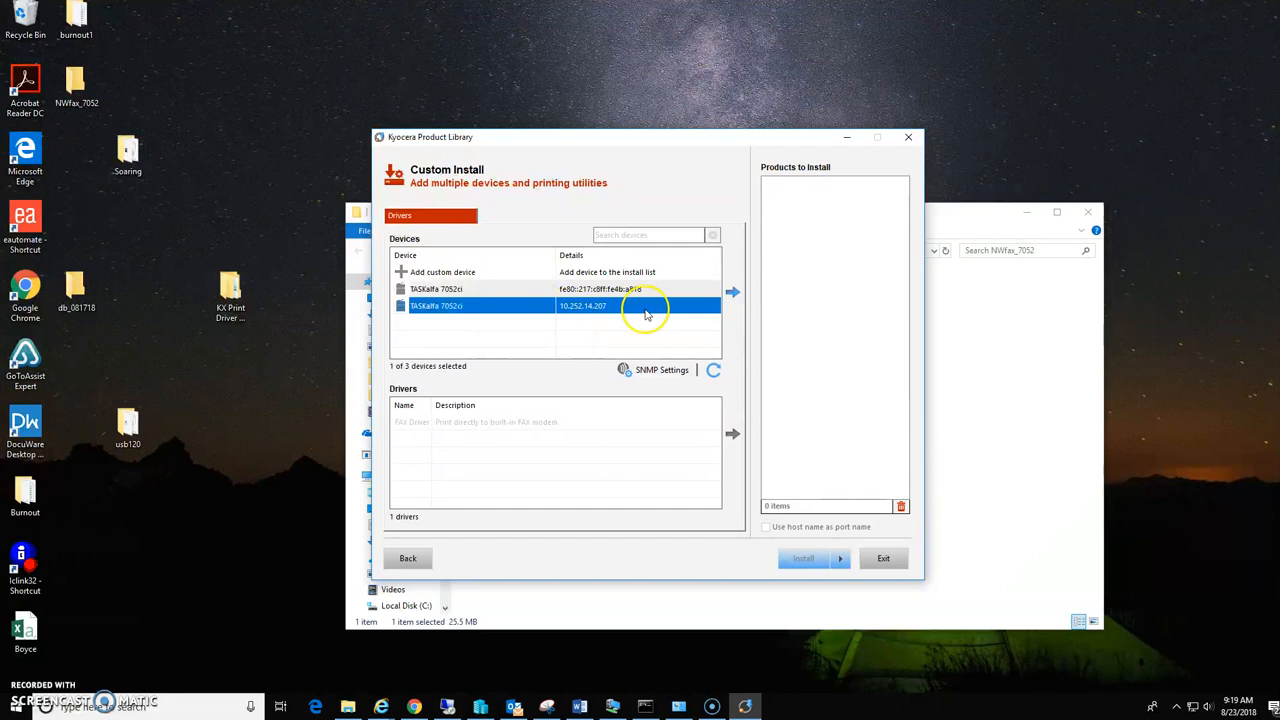
{"action": "mouse_move", "coordinate": [715, 318]}
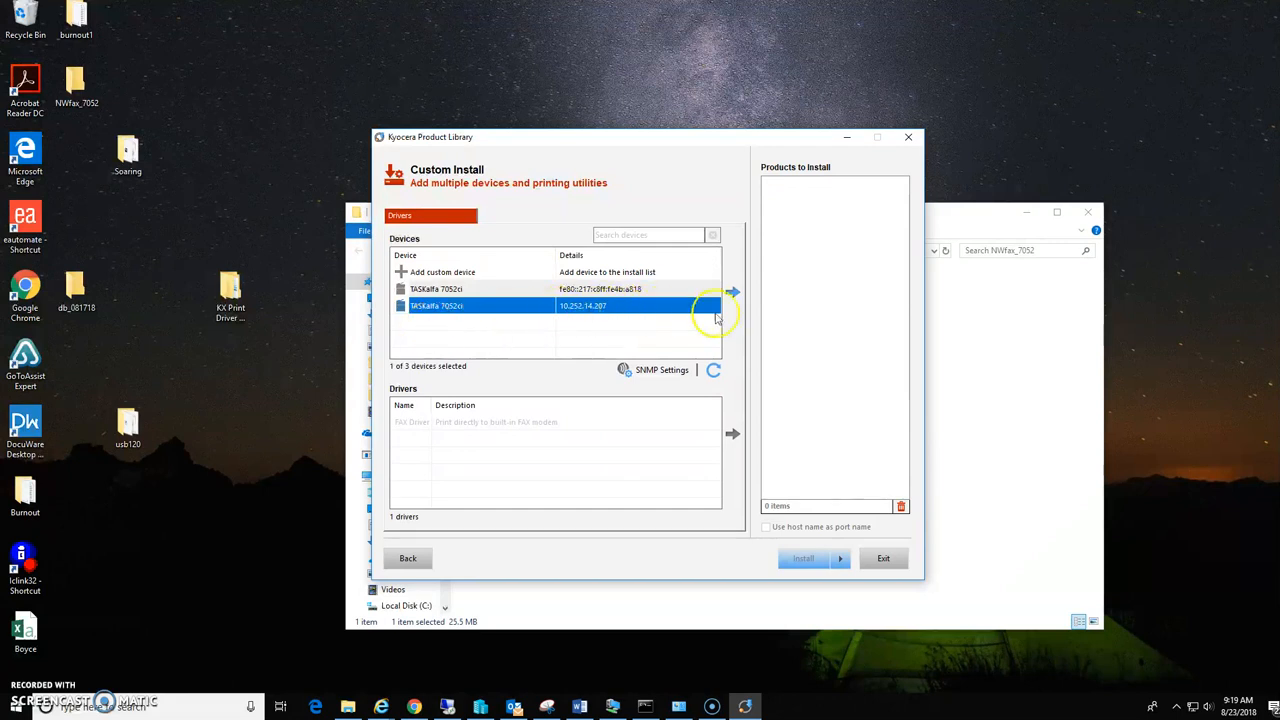
{"action": "left_click", "coordinate": [733, 293]}
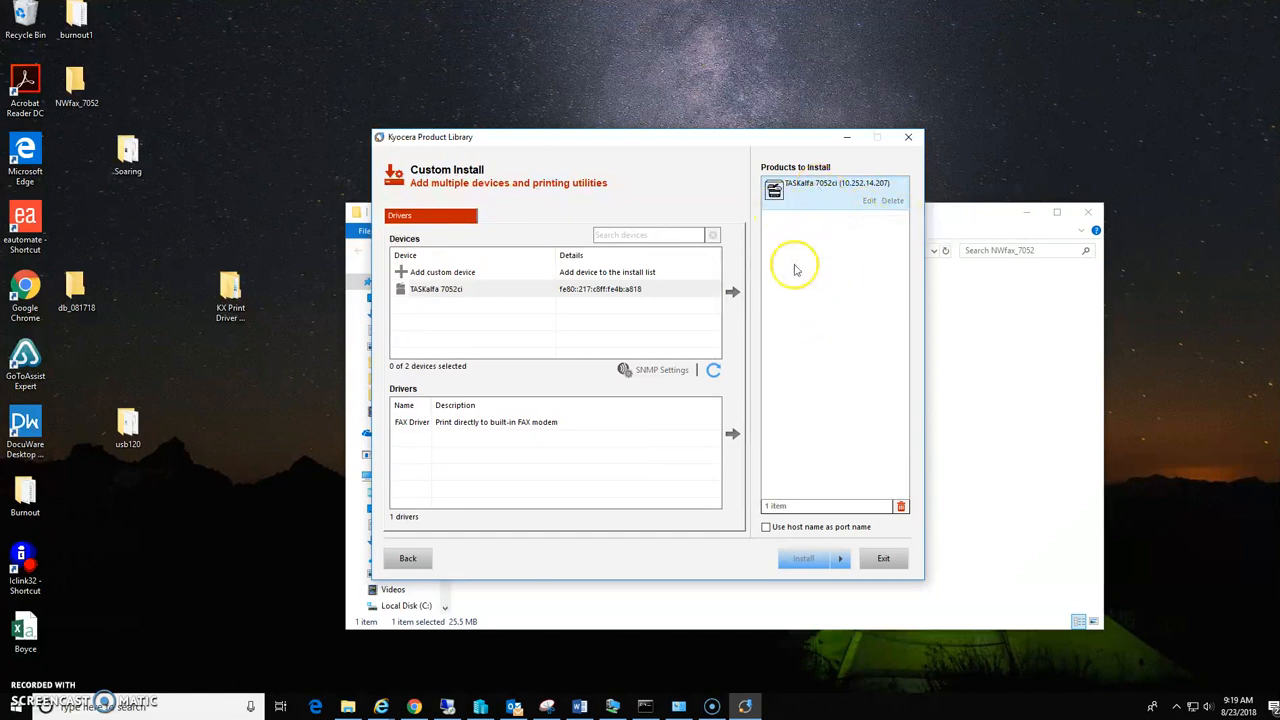
{"action": "mouse_move", "coordinate": [475, 428]}
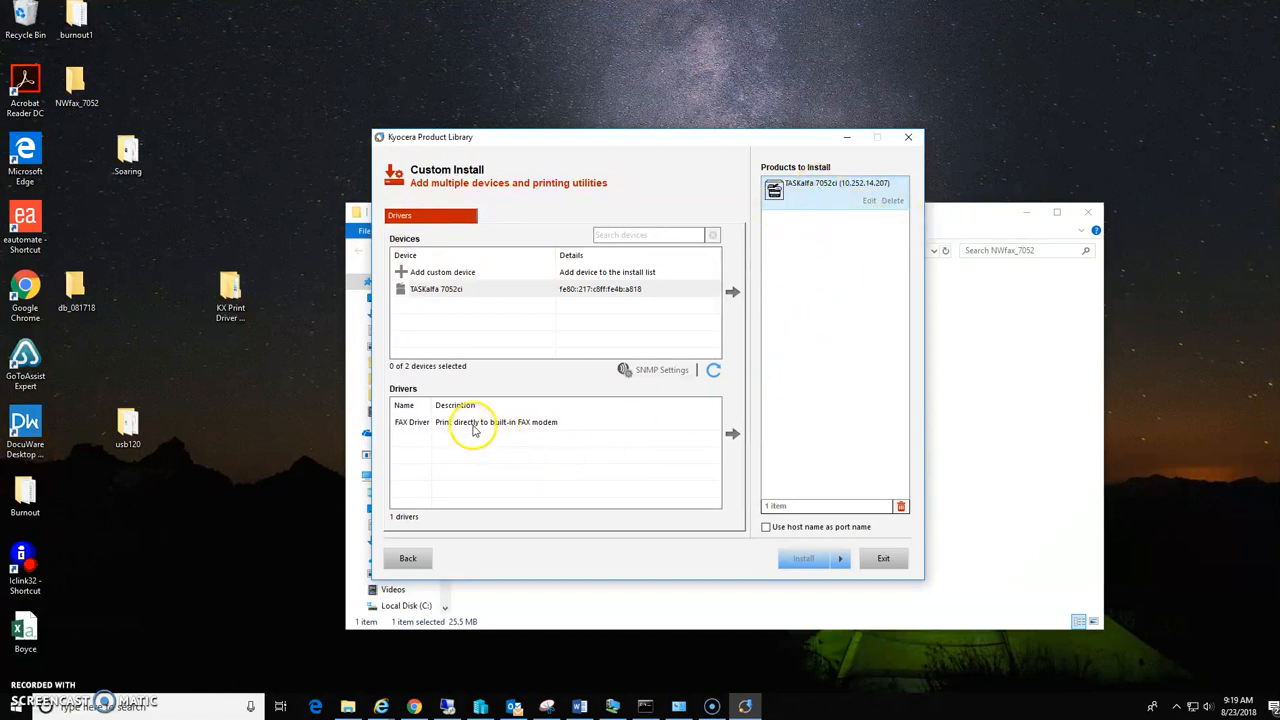
{"action": "left_click", "coordinate": [475, 421]}
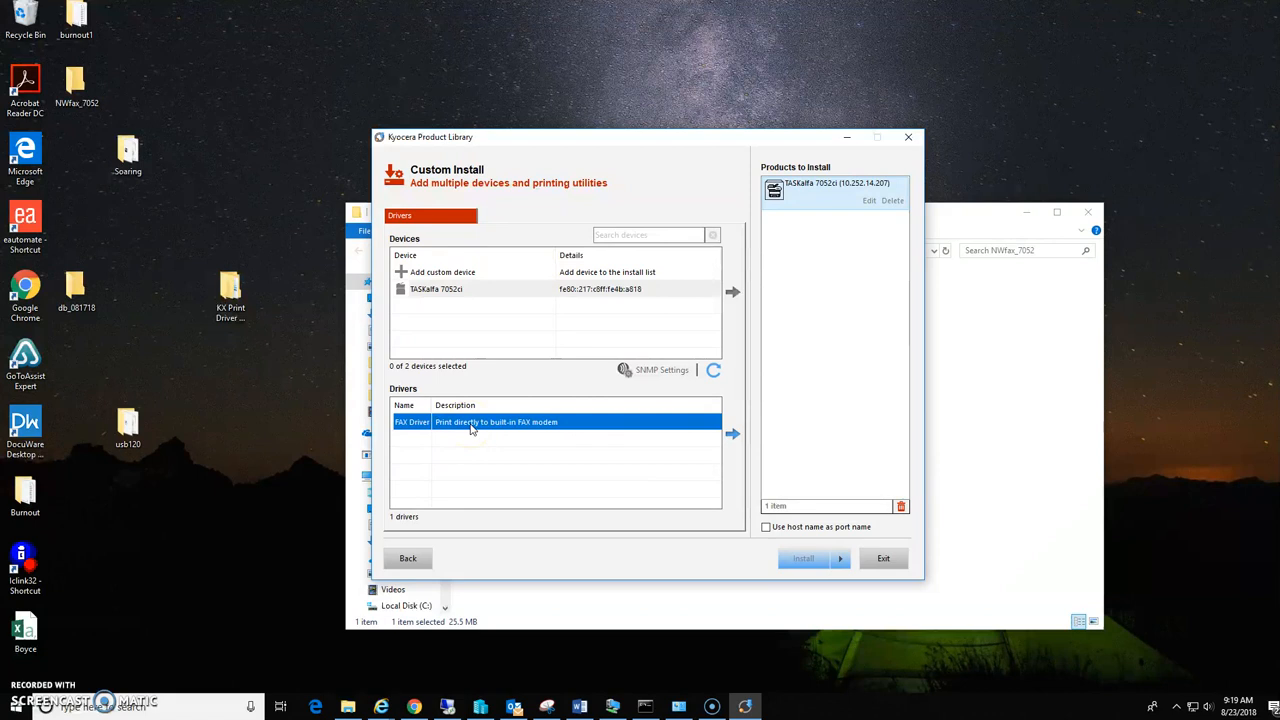
{"action": "mouse_move", "coordinate": [713, 440]}
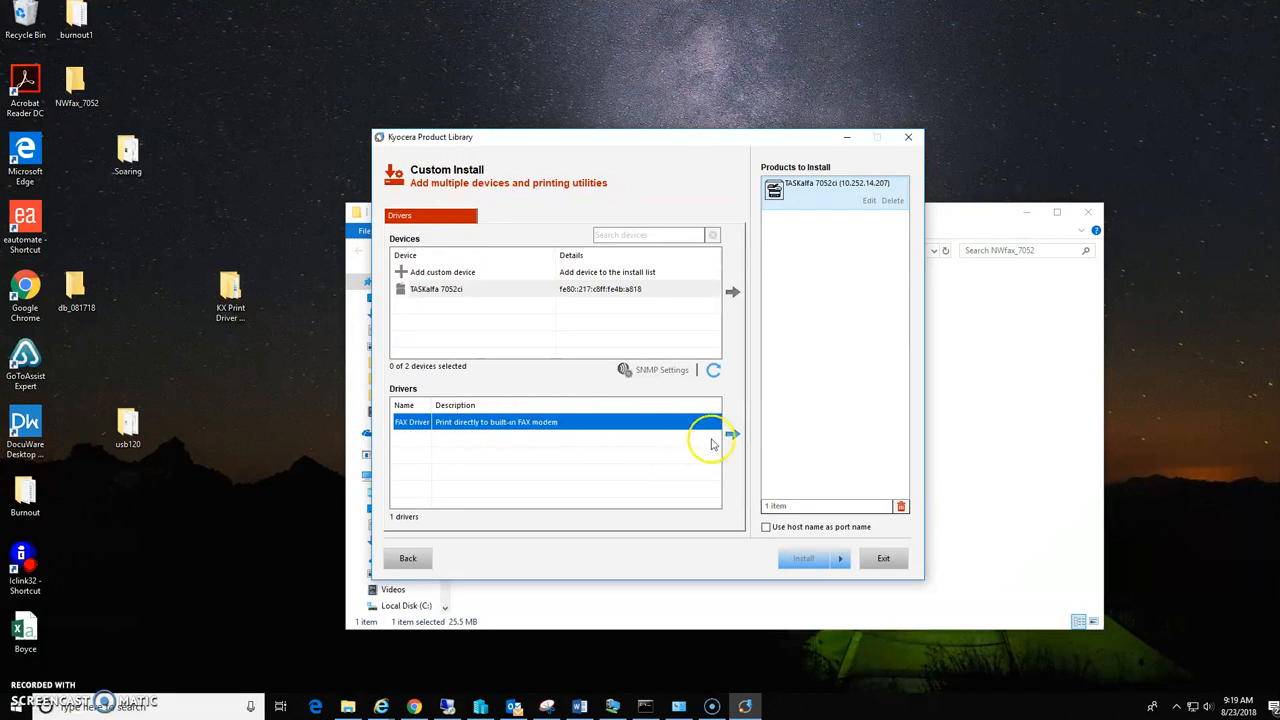
{"action": "left_click", "coordinate": [733, 433]}
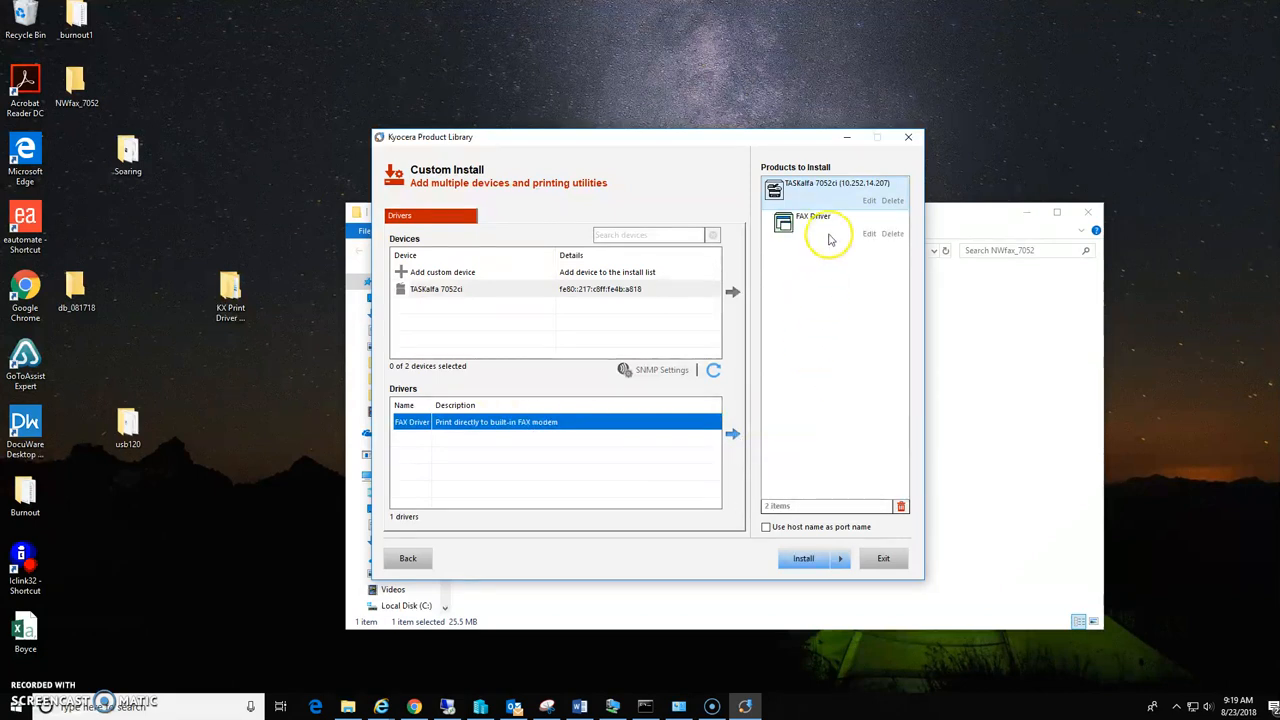
{"action": "mouse_move", "coordinate": [808, 367]}
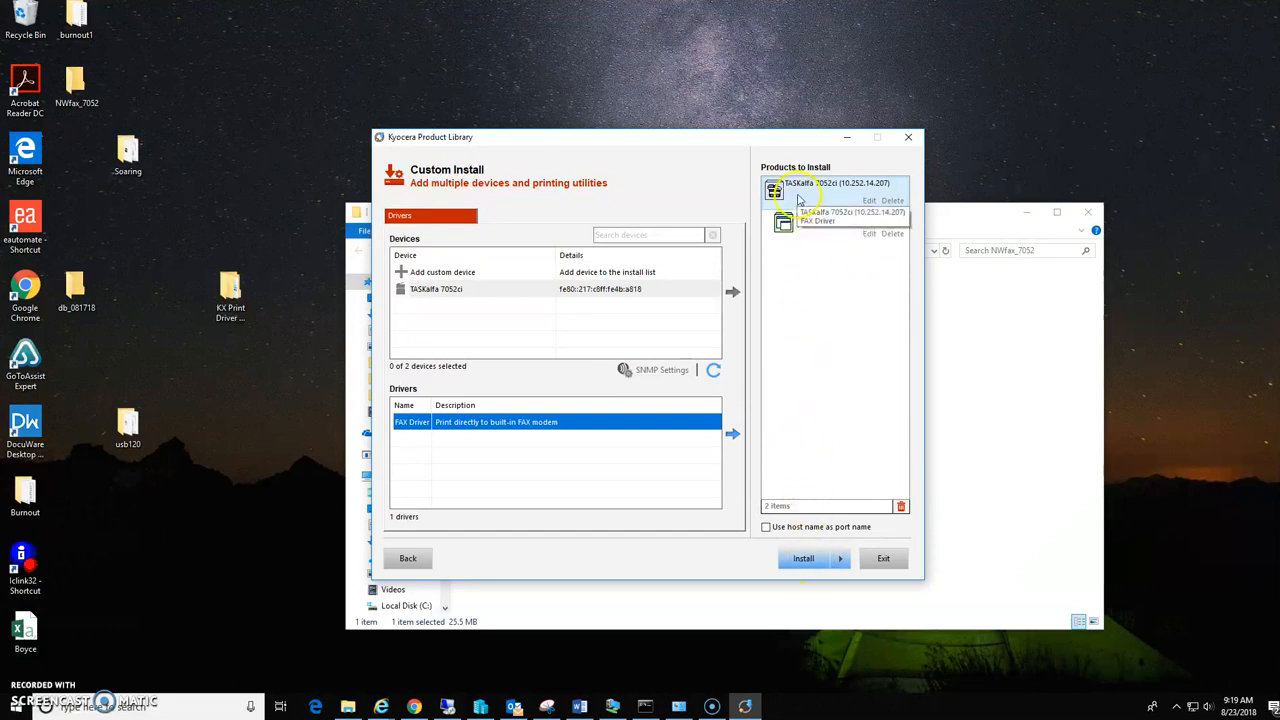
{"action": "mouse_move", "coordinate": [805, 233]}
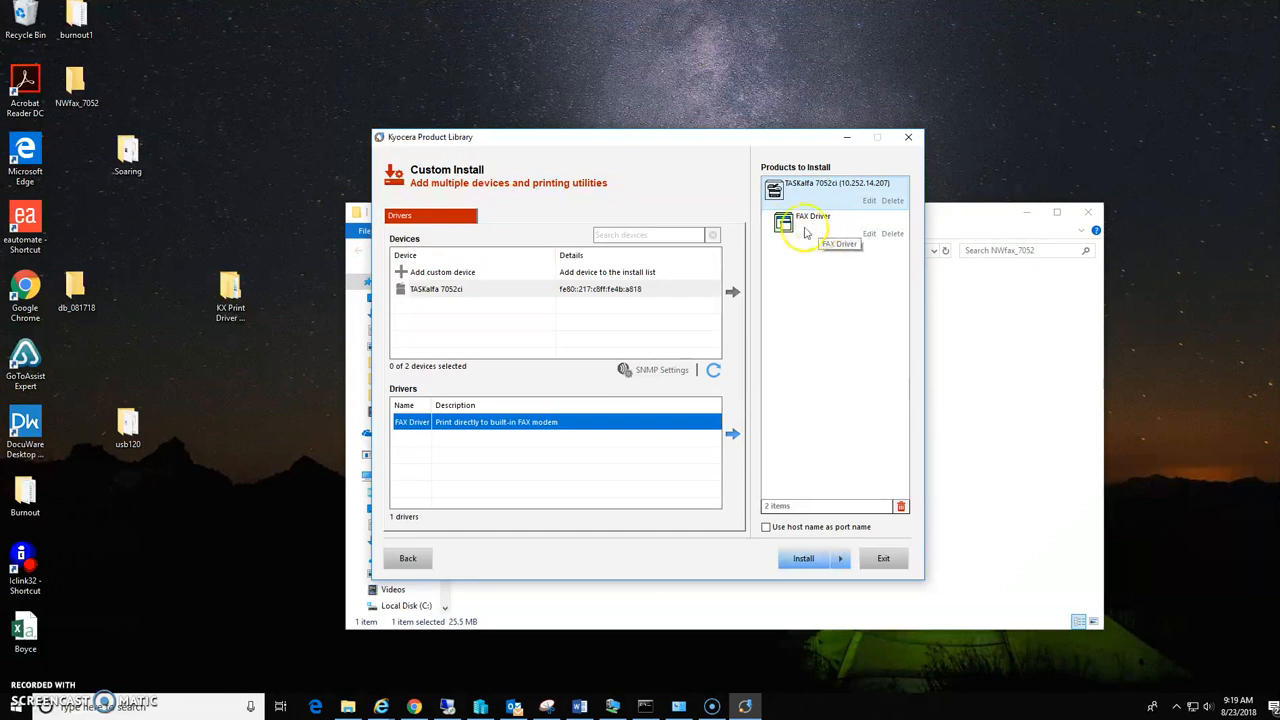
{"action": "mouse_move", "coordinate": [808, 486]}
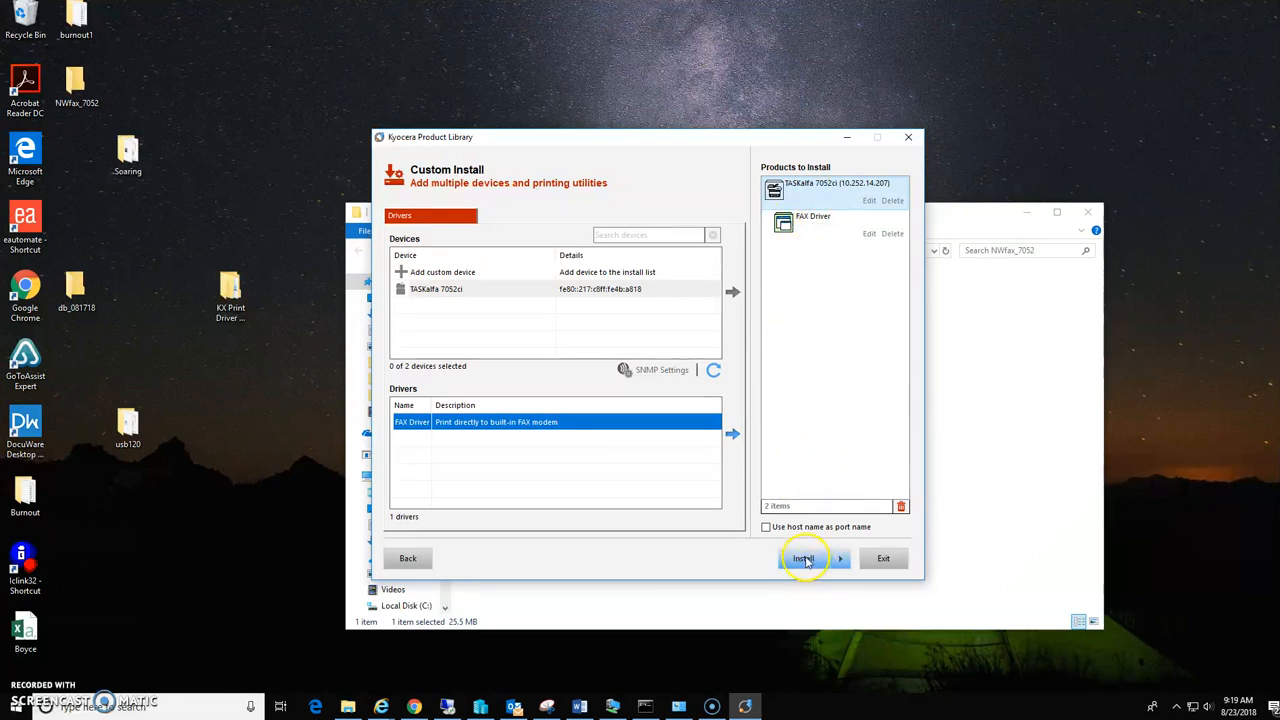
Step: Install the queued FAX Driver, allowing the Windows Security prompt, then close Product Library
{"action": "left_click", "coordinate": [803, 558]}
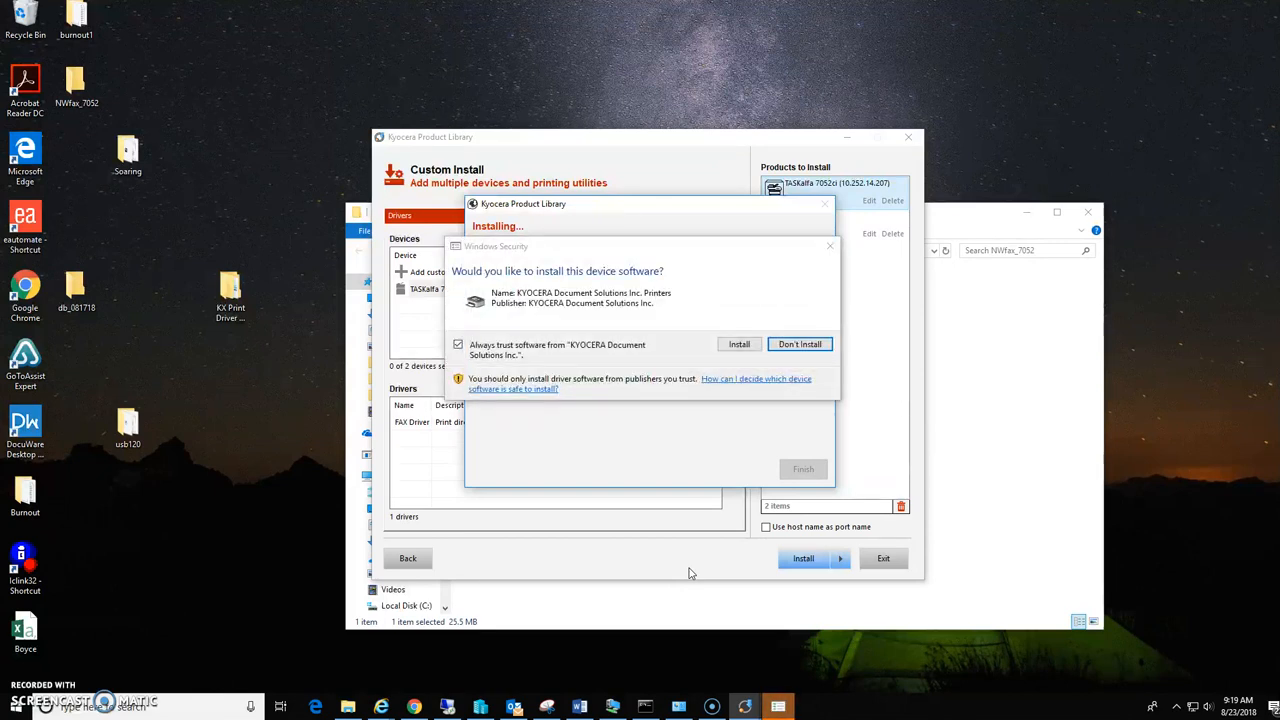
{"action": "mouse_move", "coordinate": [690, 514]}
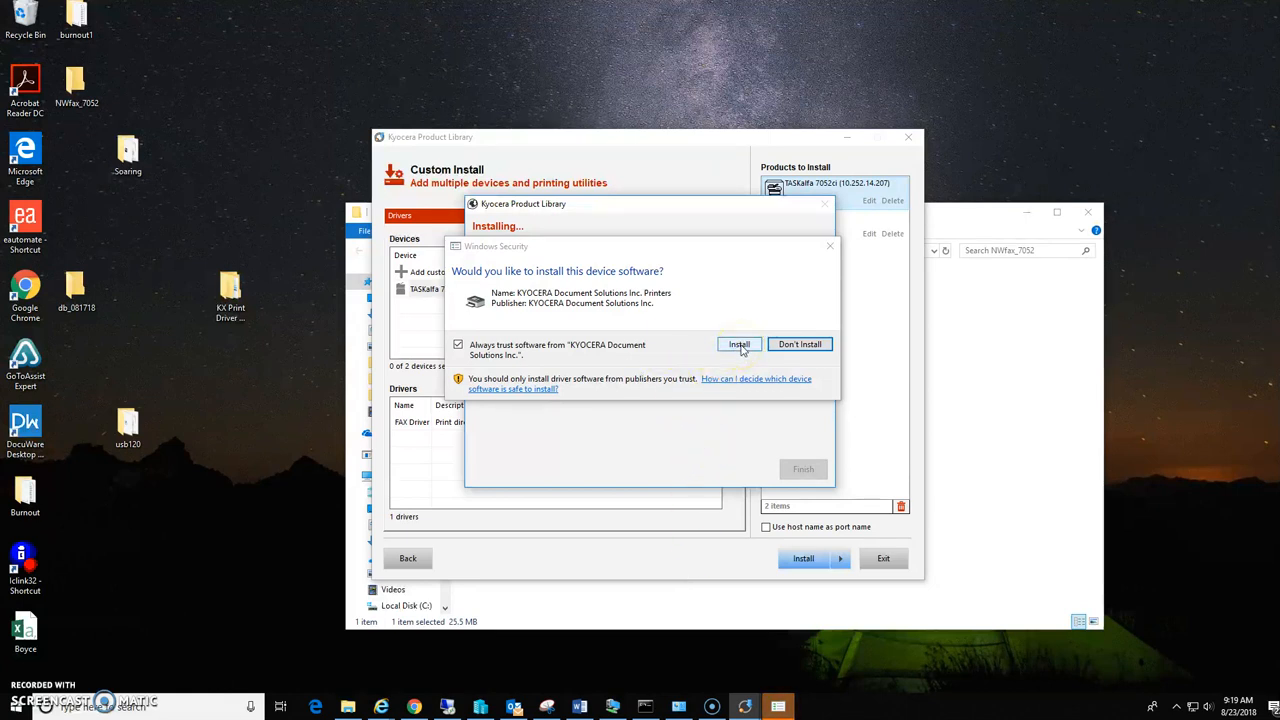
{"action": "left_click", "coordinate": [738, 344]}
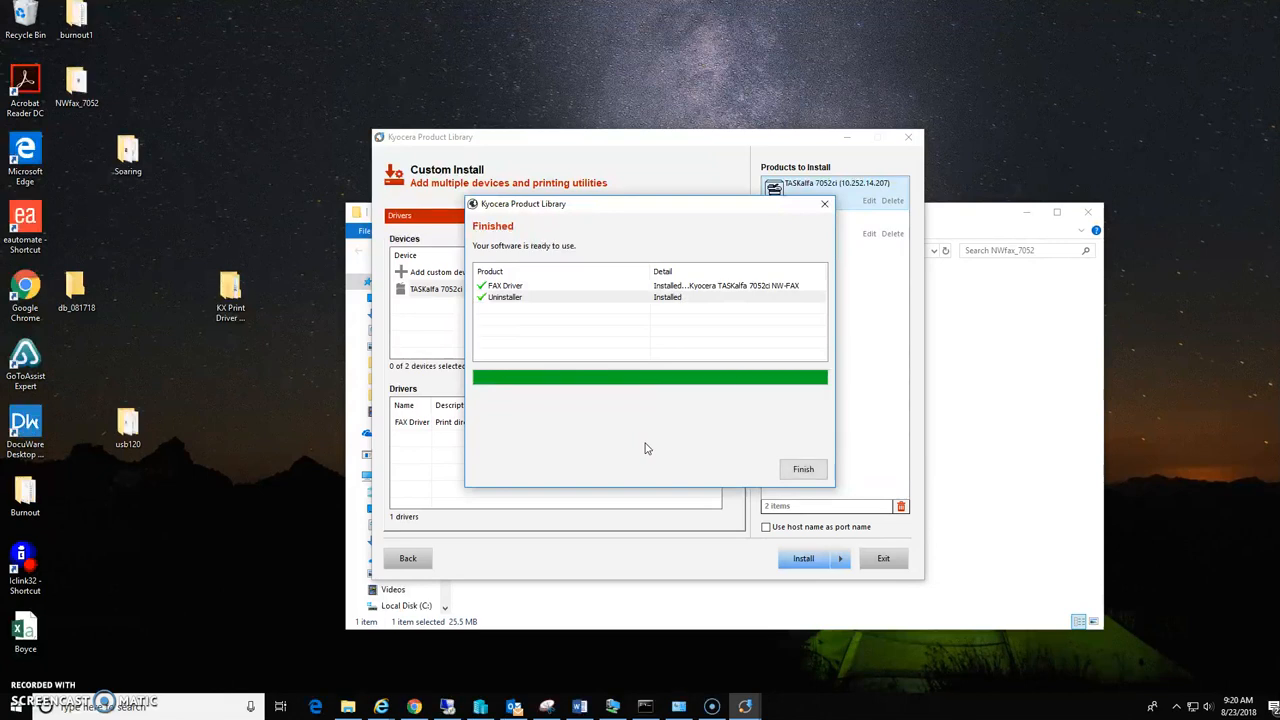
{"action": "left_click", "coordinate": [803, 469]}
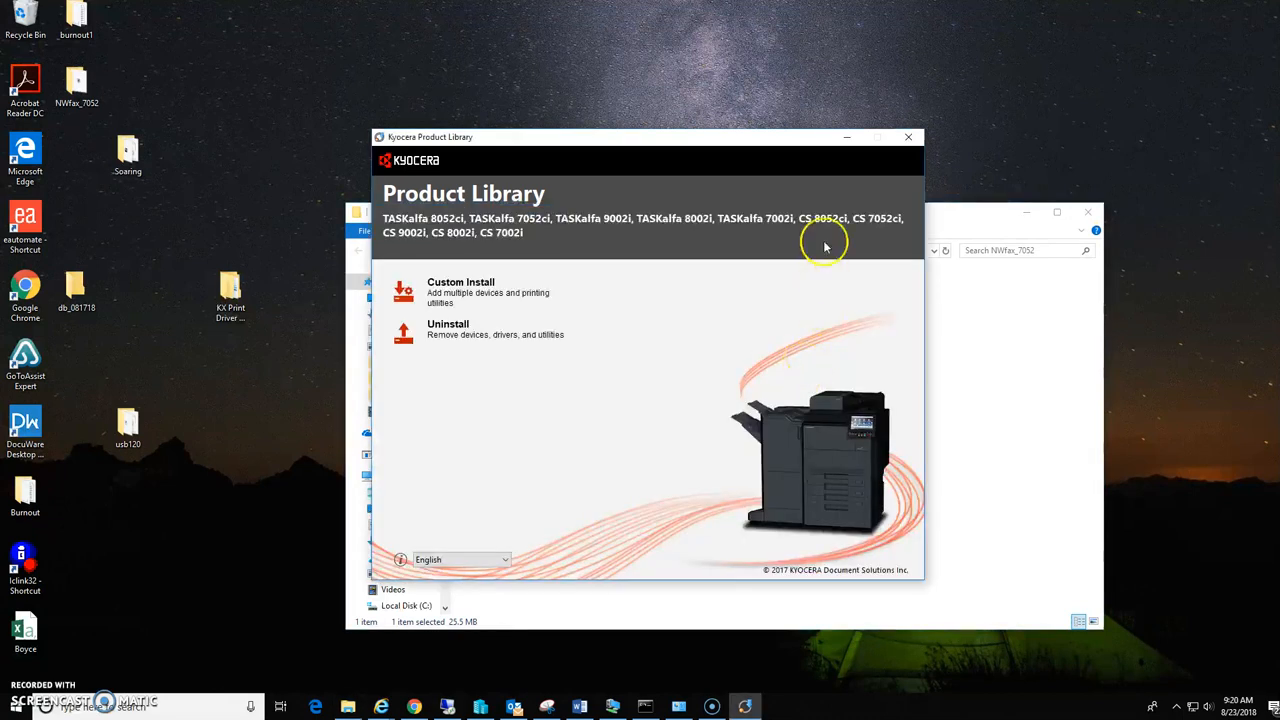
{"action": "left_click", "coordinate": [907, 136]}
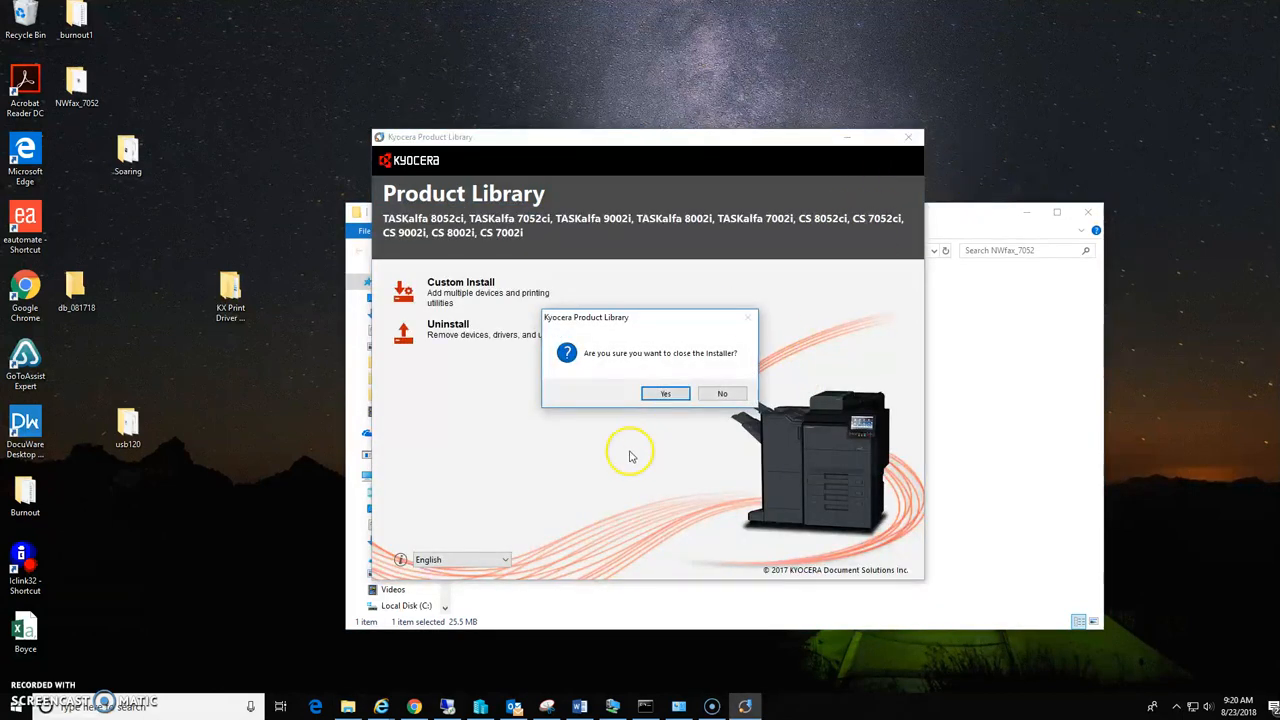
{"action": "left_click", "coordinate": [665, 393]}
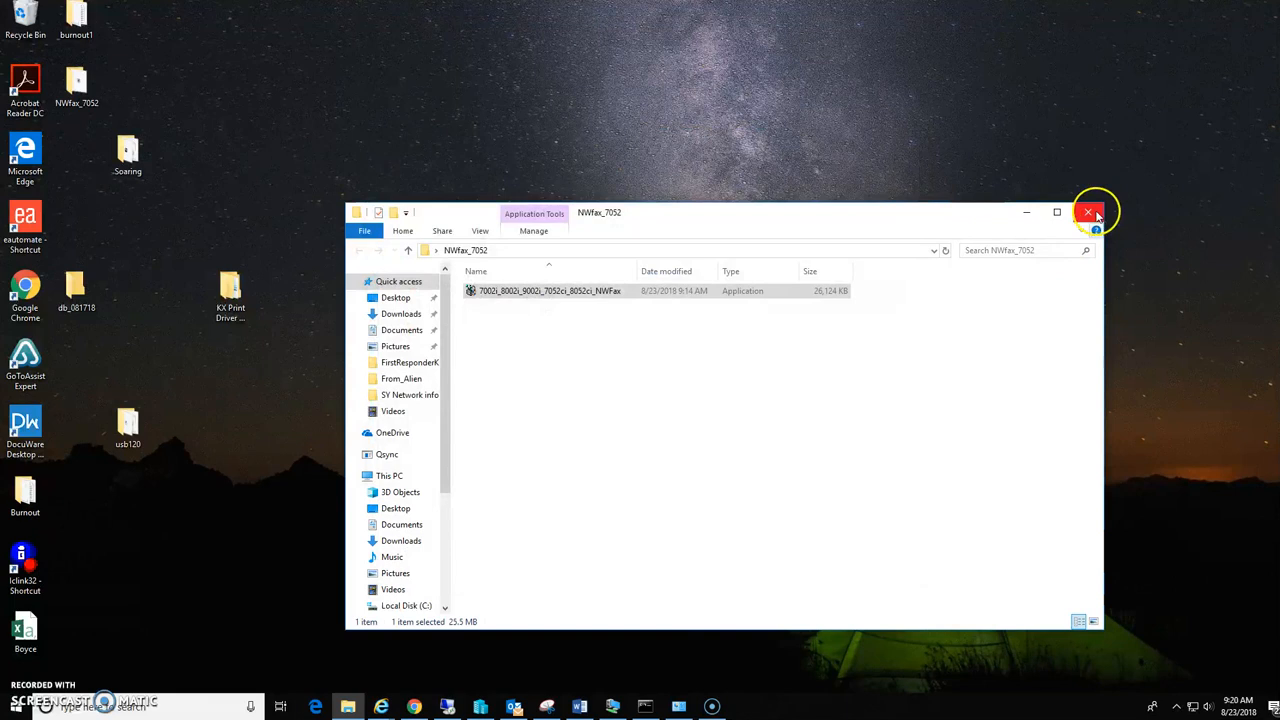
Step: From Devices and Printers, reach the TASKalfa 7052ci NW-FAX printer's Printing Preferences via Properties
{"action": "left_click", "coordinate": [1088, 212]}
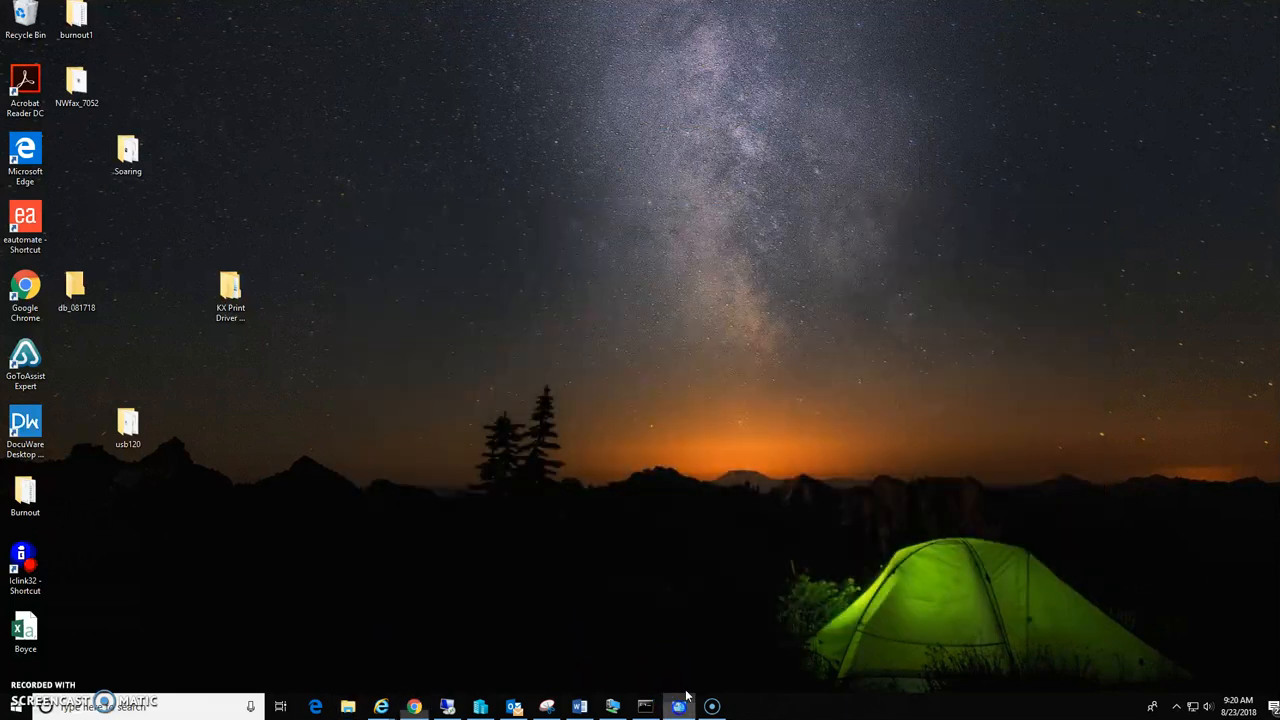
{"action": "left_click", "coordinate": [678, 707]}
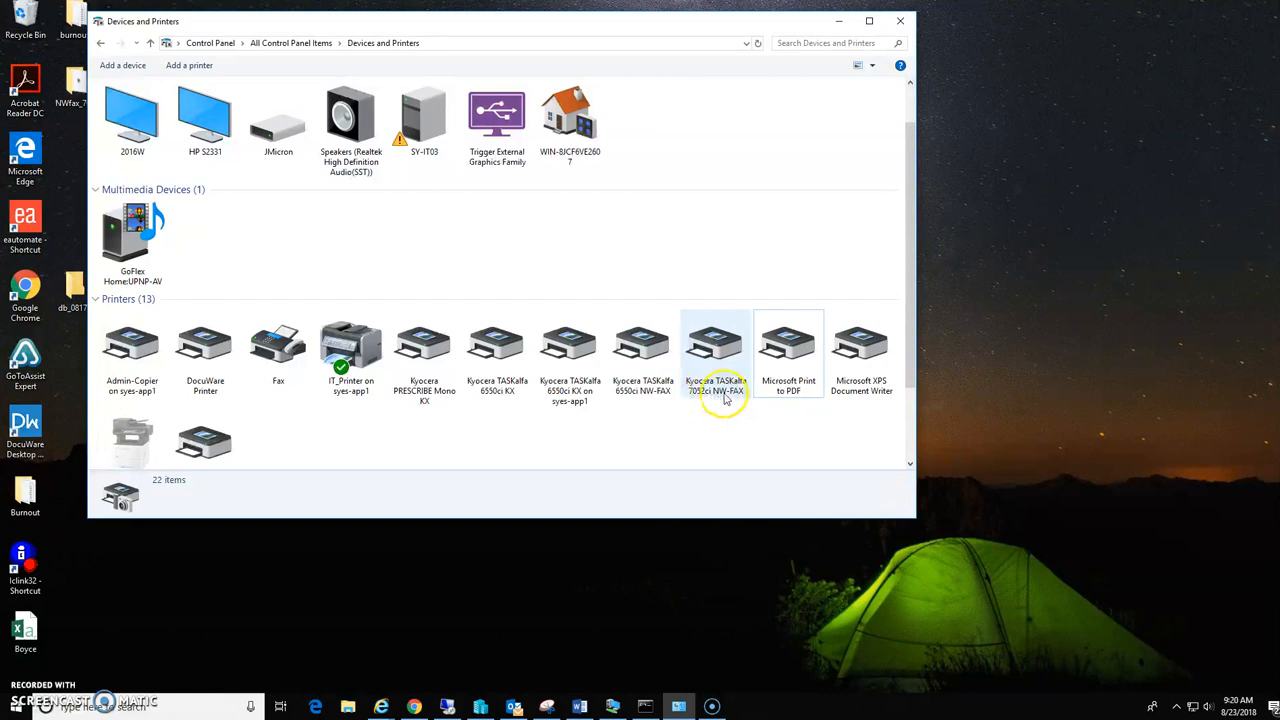
{"action": "mouse_move", "coordinate": [715, 350]}
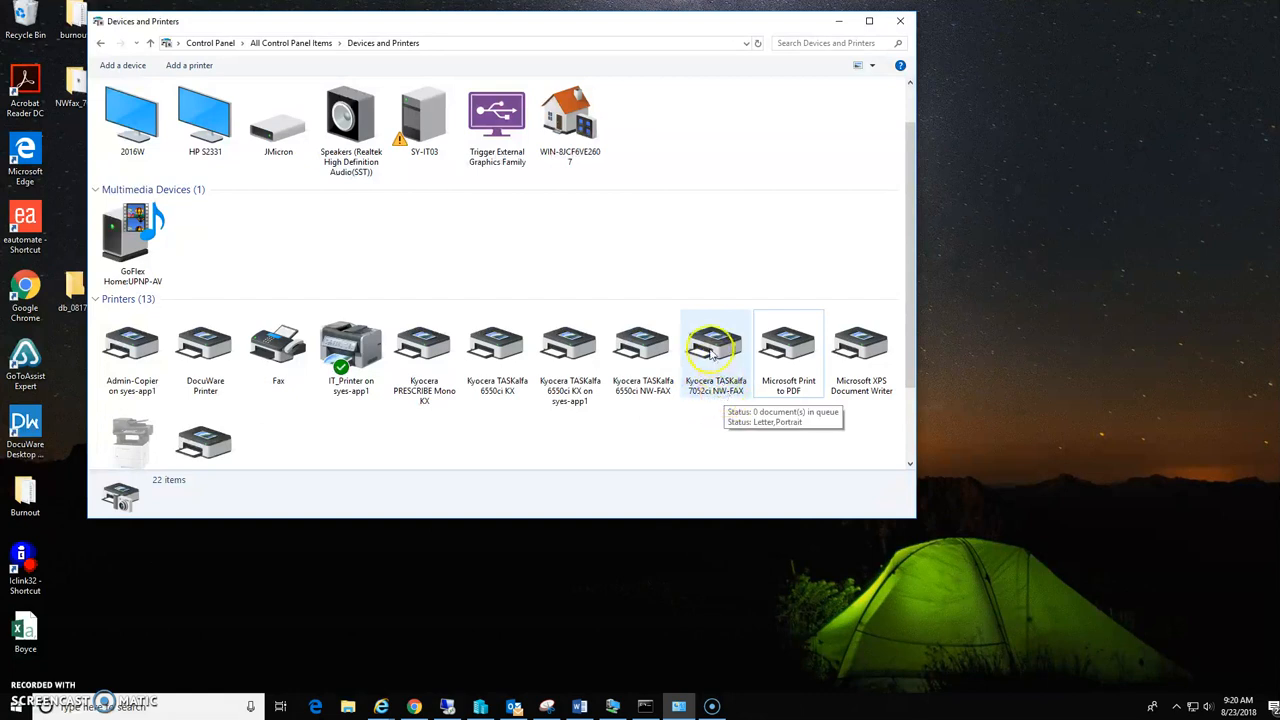
{"action": "right_click", "coordinate": [715, 350]}
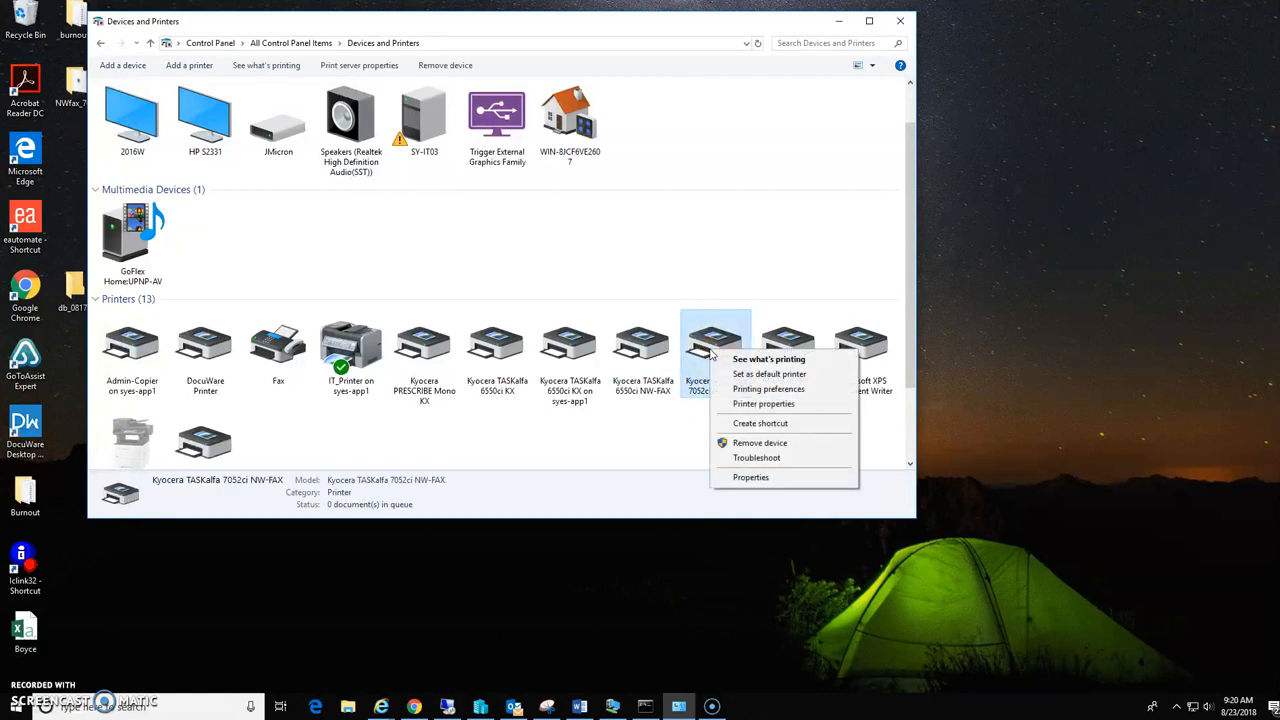
{"action": "left_click", "coordinate": [750, 477]}
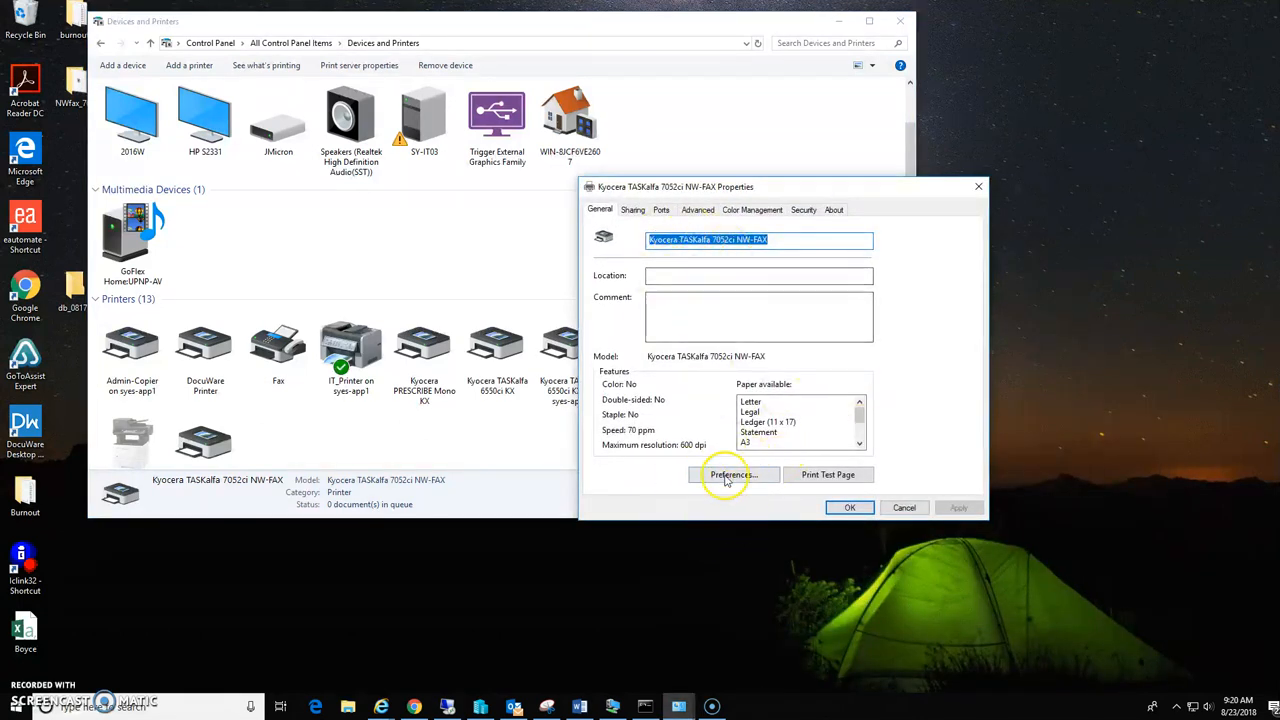
{"action": "left_click", "coordinate": [731, 474]}
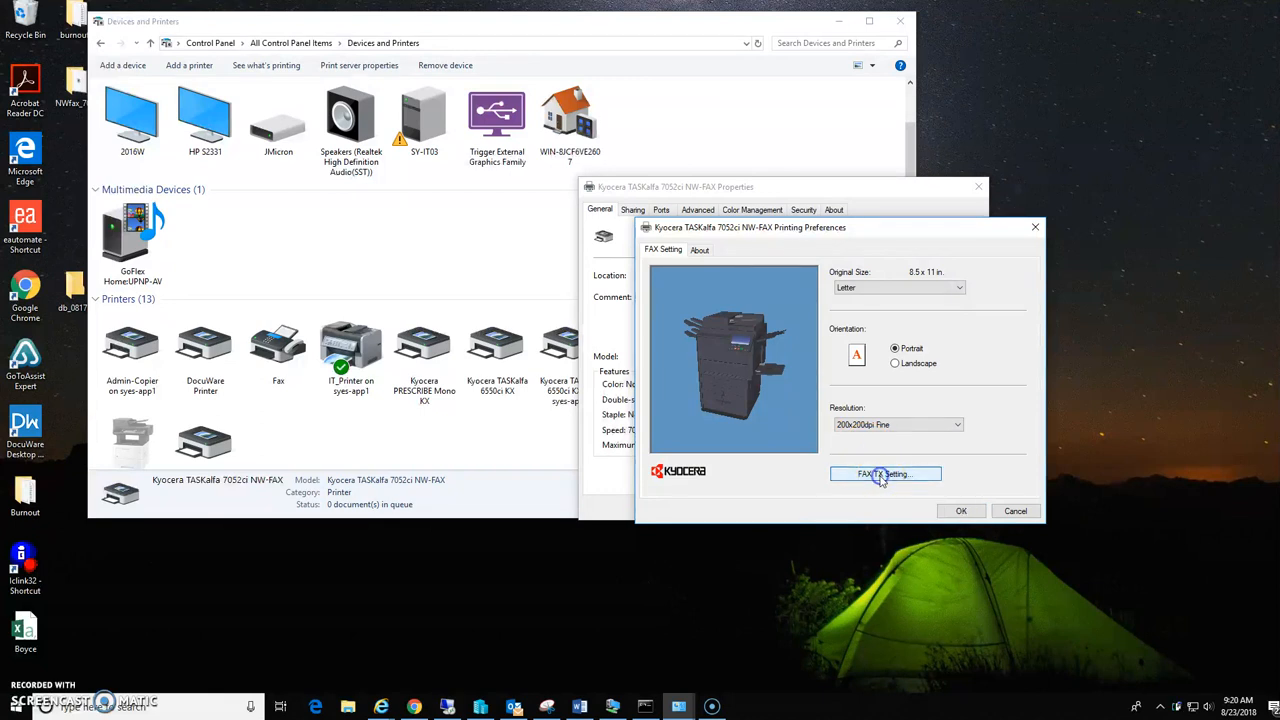
Step: In FAX TX default settings, try FAX Delayed Transmit on Sending Options but leave it unchecked
{"action": "left_click", "coordinate": [884, 473]}
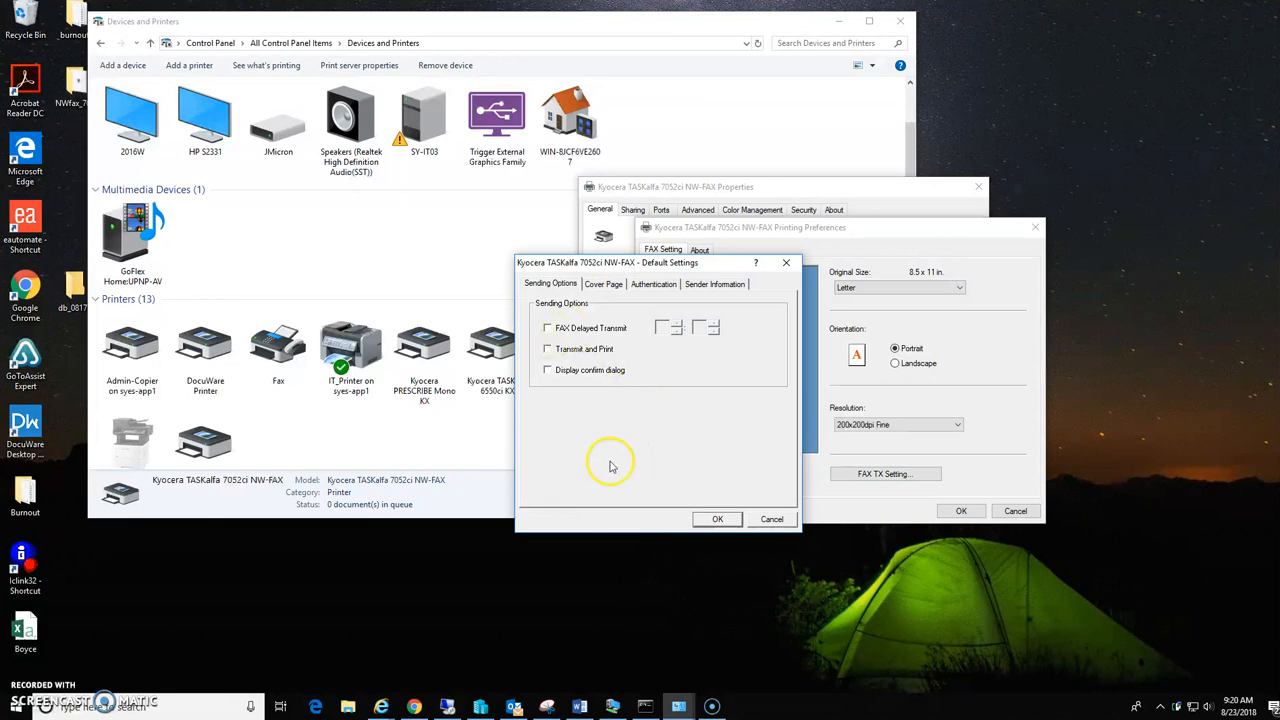
{"action": "mouse_move", "coordinate": [605, 403]}
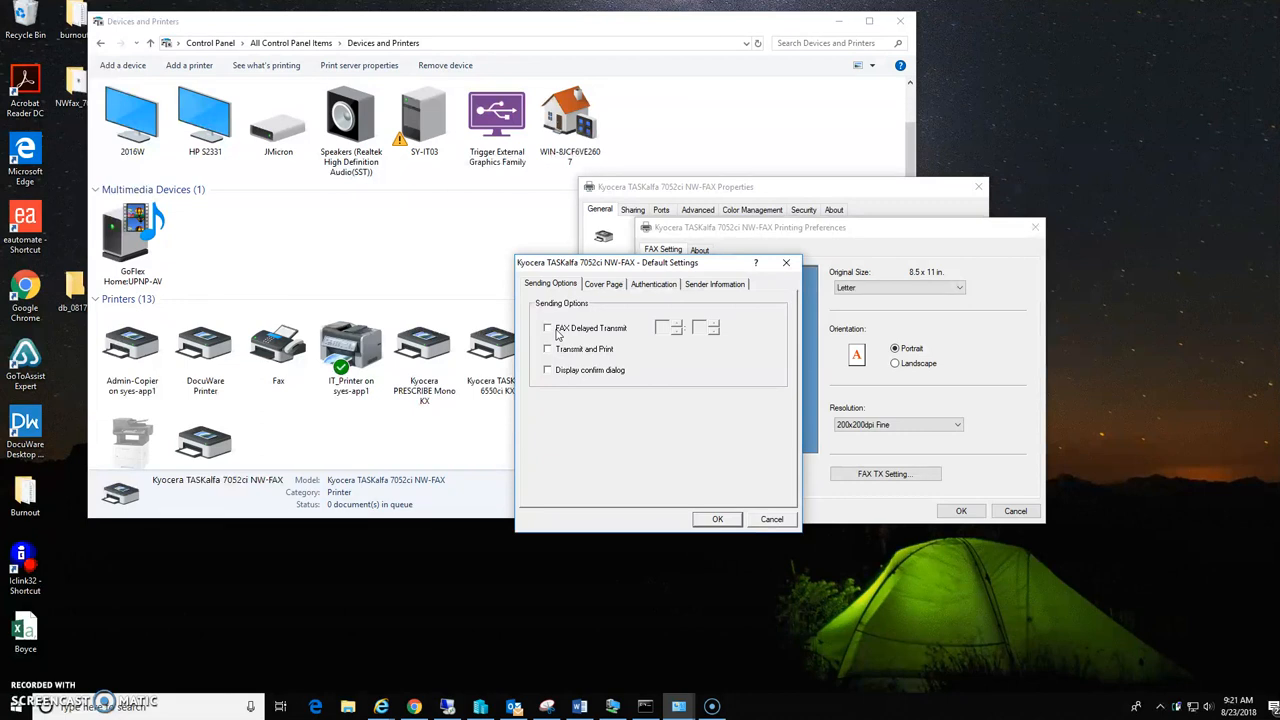
{"action": "left_click", "coordinate": [547, 328]}
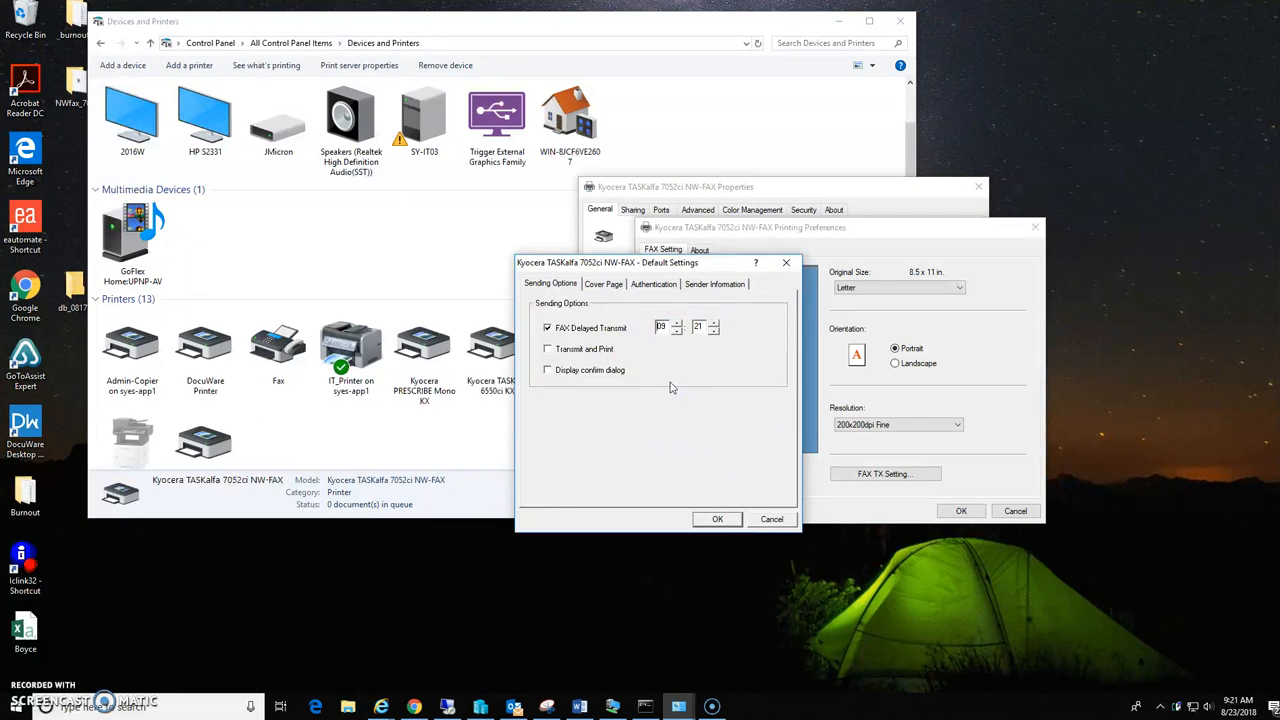
{"action": "left_click", "coordinate": [547, 328]}
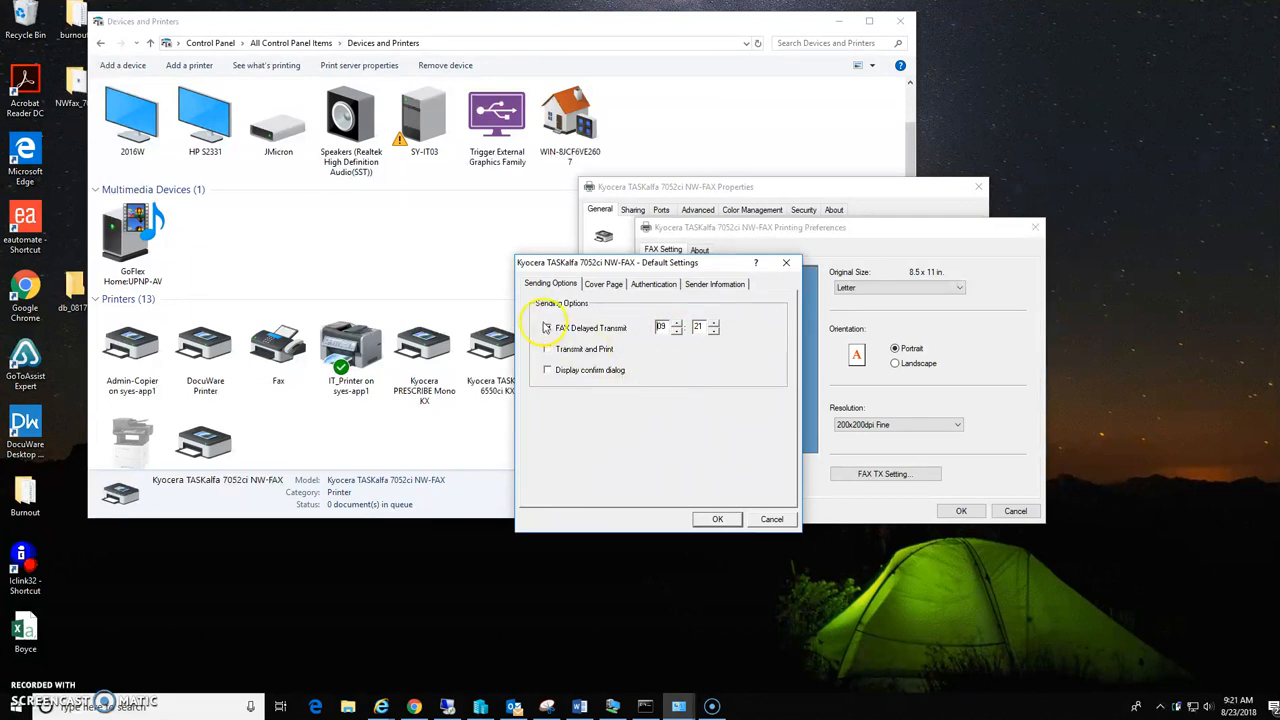
{"action": "left_click", "coordinate": [547, 327]}
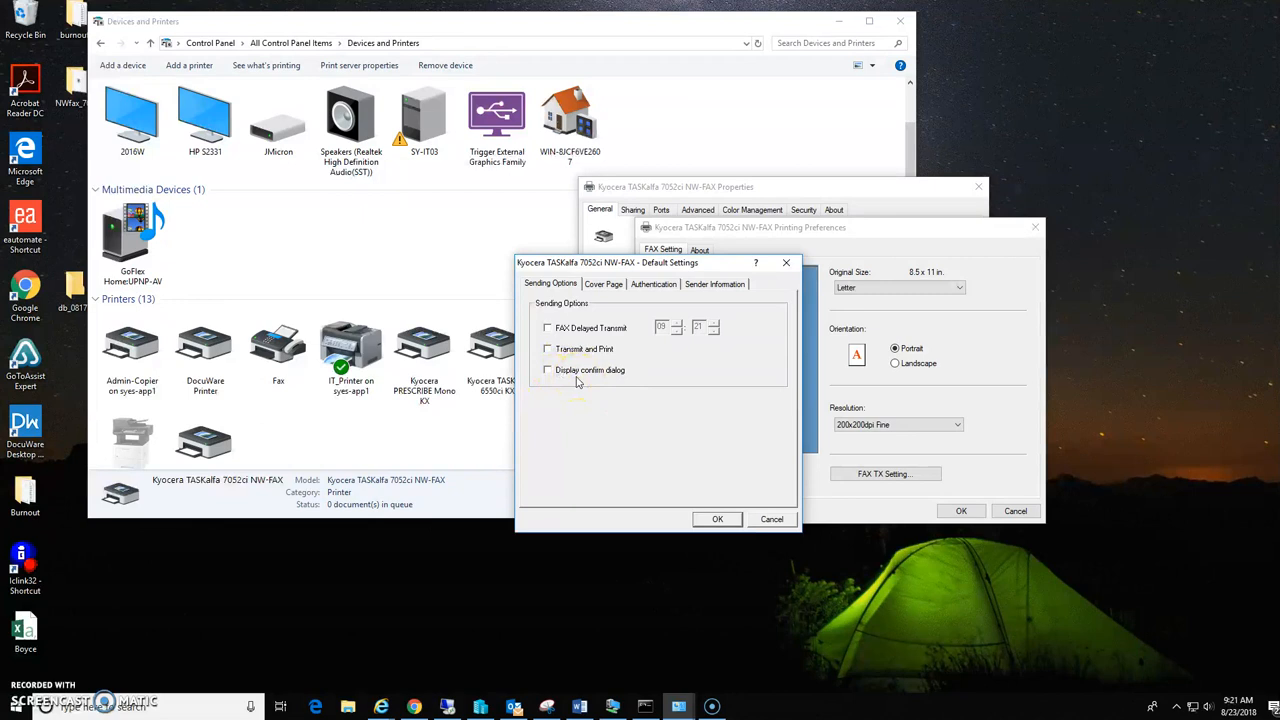
{"action": "left_click", "coordinate": [603, 284]}
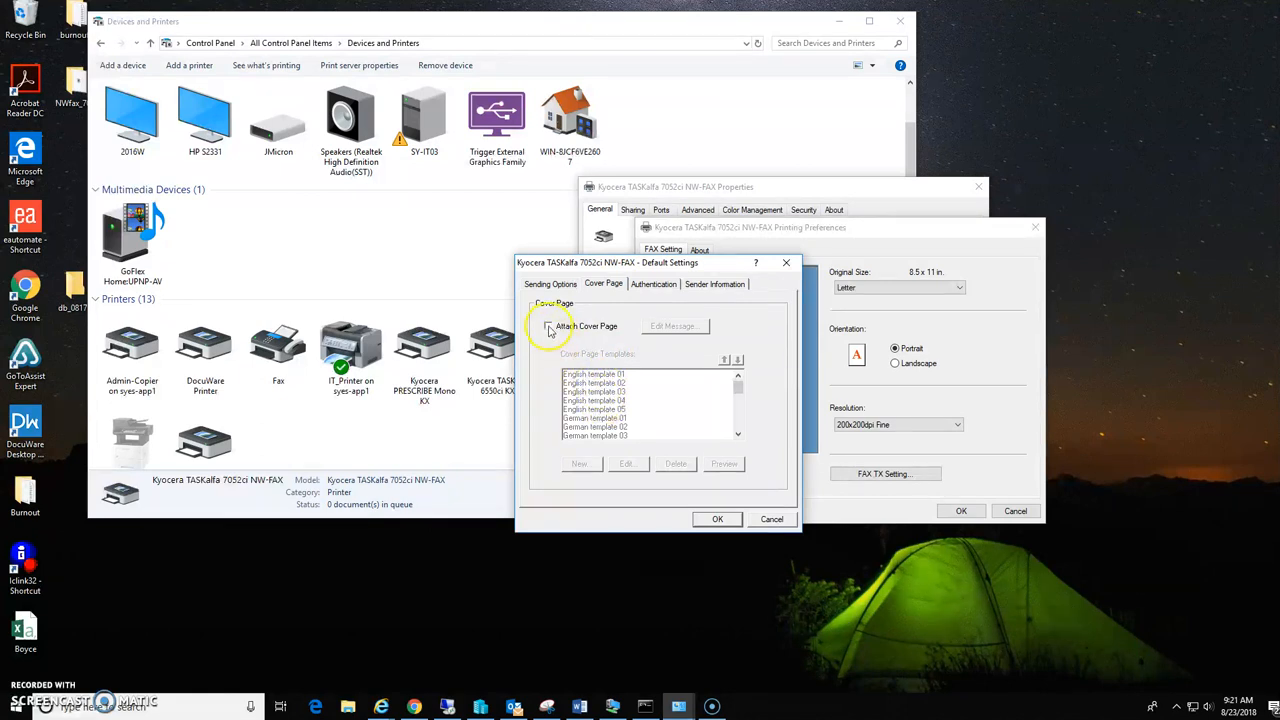
Step: Enable Attach Cover Page with English template 03 and preview it
{"action": "left_click", "coordinate": [548, 326]}
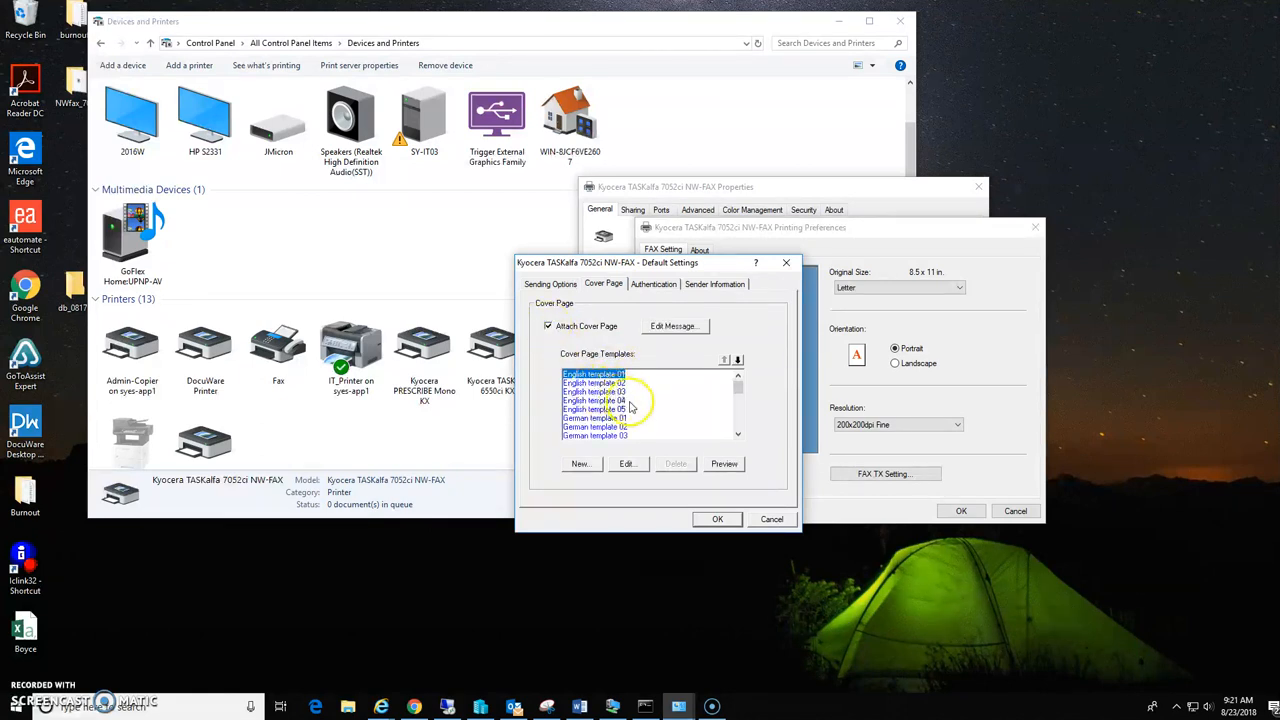
{"action": "left_click", "coordinate": [724, 463]}
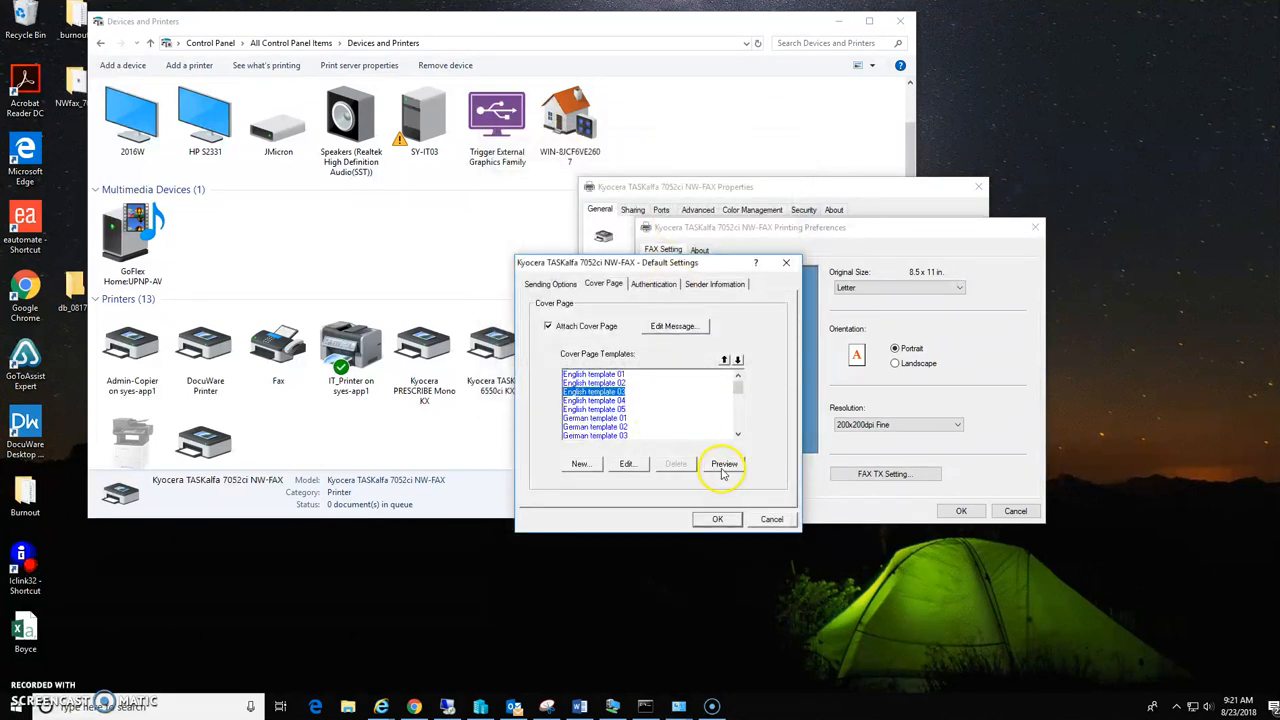
{"action": "left_click", "coordinate": [724, 463]}
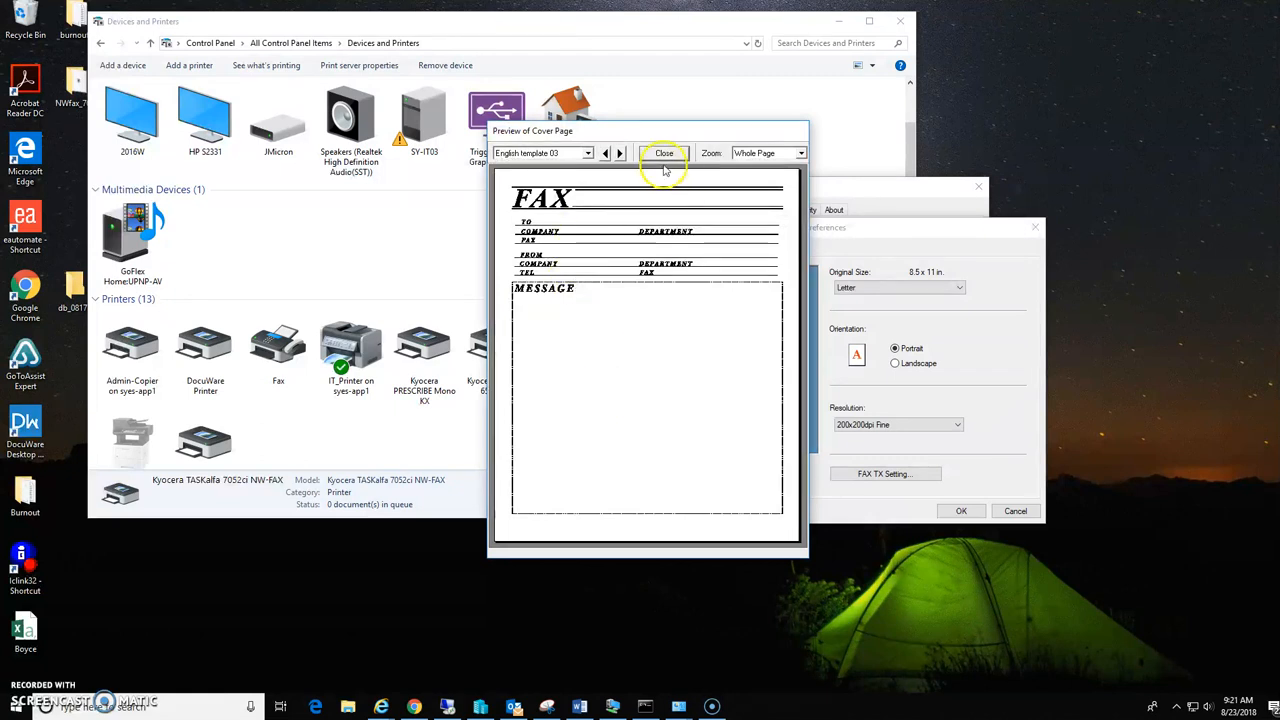
{"action": "left_click", "coordinate": [664, 152]}
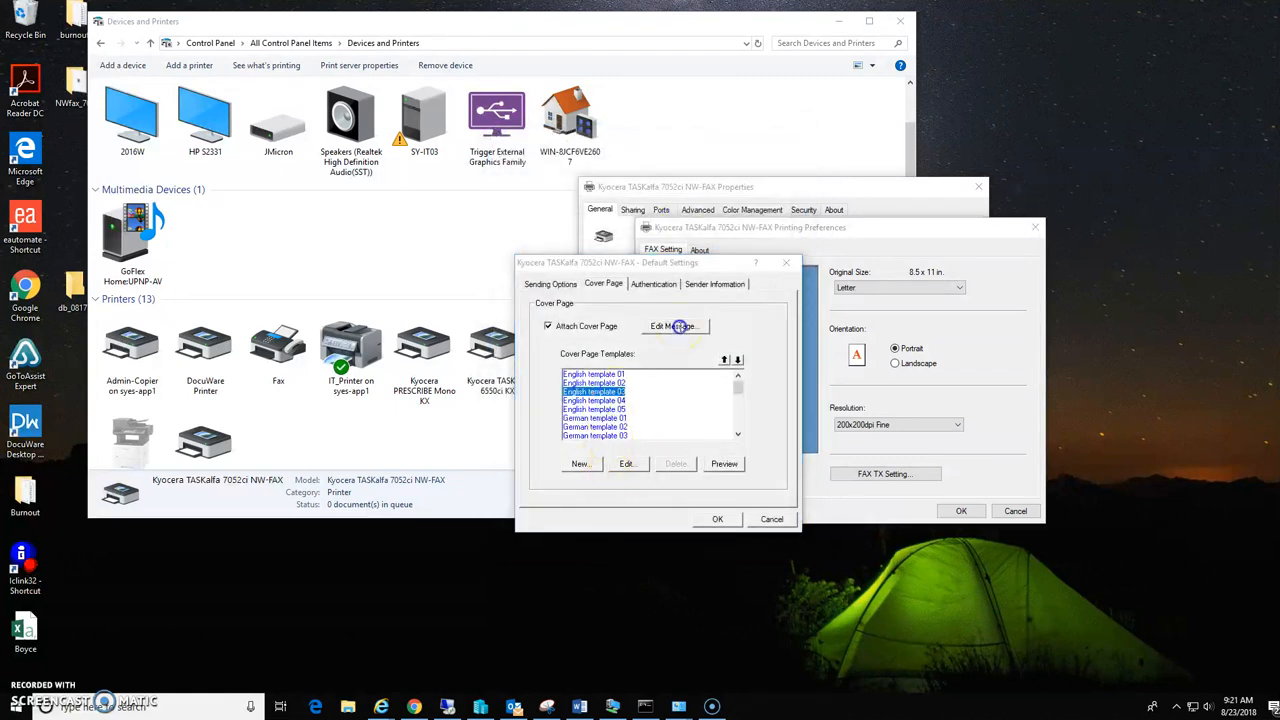
Step: Enter 'Test Message' as the cover page message in Edit Message
{"action": "left_click", "coordinate": [675, 326]}
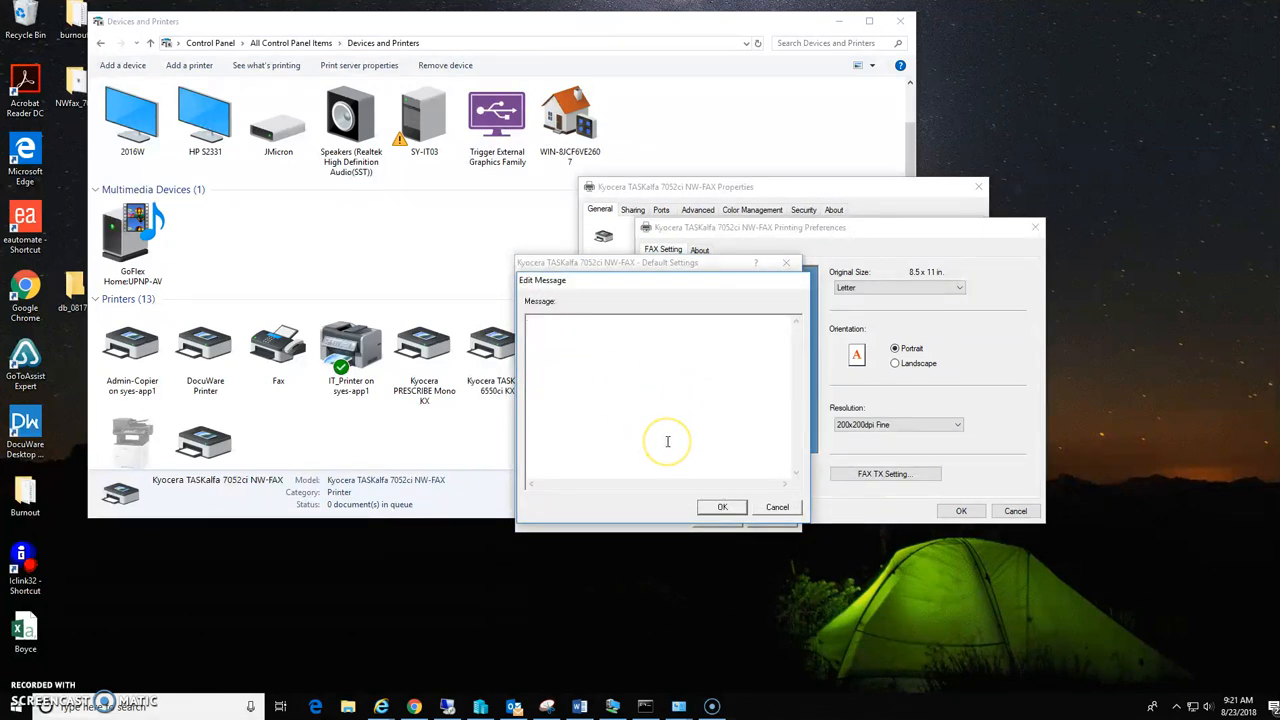
{"action": "mouse_move", "coordinate": [684, 442]}
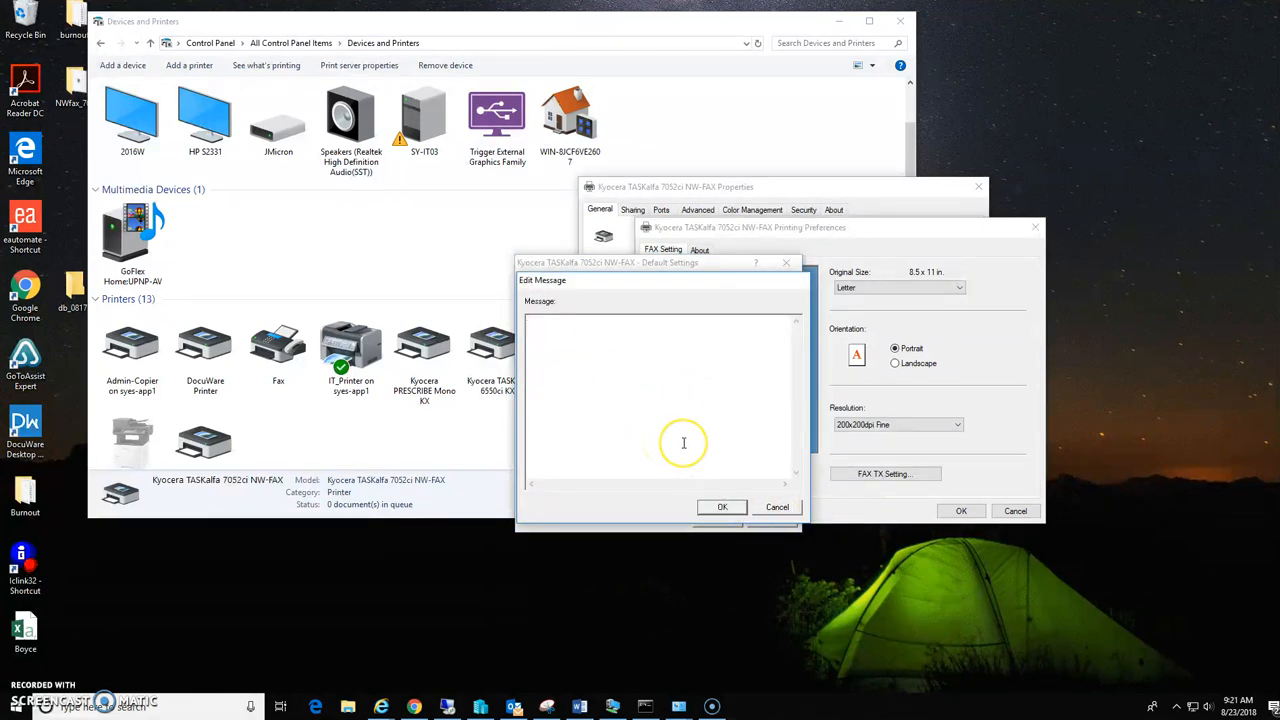
{"action": "type", "text": "Test"}
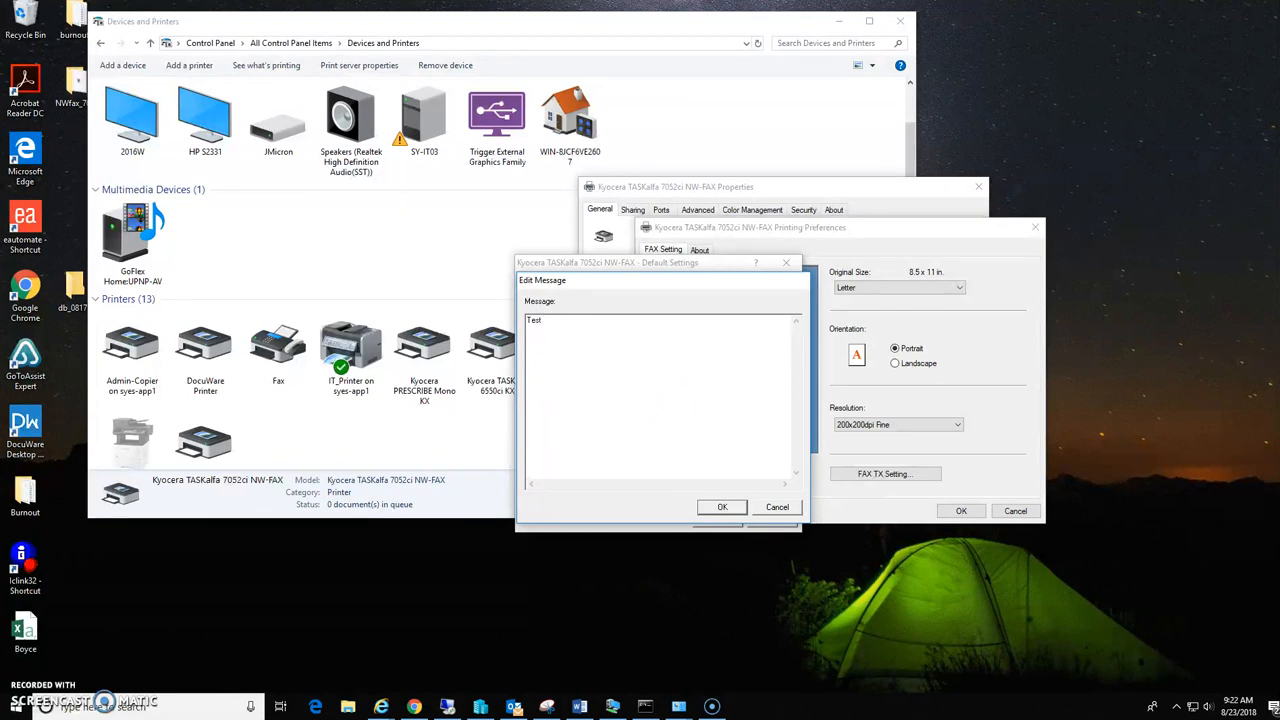
{"action": "type", "text": "M"}
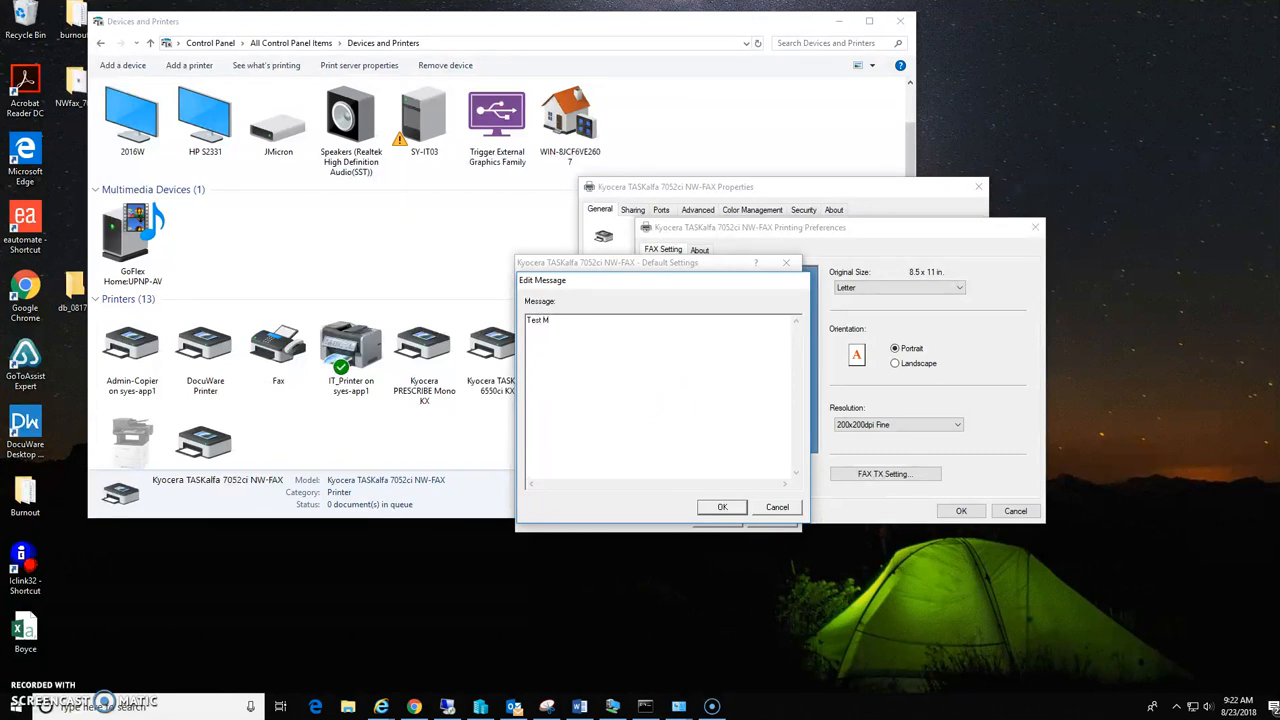
{"action": "type", "text": "essage"}
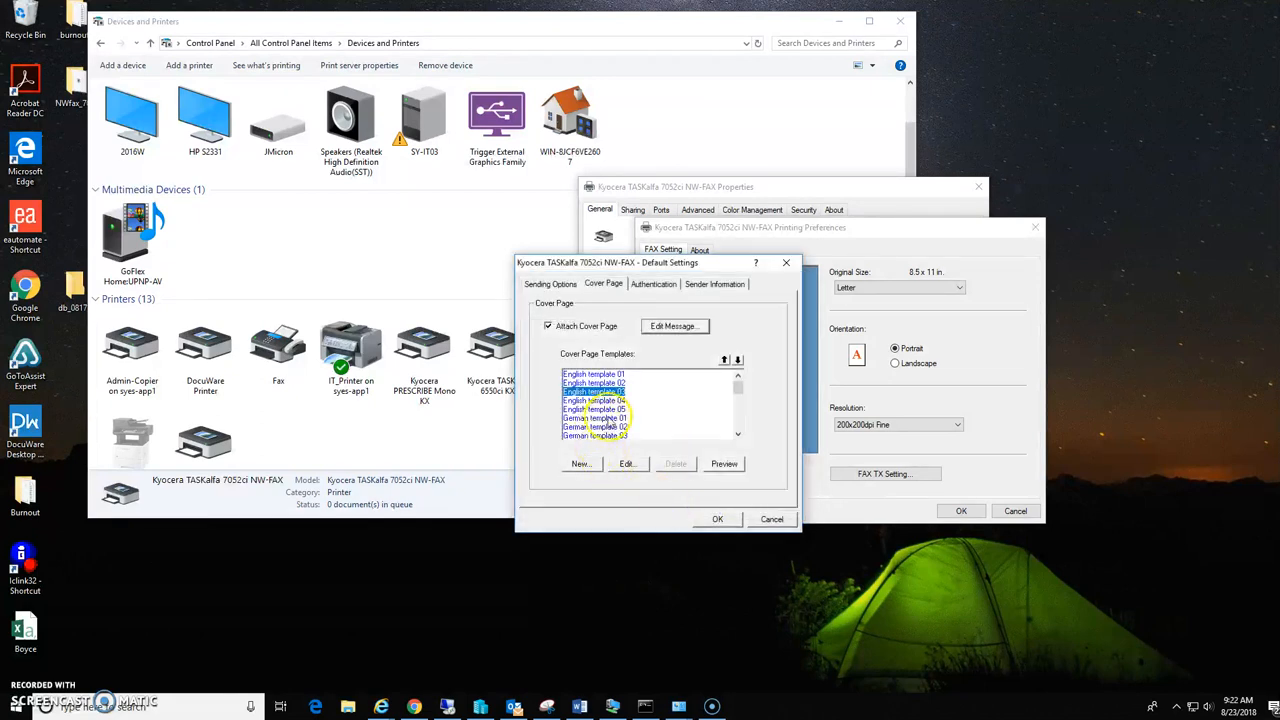
Step: Preview the cover page with Test Message, then turn Attach Cover Page off
{"action": "left_click", "coordinate": [724, 463]}
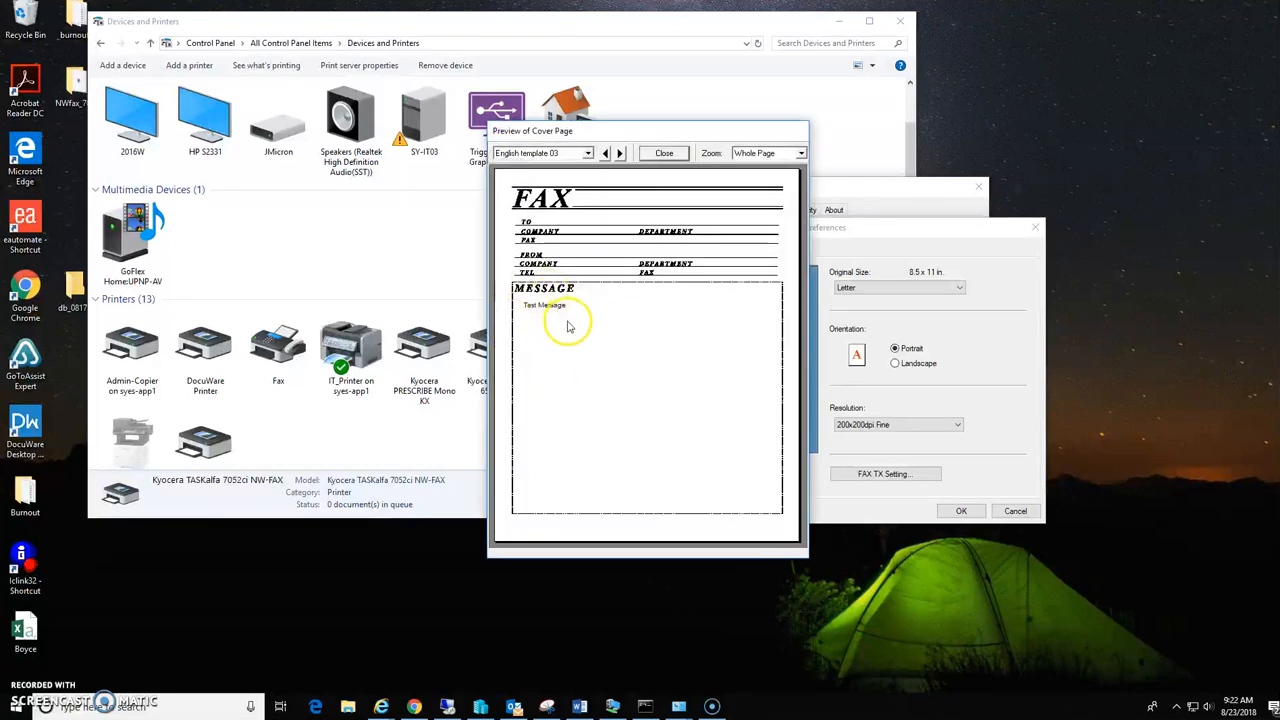
{"action": "mouse_move", "coordinate": [675, 342]}
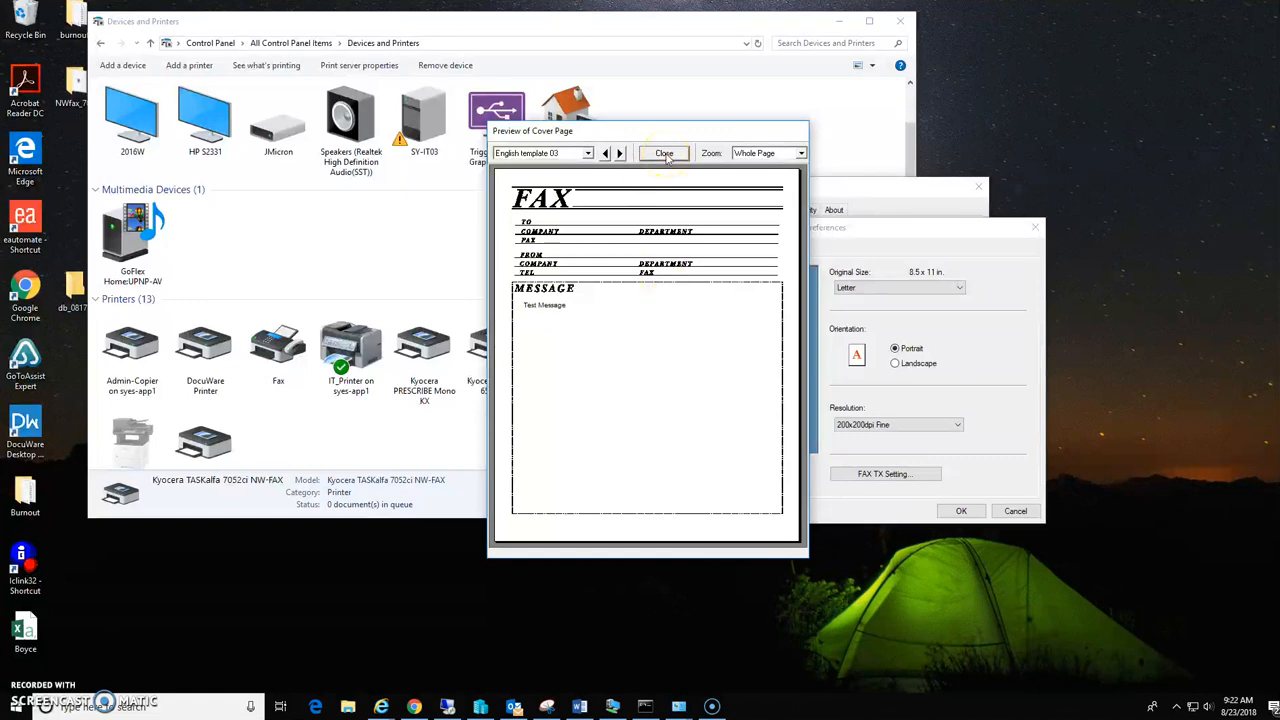
{"action": "left_click", "coordinate": [663, 153]}
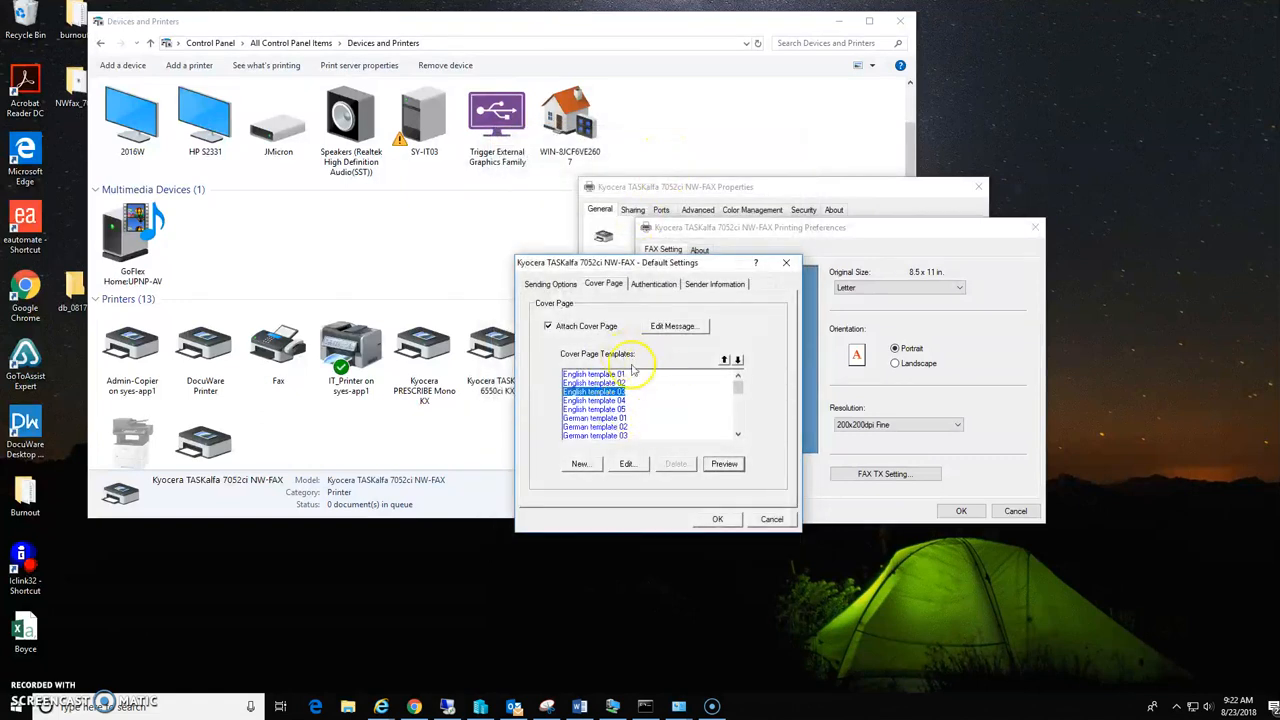
{"action": "left_click", "coordinate": [548, 326]}
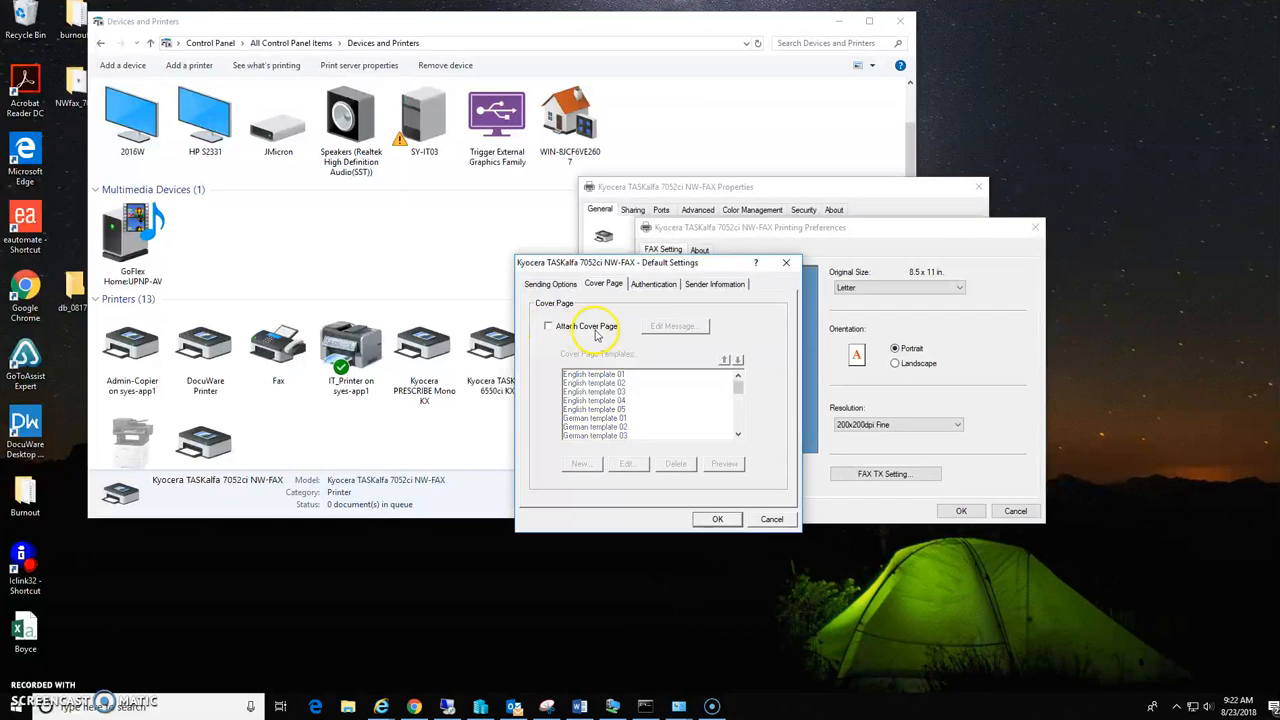
Step: Show the Authentication options with User Login and Job Accounting unchecked
{"action": "left_click", "coordinate": [653, 284]}
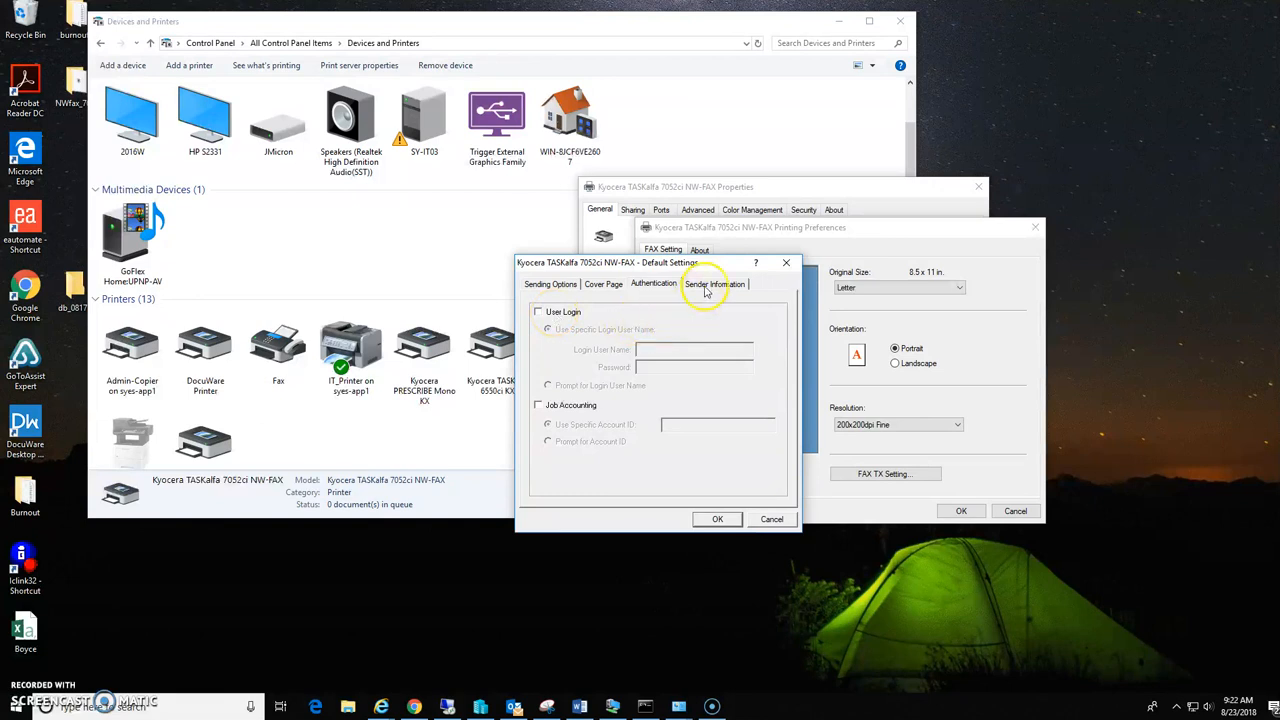
Step: Show the Sender Information fields, left blank
{"action": "left_click", "coordinate": [714, 283]}
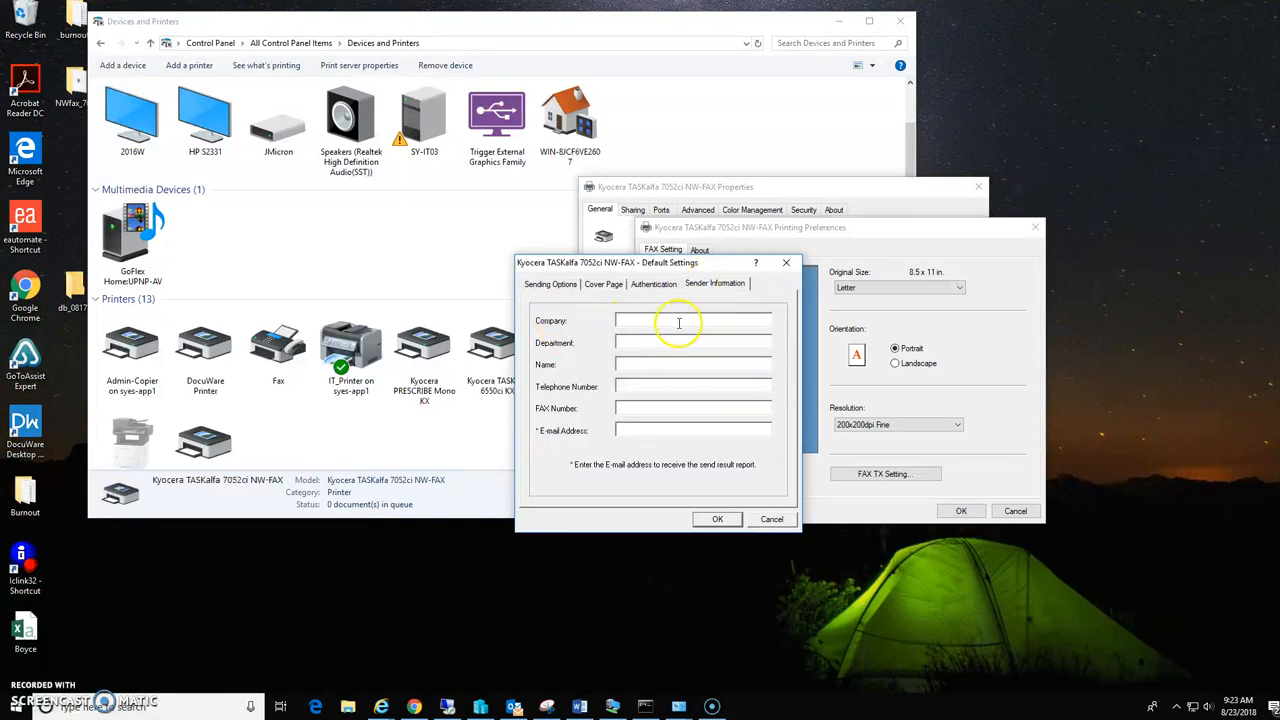
{"action": "mouse_move", "coordinate": [619, 356]}
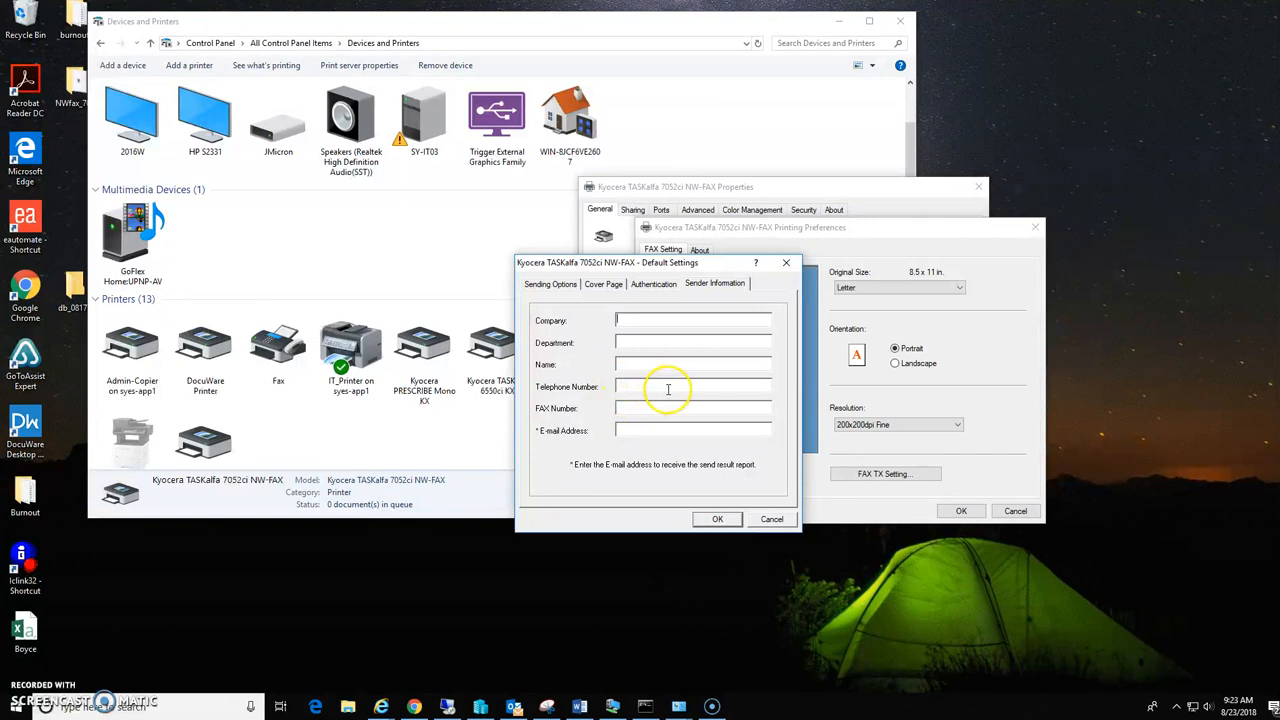
{"action": "mouse_move", "coordinate": [600, 435]}
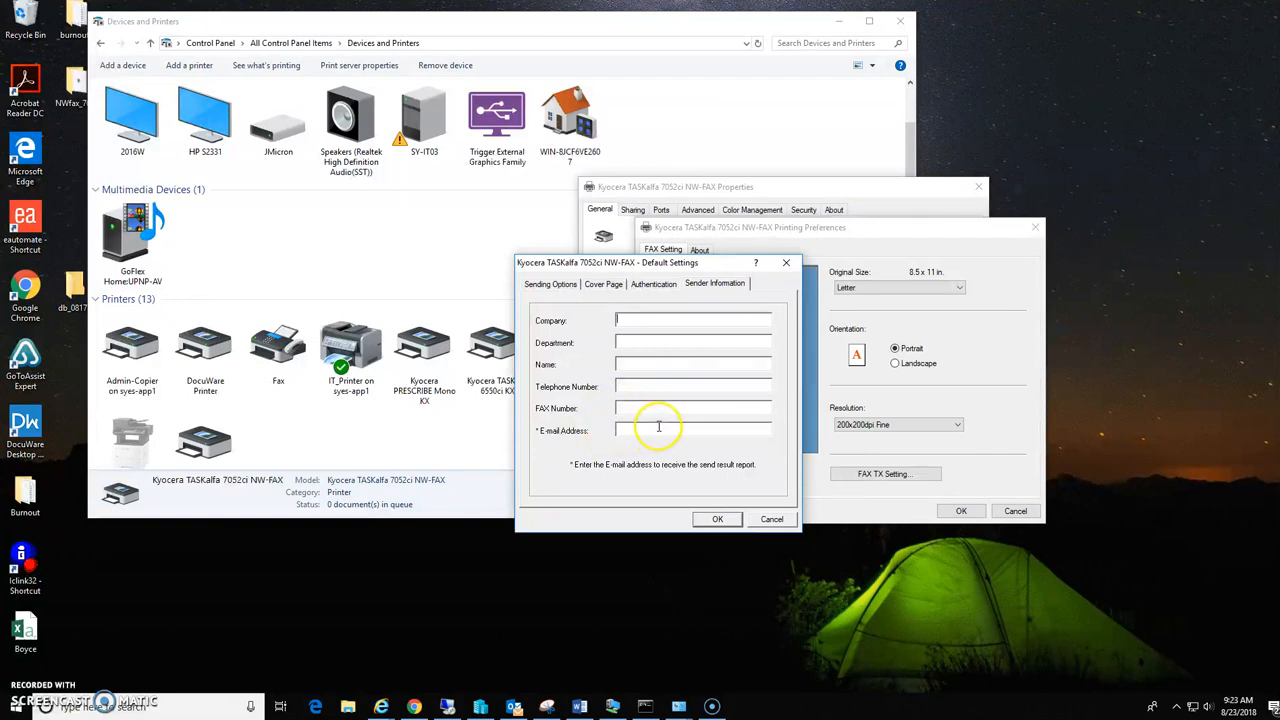
{"action": "mouse_move", "coordinate": [632, 431]}
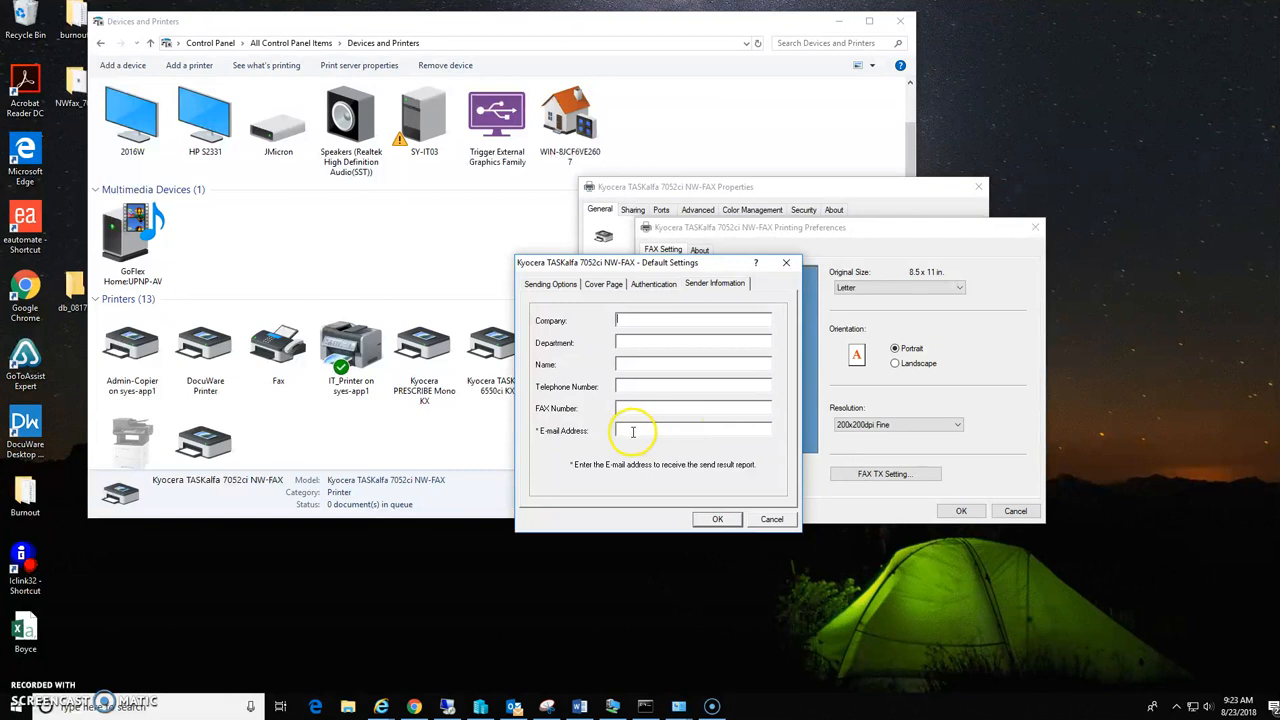
{"action": "mouse_move", "coordinate": [688, 450]}
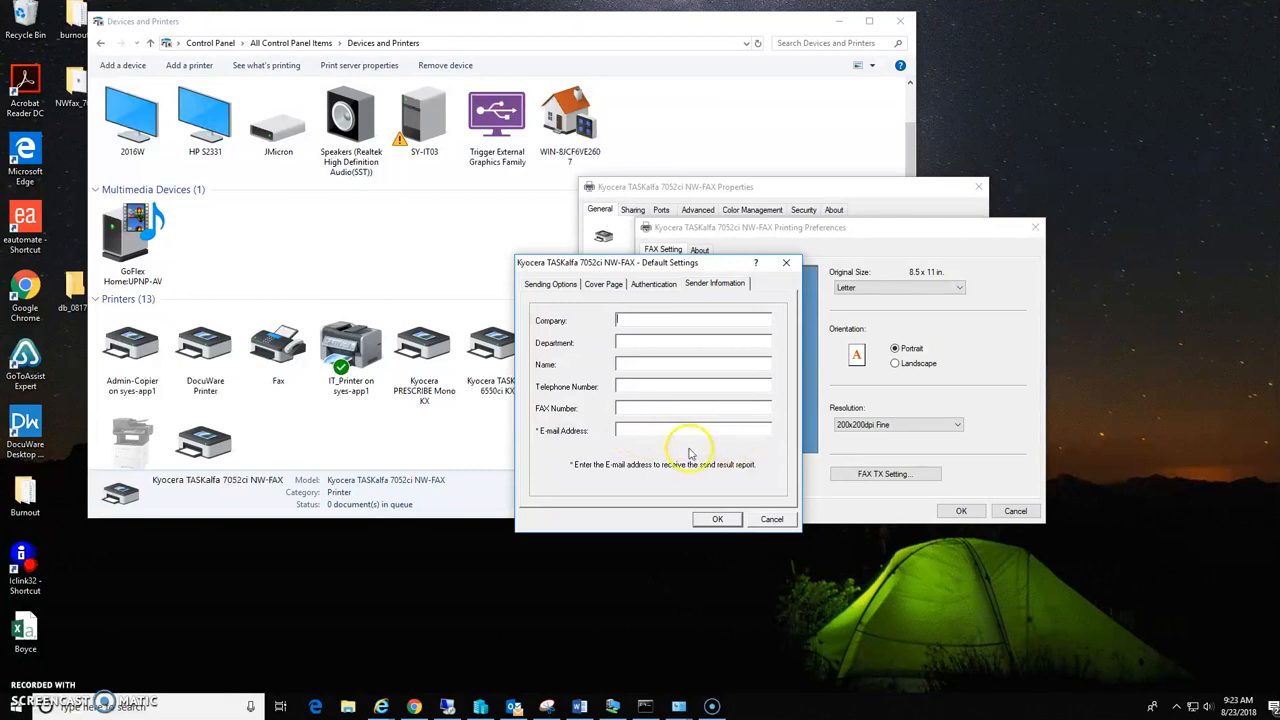
{"action": "mouse_move", "coordinate": [658, 477]}
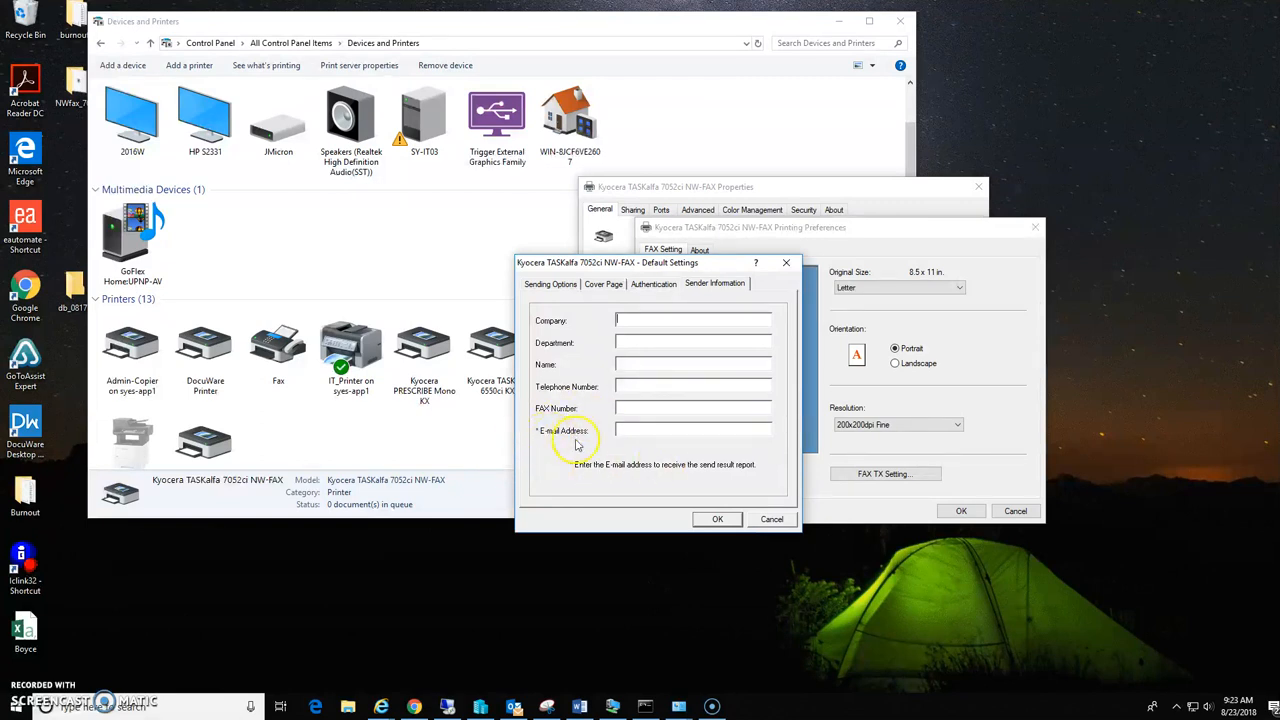
{"action": "mouse_move", "coordinate": [652, 398]}
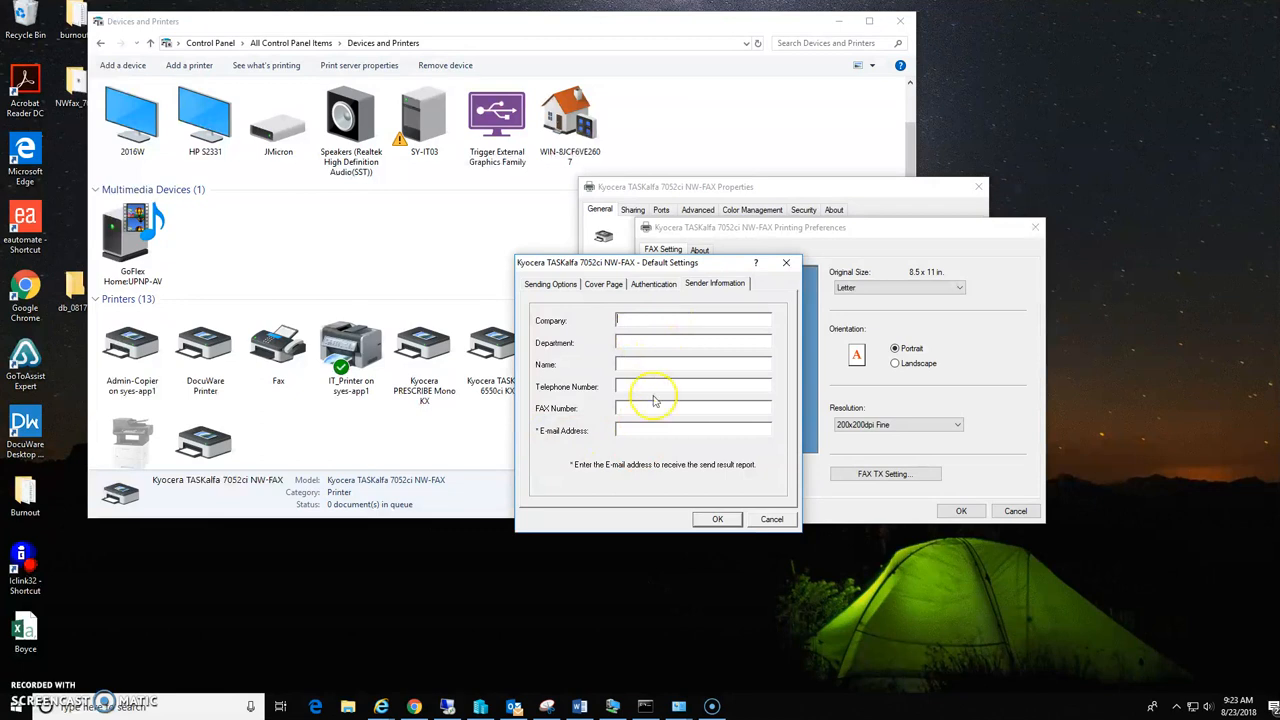
{"action": "mouse_move", "coordinate": [644, 431]}
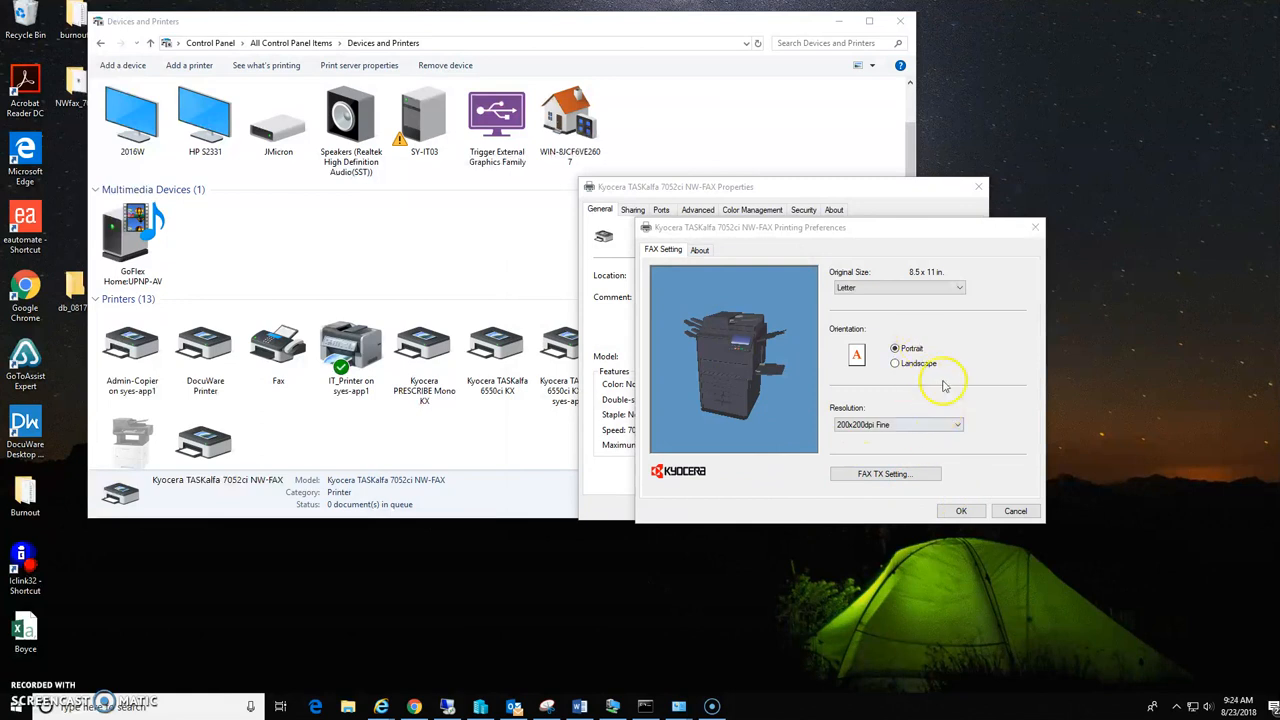
Step: Confirm Printing Preferences and send a test page to bring up Transmit Settings
{"action": "left_click", "coordinate": [960, 511]}
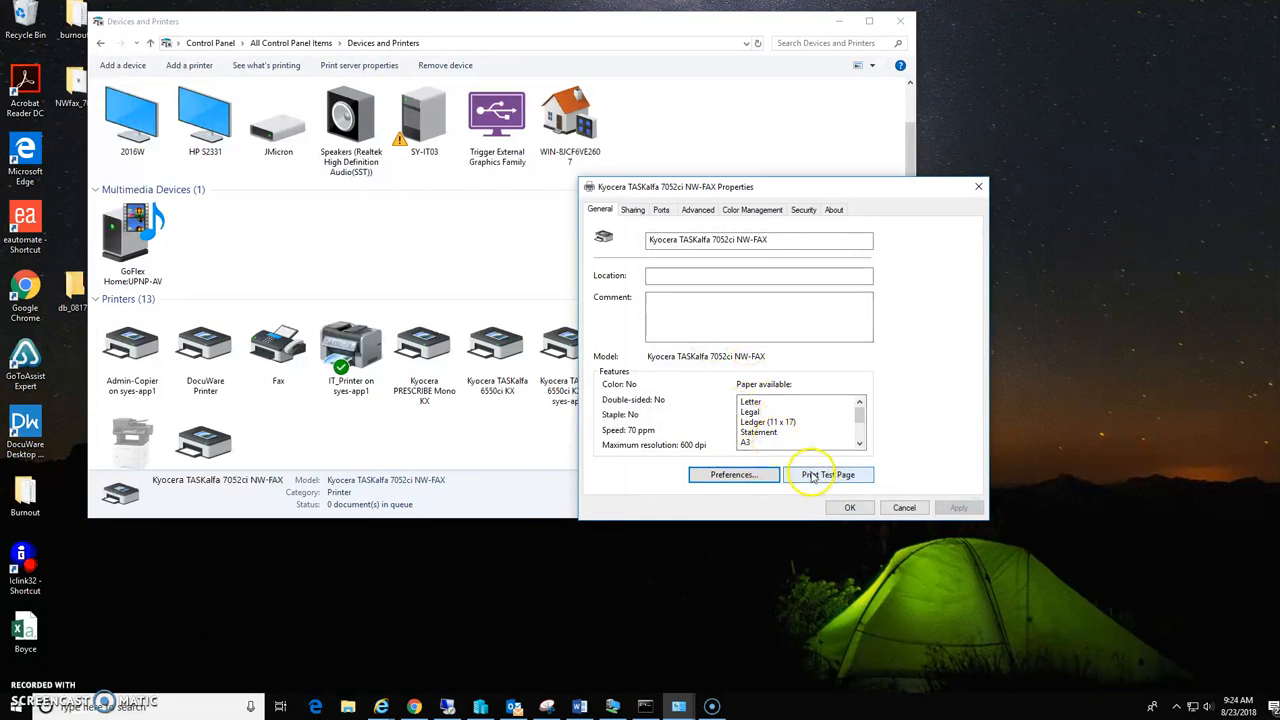
{"action": "left_click", "coordinate": [828, 474]}
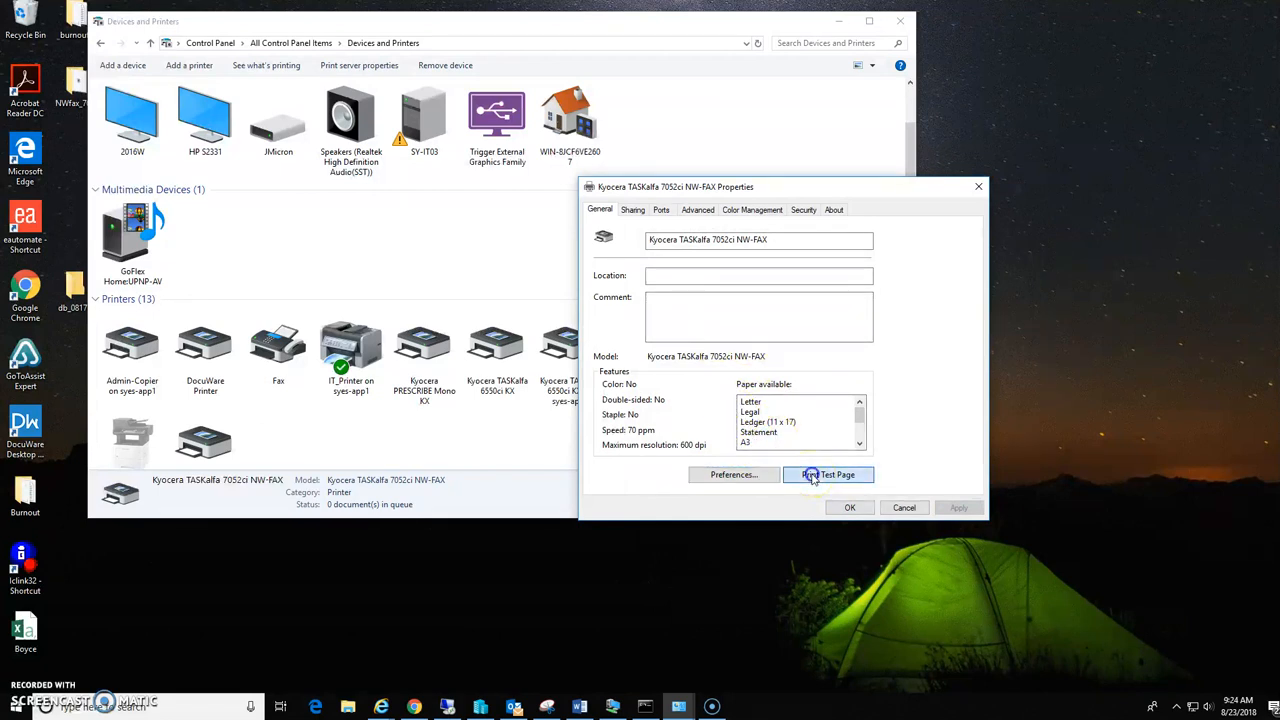
{"action": "left_click", "coordinate": [828, 474]}
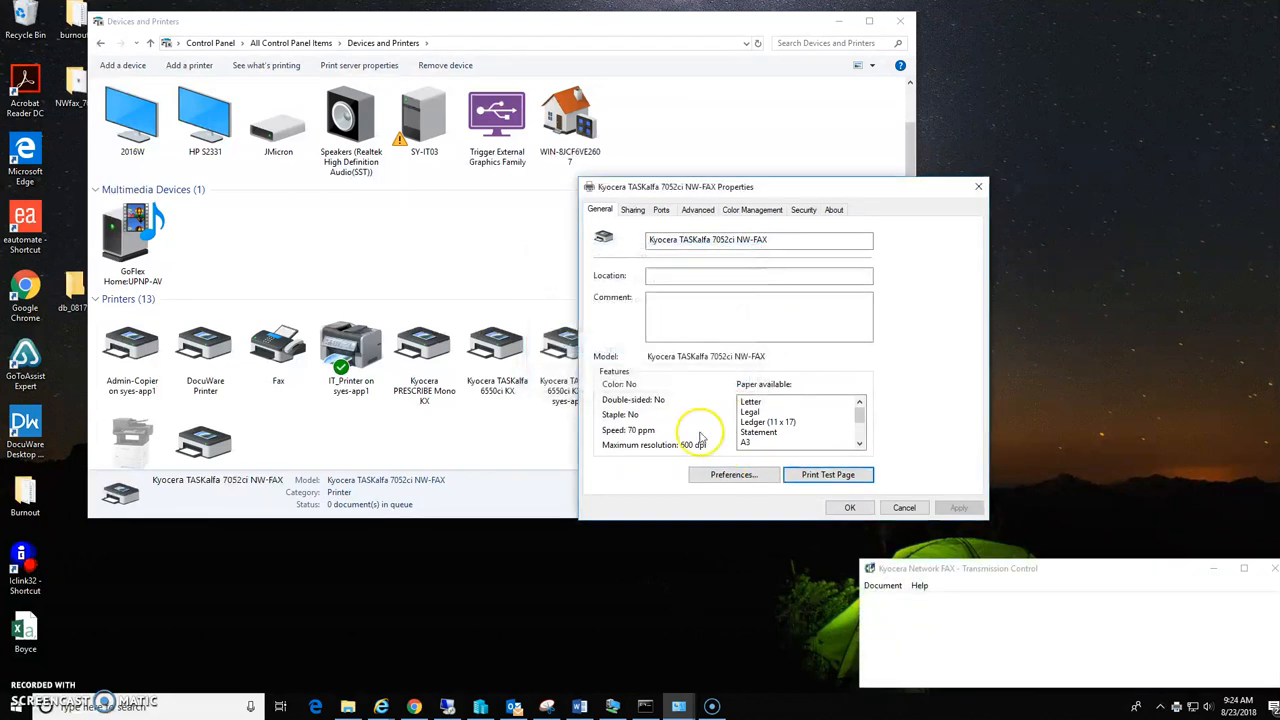
{"action": "left_click", "coordinate": [828, 474]}
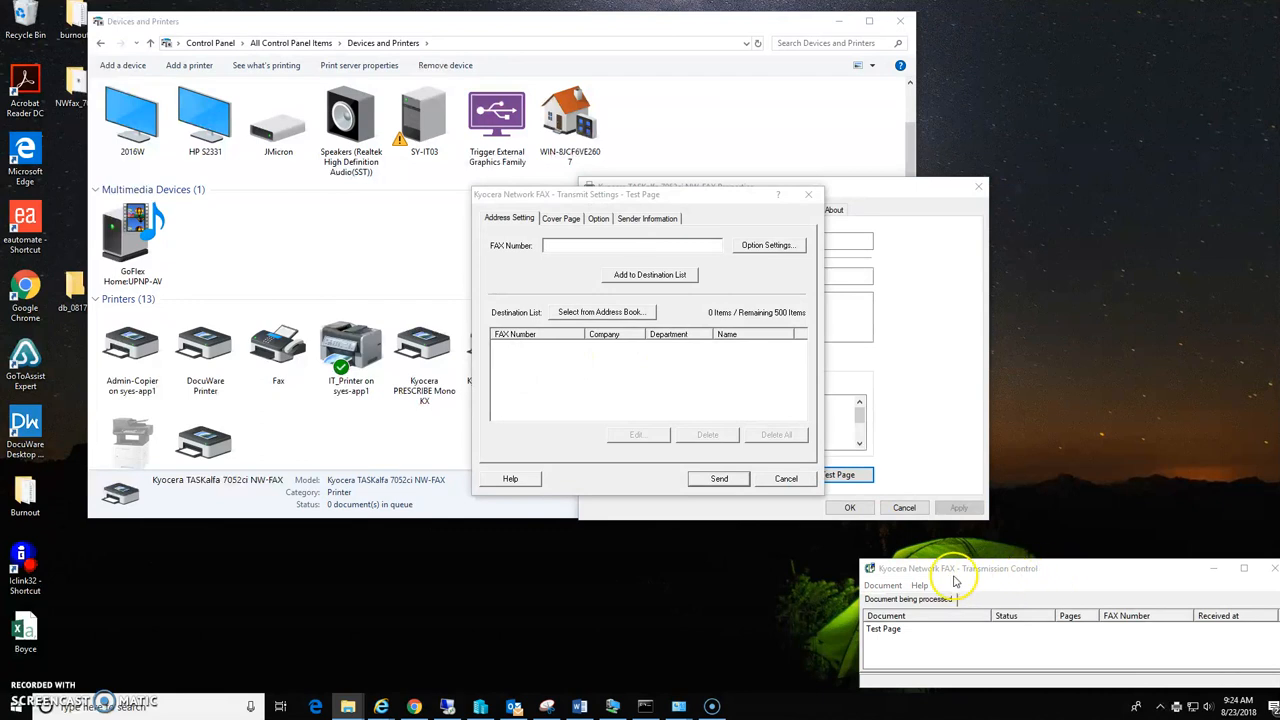
{"action": "mouse_move", "coordinate": [948, 648]}
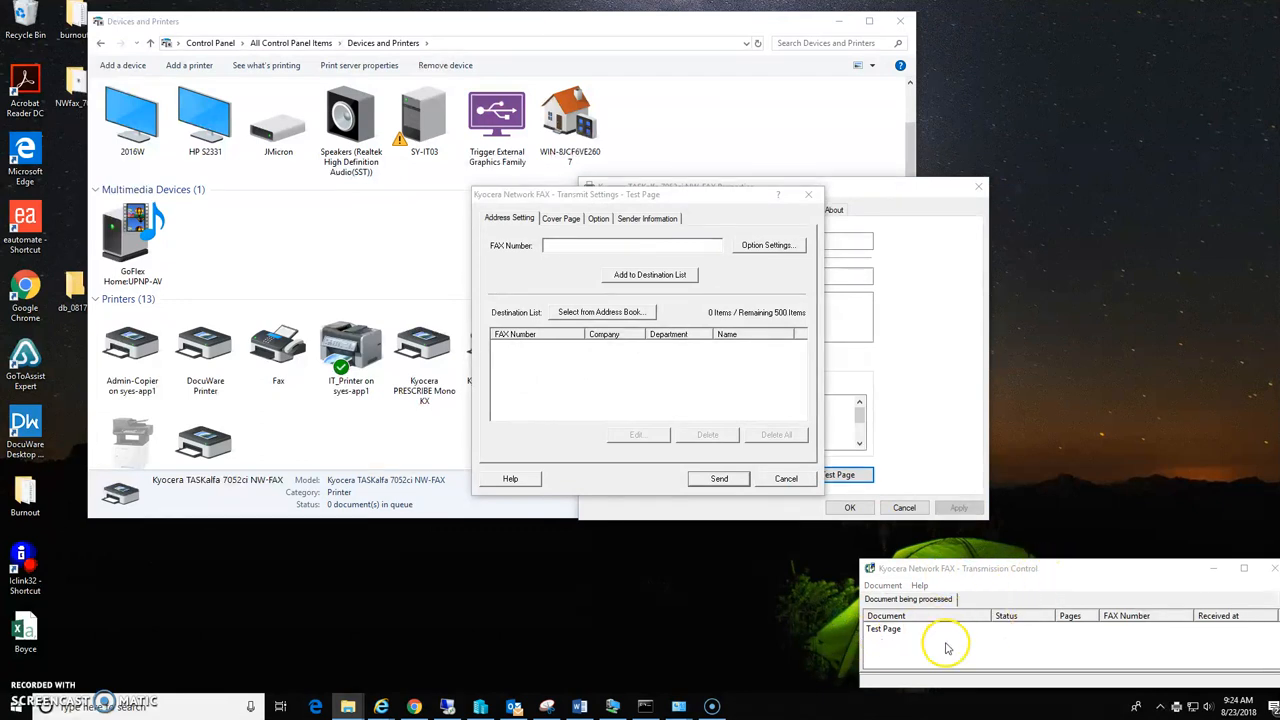
{"action": "mouse_move", "coordinate": [1035, 642]}
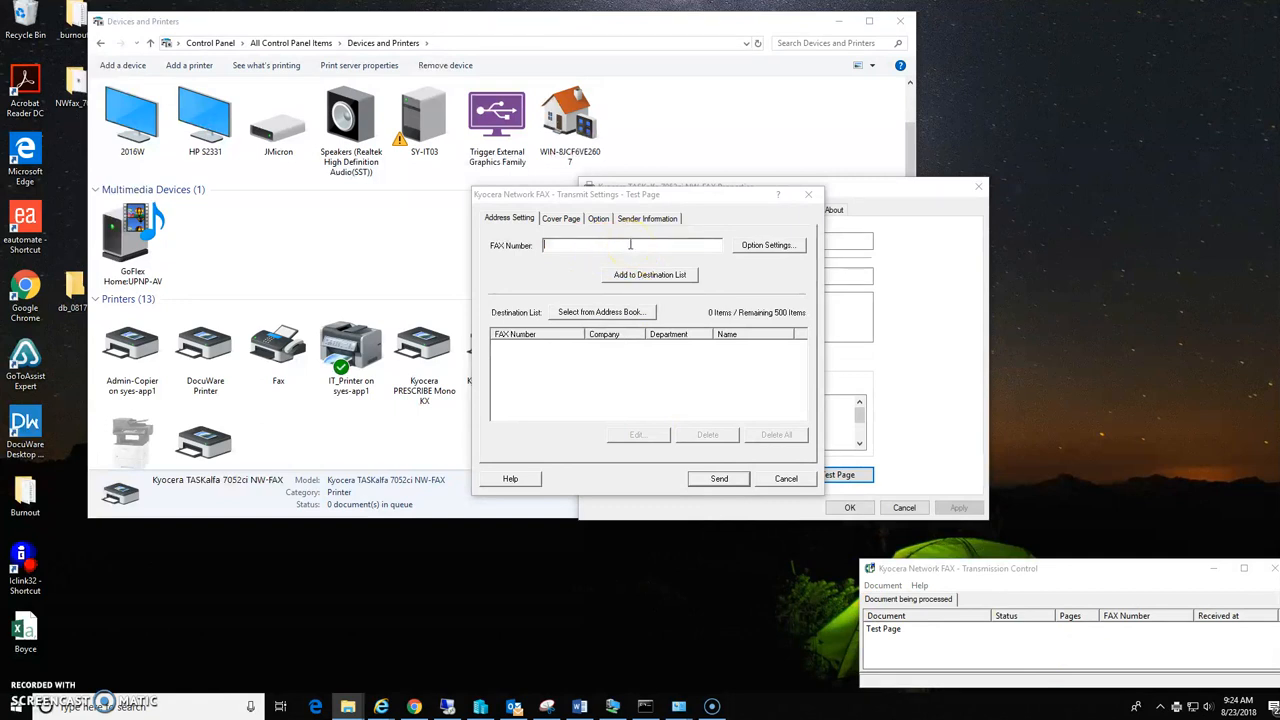
{"action": "type", "text": "7"}
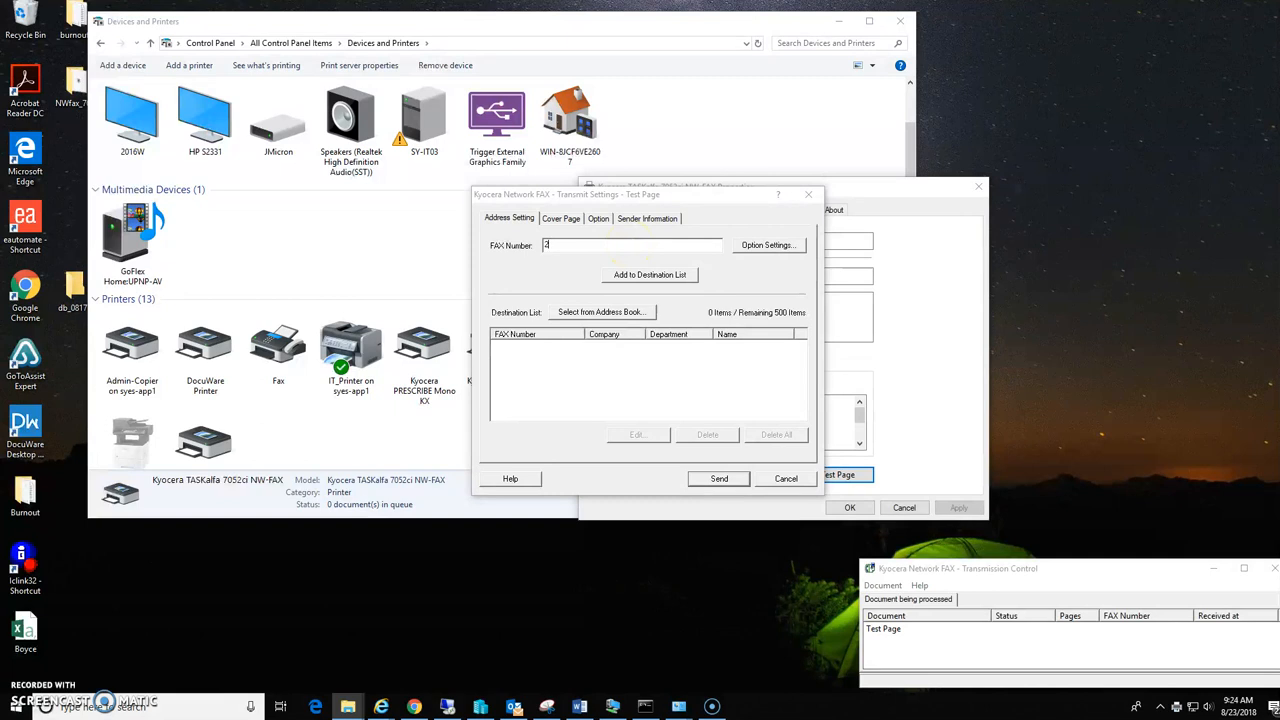
{"action": "type", "text": "222551212"}
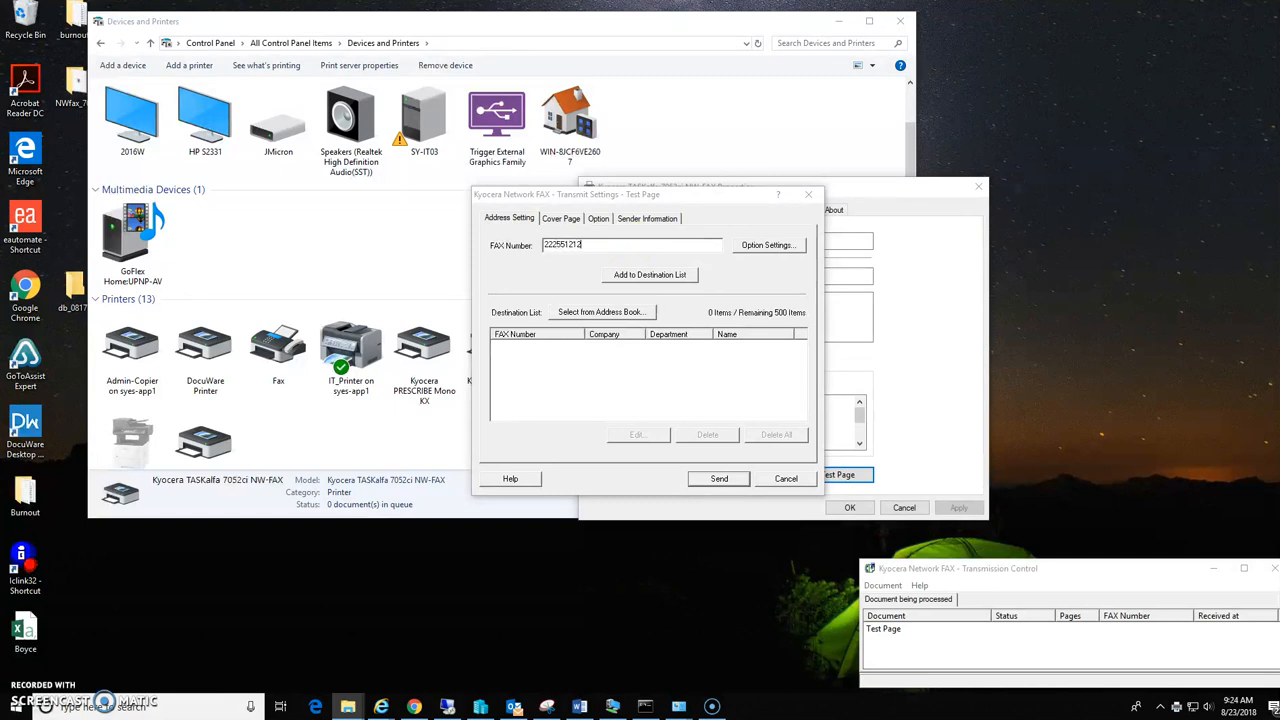
{"action": "key", "text": "BackSpace"}
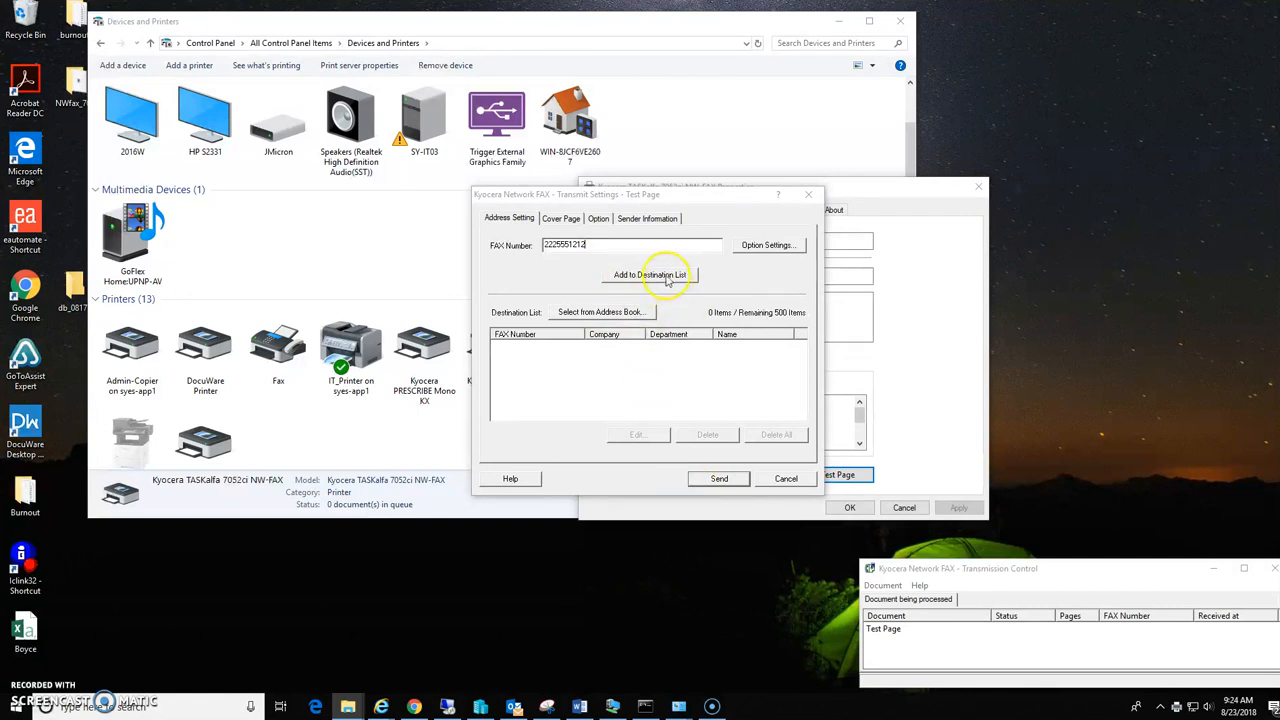
{"action": "left_click", "coordinate": [649, 274]}
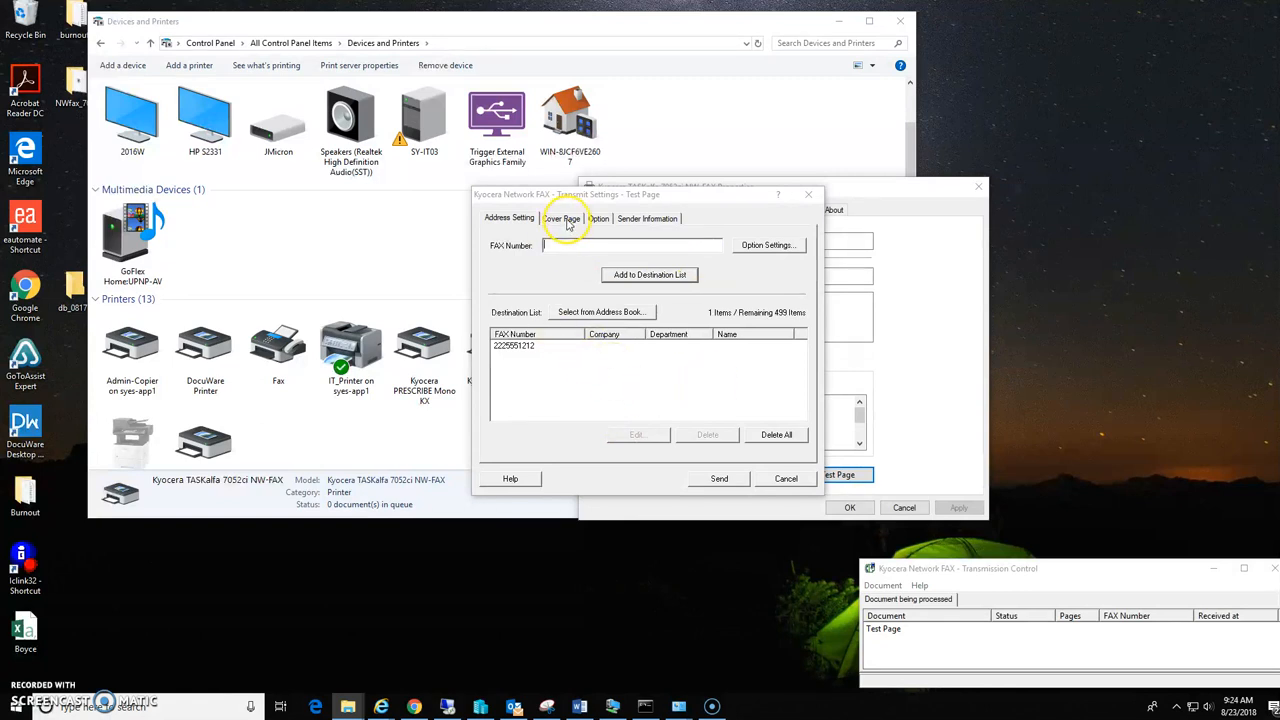
{"action": "left_click", "coordinate": [561, 218]}
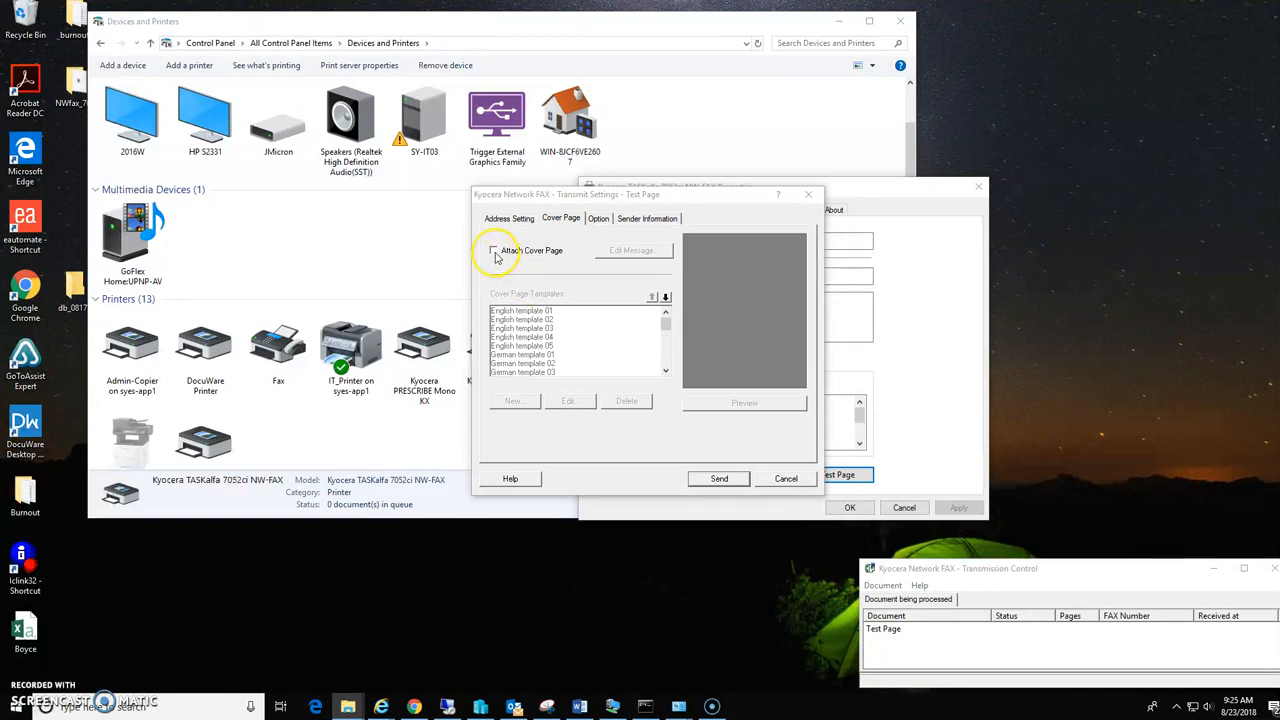
{"action": "left_click", "coordinate": [493, 250]}
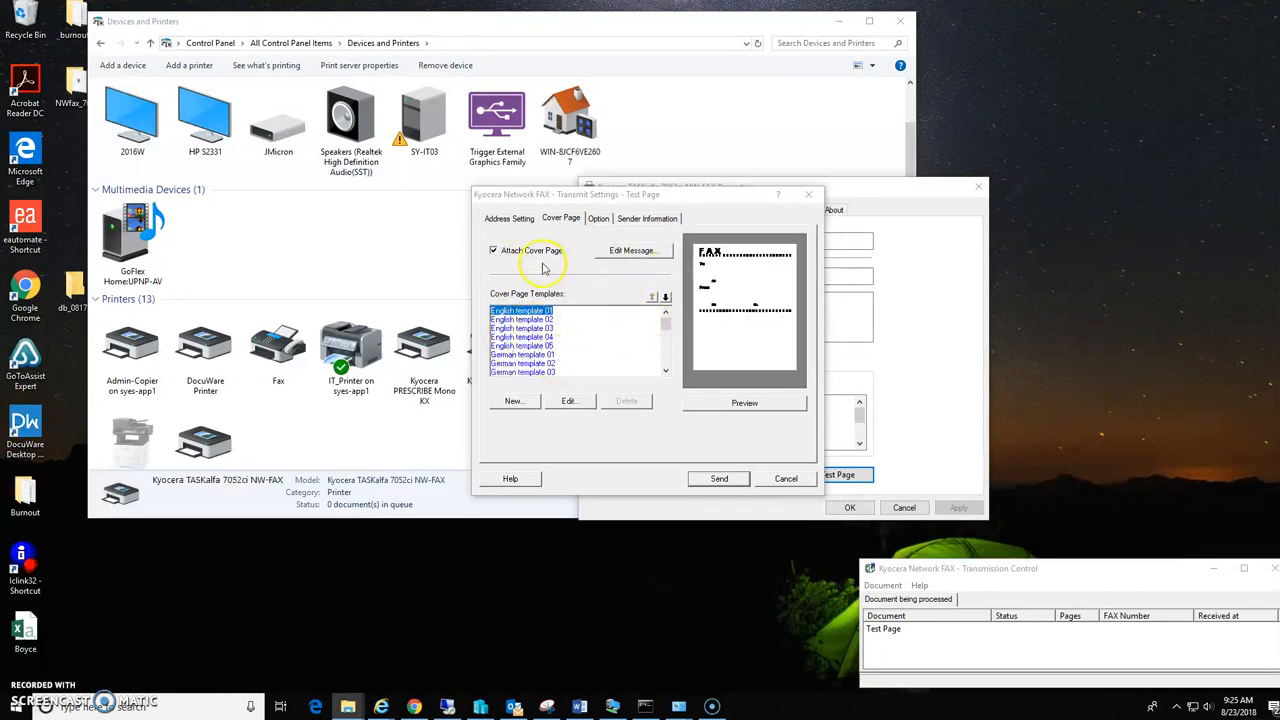
{"action": "left_click", "coordinate": [493, 250]}
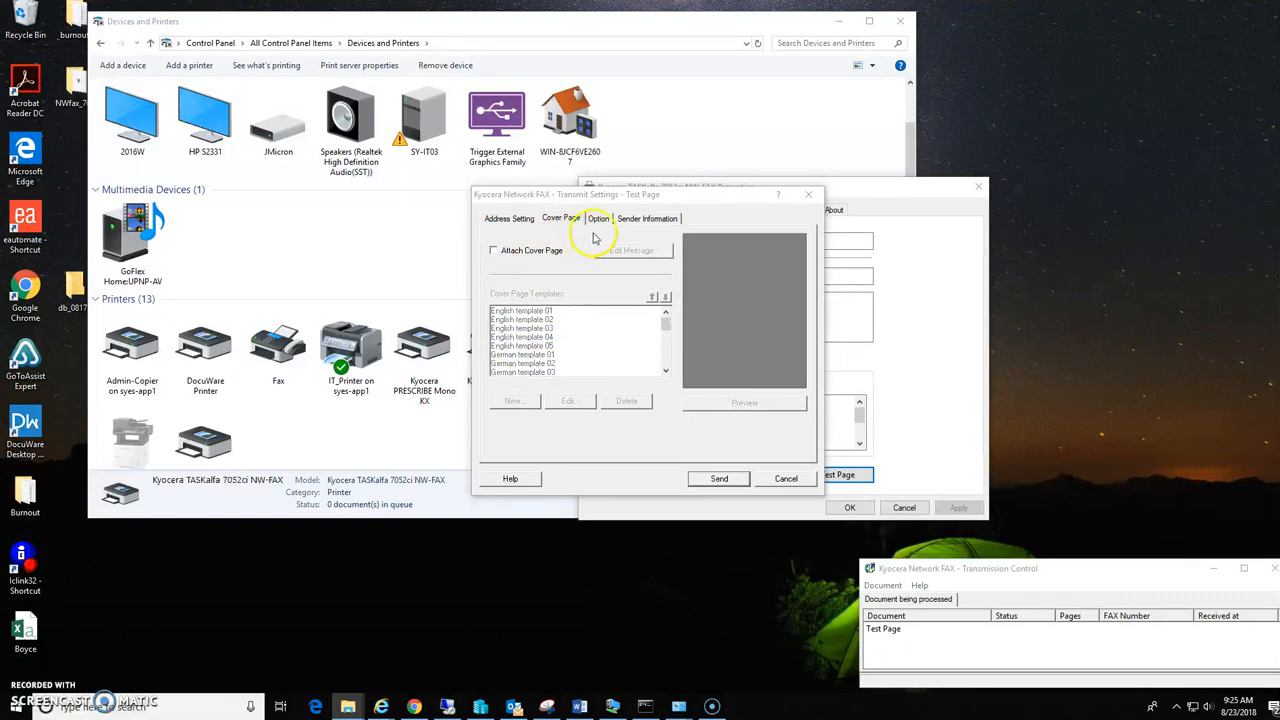
{"action": "left_click", "coordinate": [598, 218]}
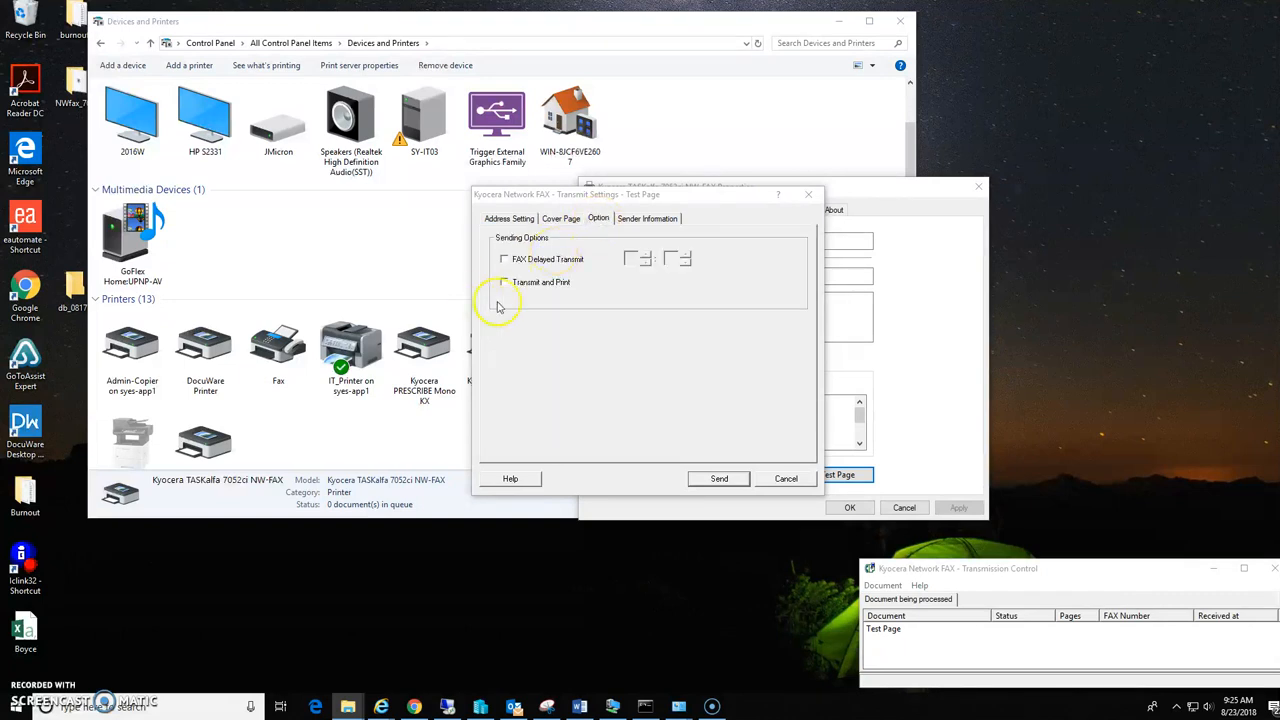
{"action": "left_click", "coordinate": [647, 218]}
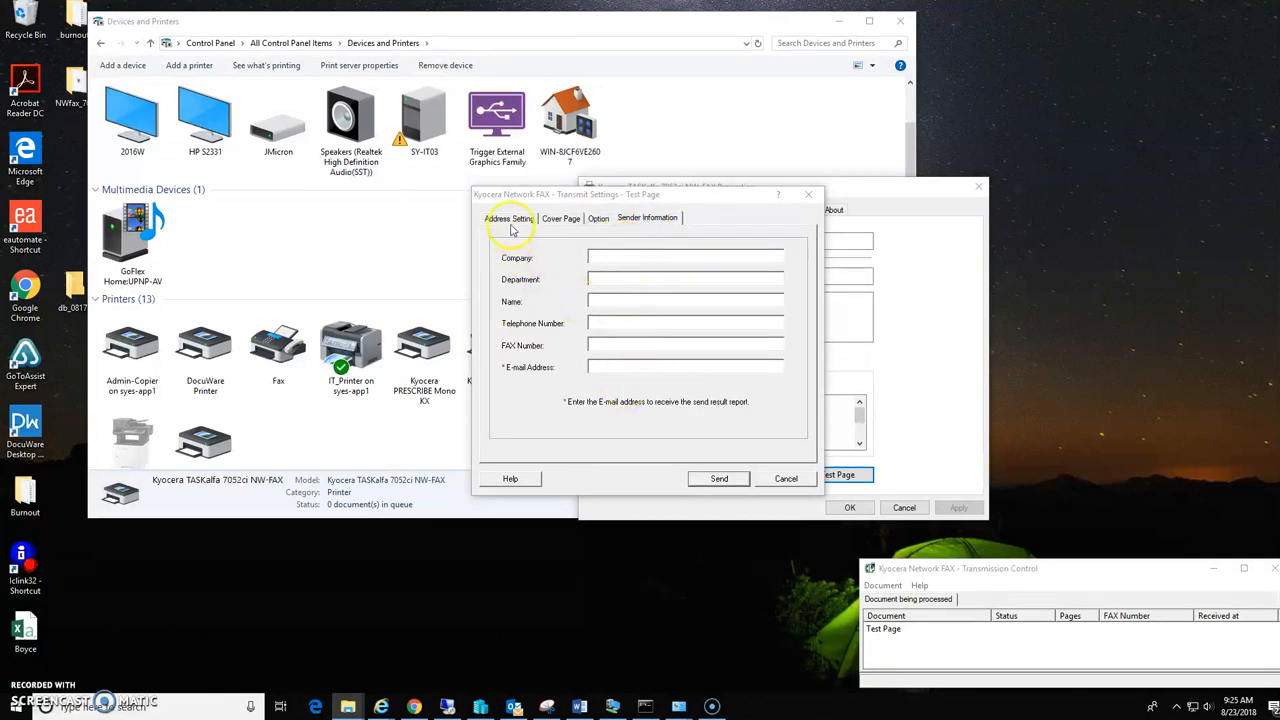
{"action": "left_click", "coordinate": [509, 218]}
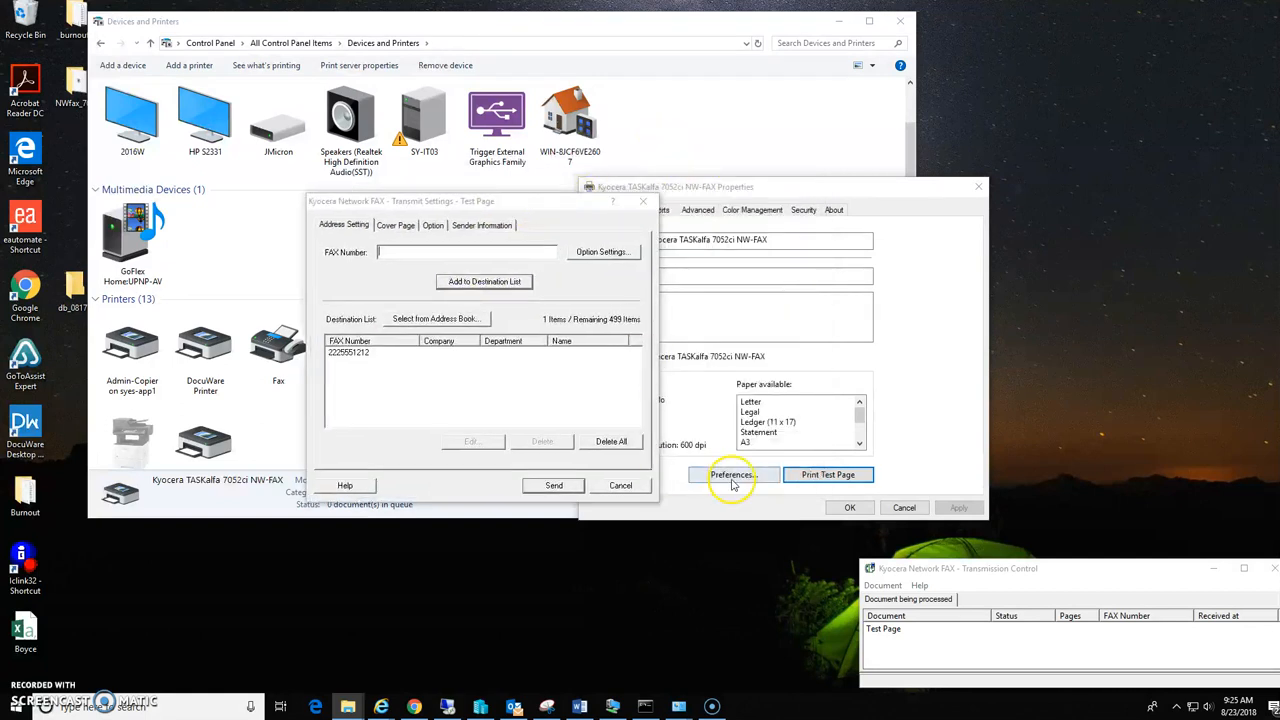
{"action": "left_click", "coordinate": [731, 474]}
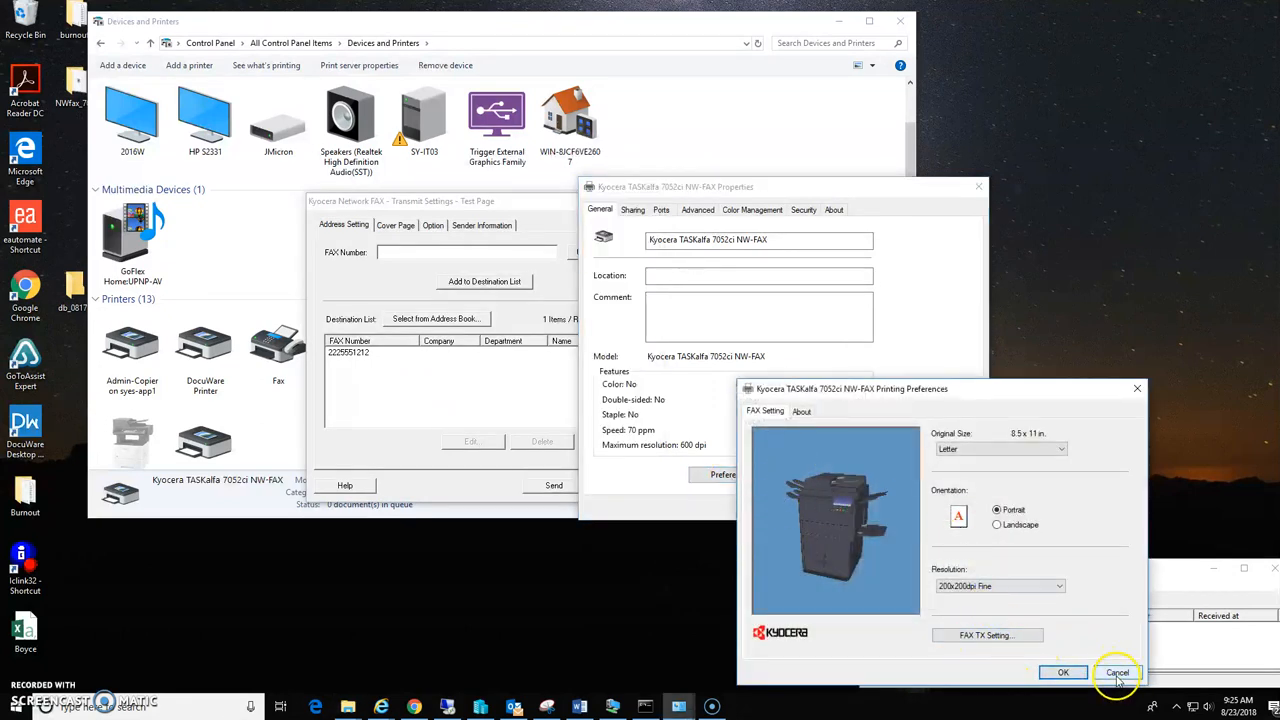
{"action": "left_click", "coordinate": [1117, 672]}
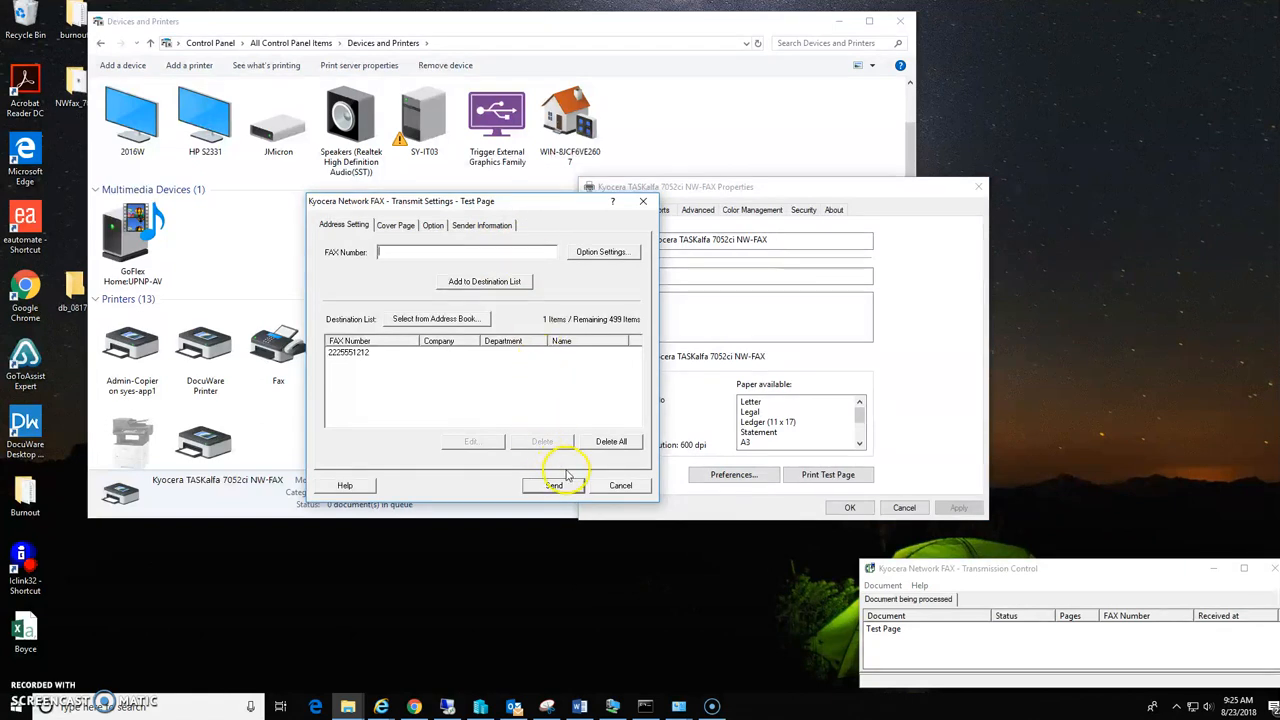
{"action": "mouse_move", "coordinate": [585, 490]}
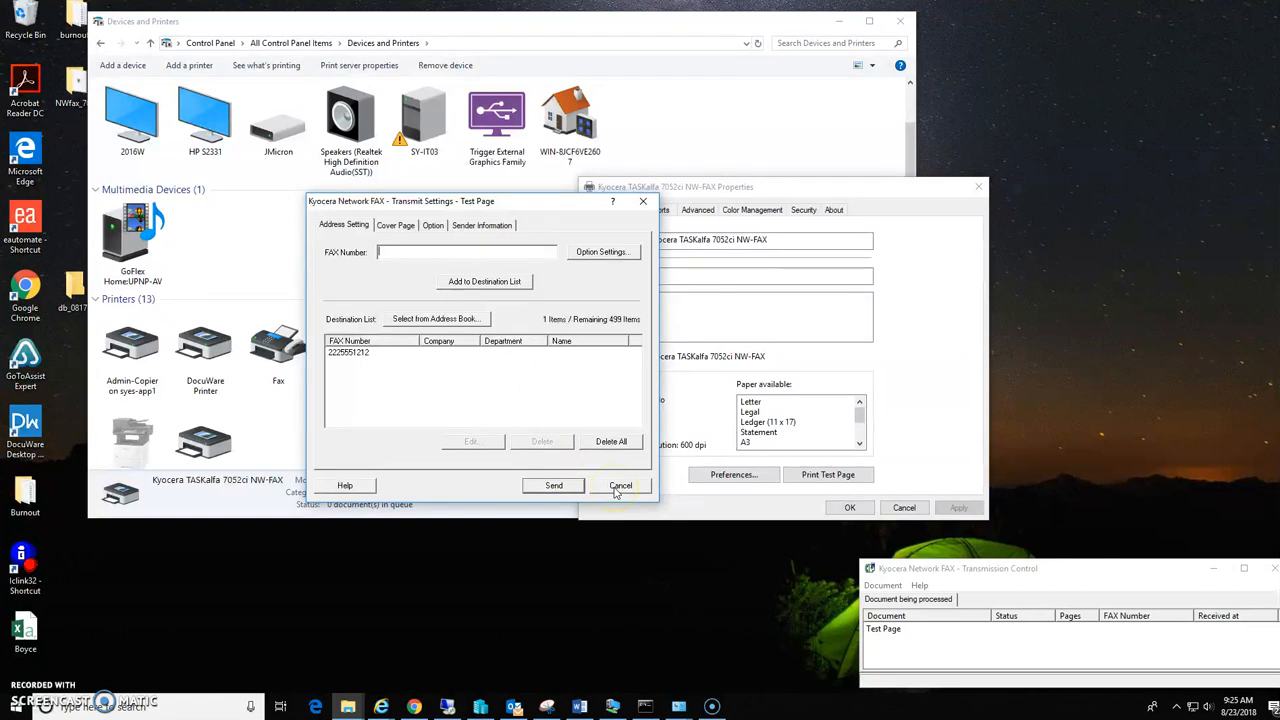
{"action": "mouse_move", "coordinate": [580, 475]}
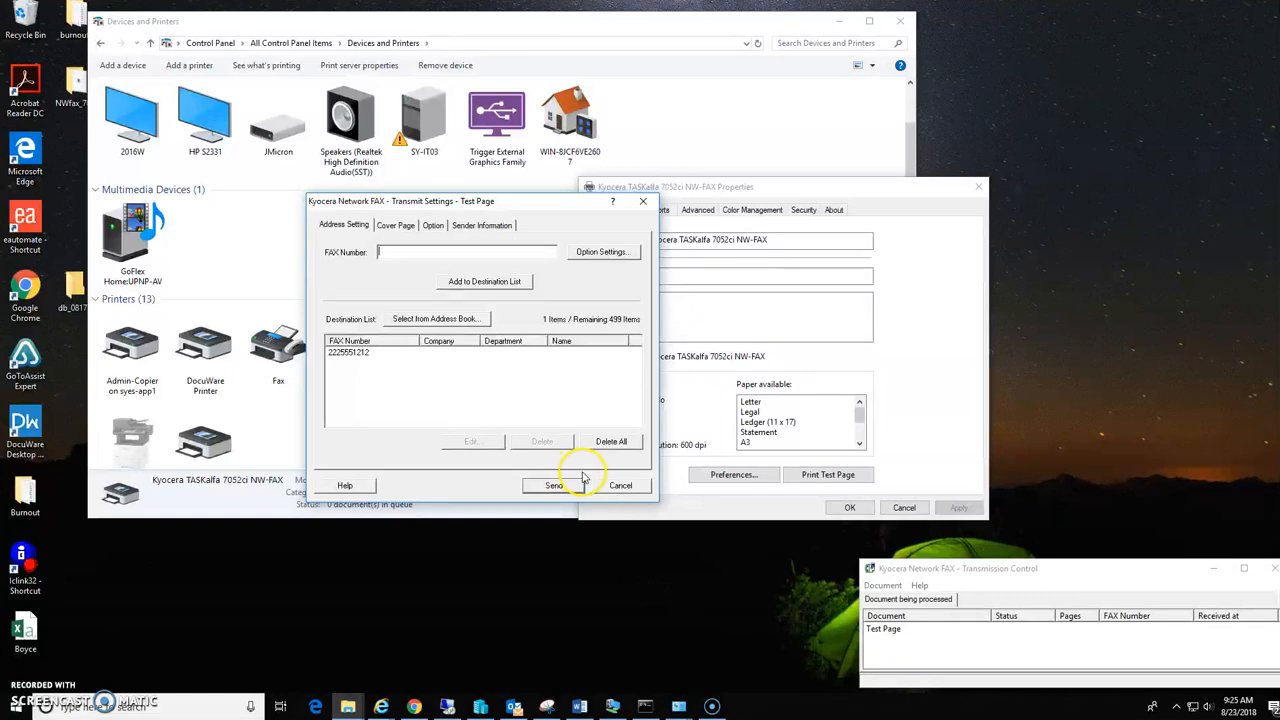
{"action": "mouse_move", "coordinate": [635, 490]}
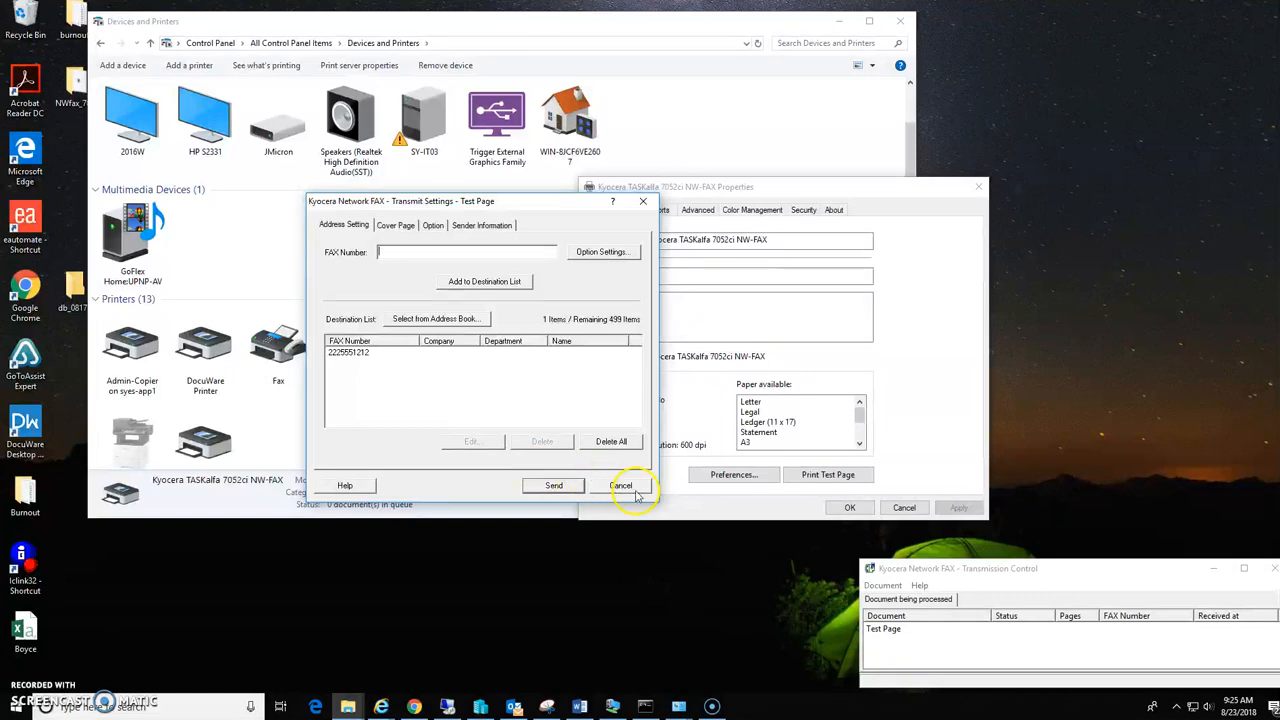